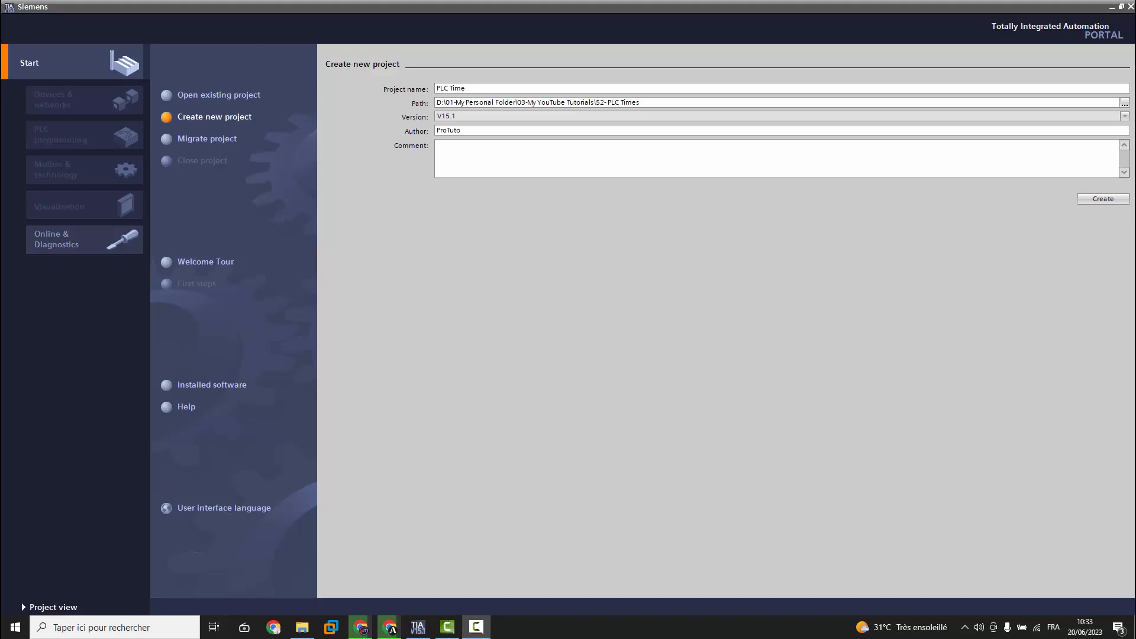
Step: Create the new 'PLC Time' project and switch to the project view
{"action": "double_click", "coordinate": [447, 131]}
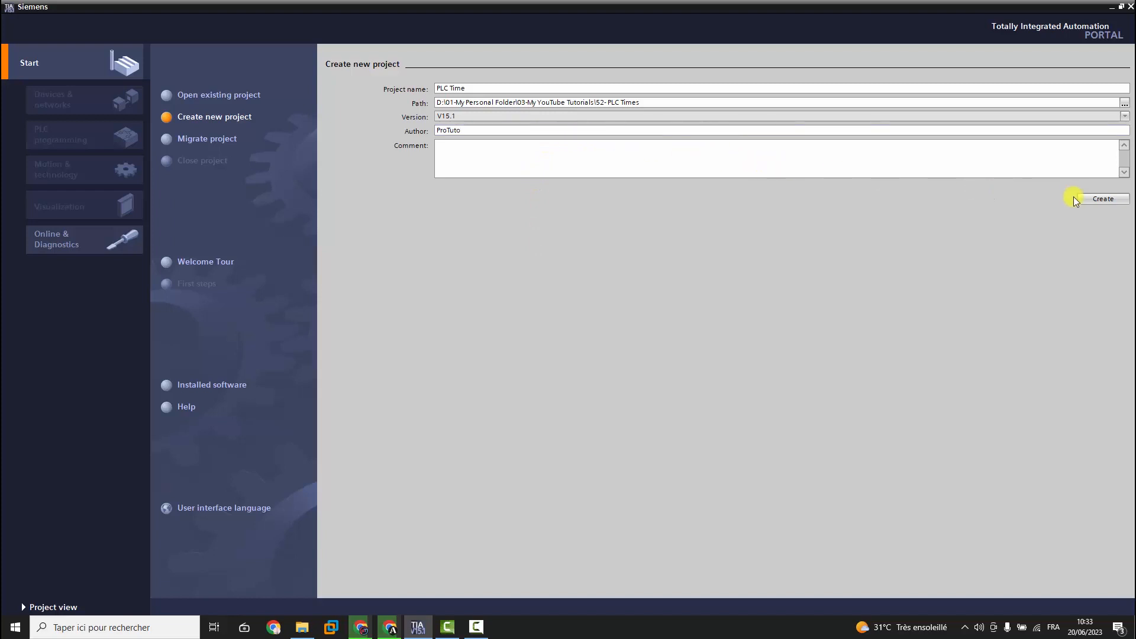
{"action": "left_click", "coordinate": [1102, 199]}
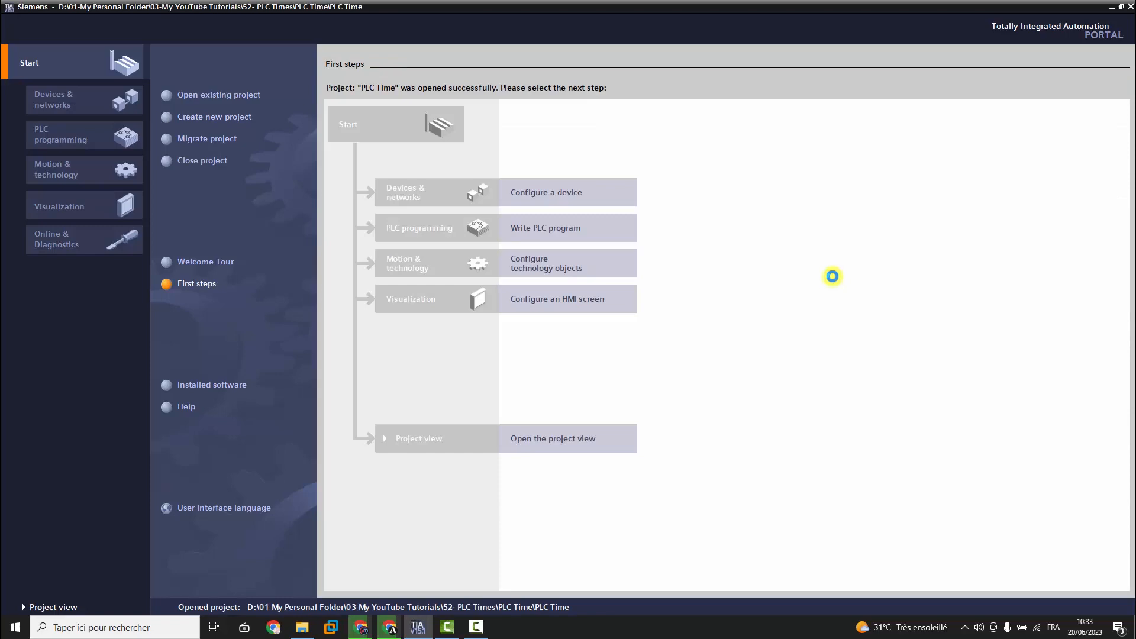
{"action": "mouse_move", "coordinate": [647, 429]}
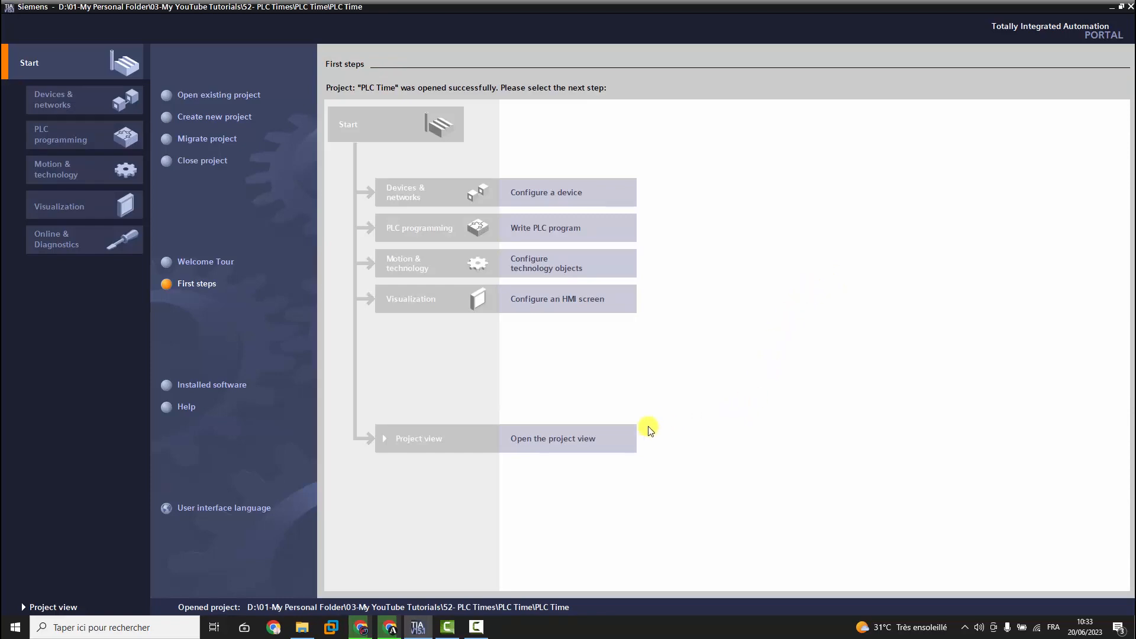
{"action": "left_click", "coordinate": [553, 438]}
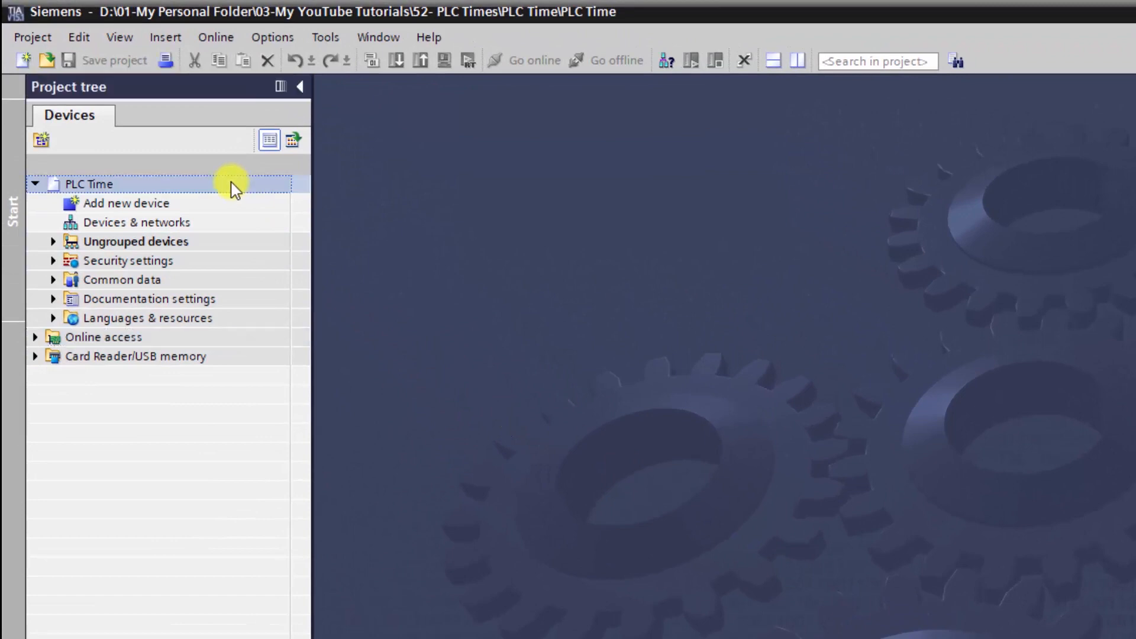
Step: Search the network and upload CPU 1212C plc_1 as a new station
{"action": "left_click", "coordinate": [216, 37]}
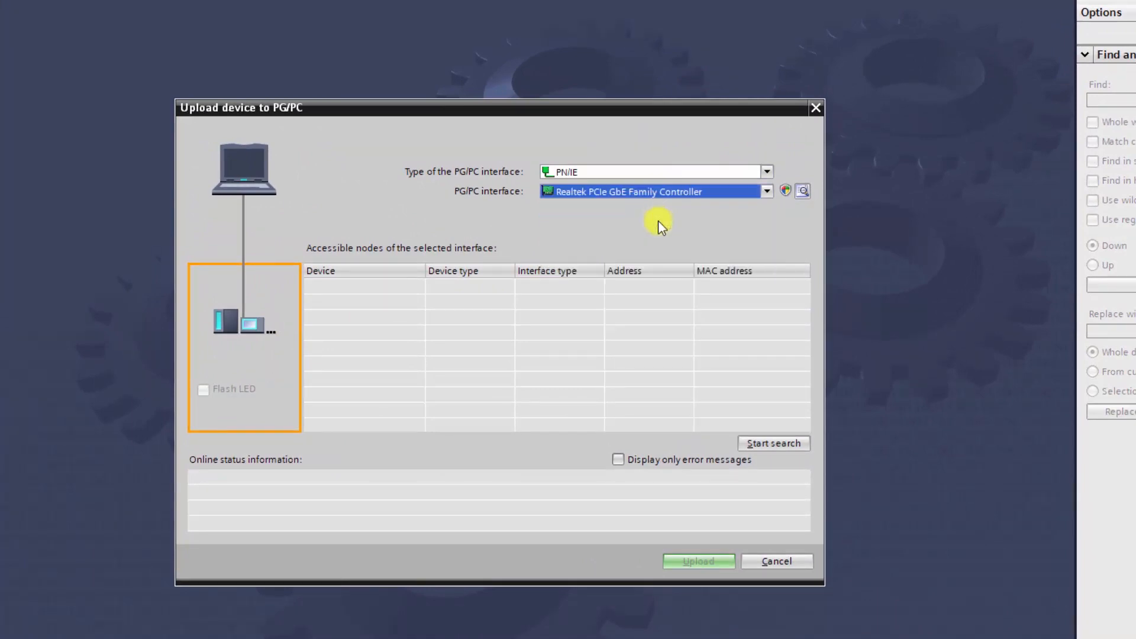
{"action": "left_click", "coordinate": [773, 443]}
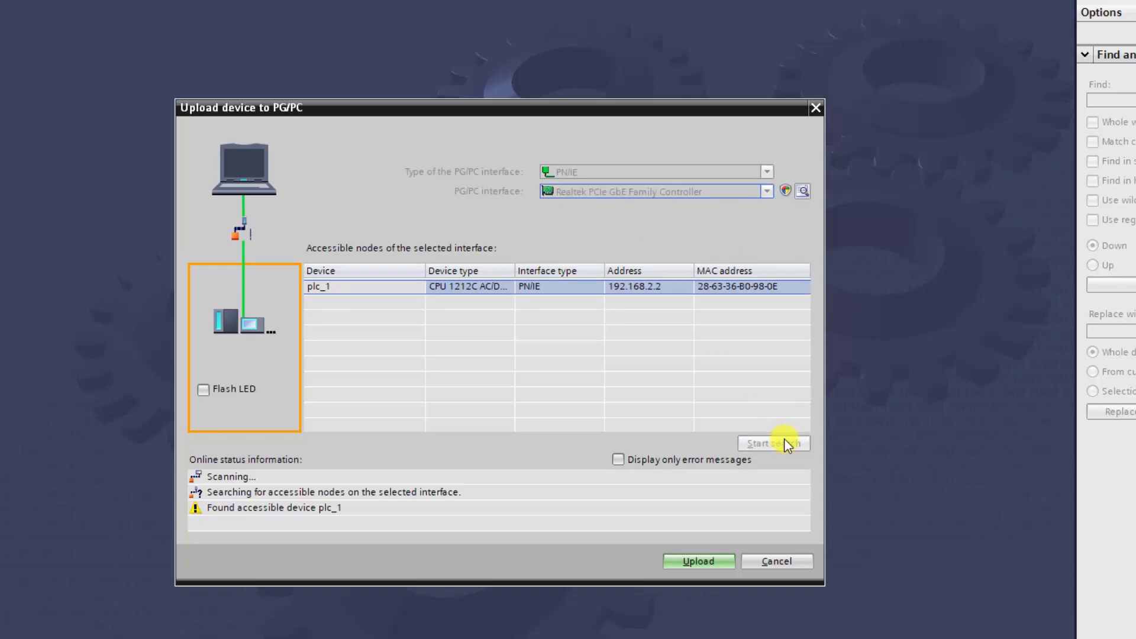
{"action": "mouse_move", "coordinate": [732, 493]}
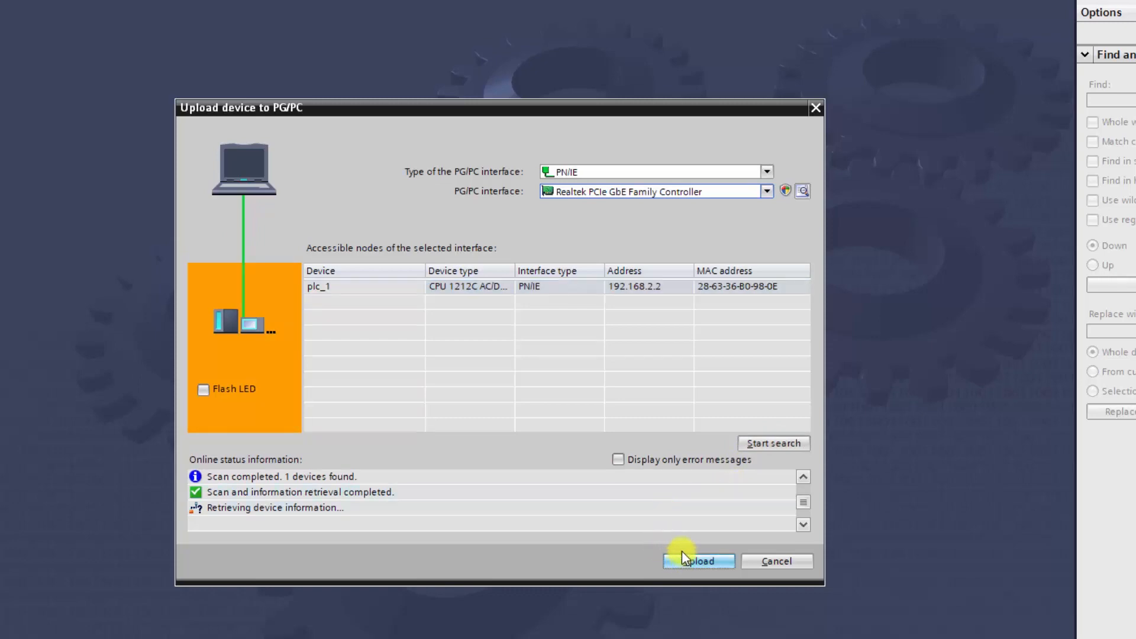
{"action": "left_click", "coordinate": [697, 561]}
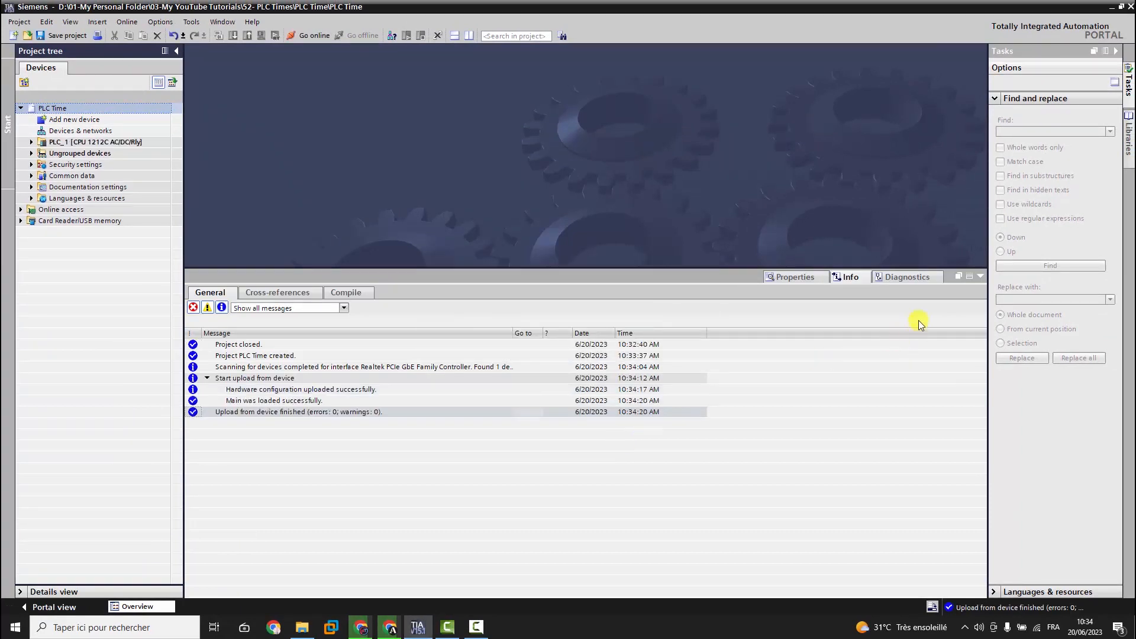
Step: Open PLC_1's Online & diagnostics, go online, and expand Functions
{"action": "left_click", "coordinate": [32, 142]}
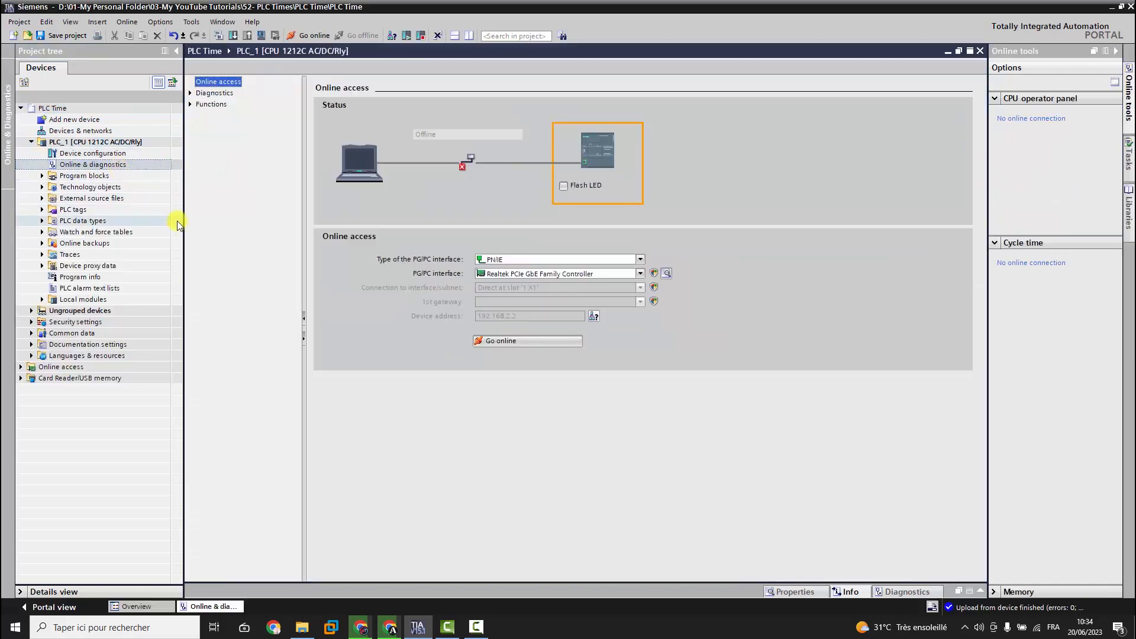
{"action": "mouse_move", "coordinate": [515, 341]}
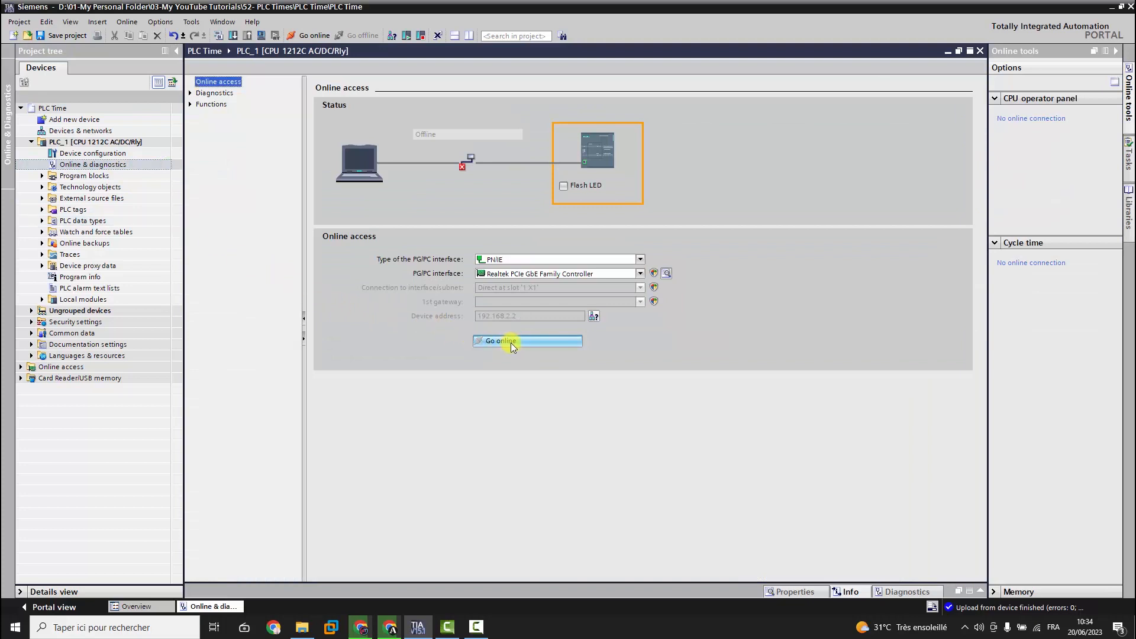
{"action": "left_click", "coordinate": [498, 341]}
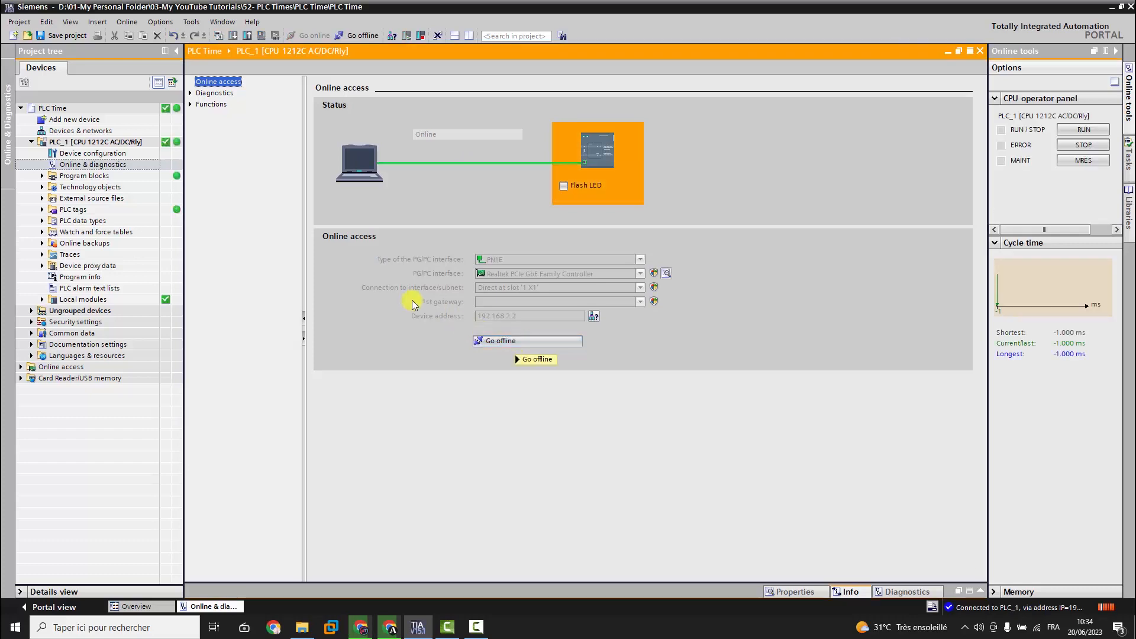
{"action": "left_click", "coordinate": [190, 104]}
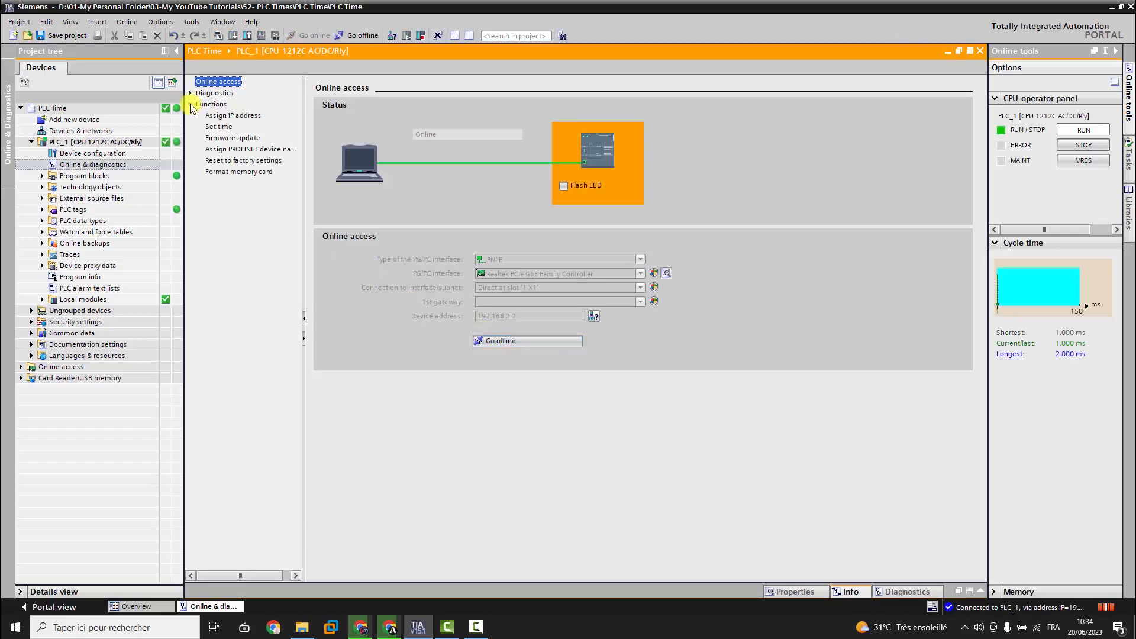
Step: Open PLC_1's Set time function comparing PG/PC time with module time
{"action": "left_click", "coordinate": [219, 127]}
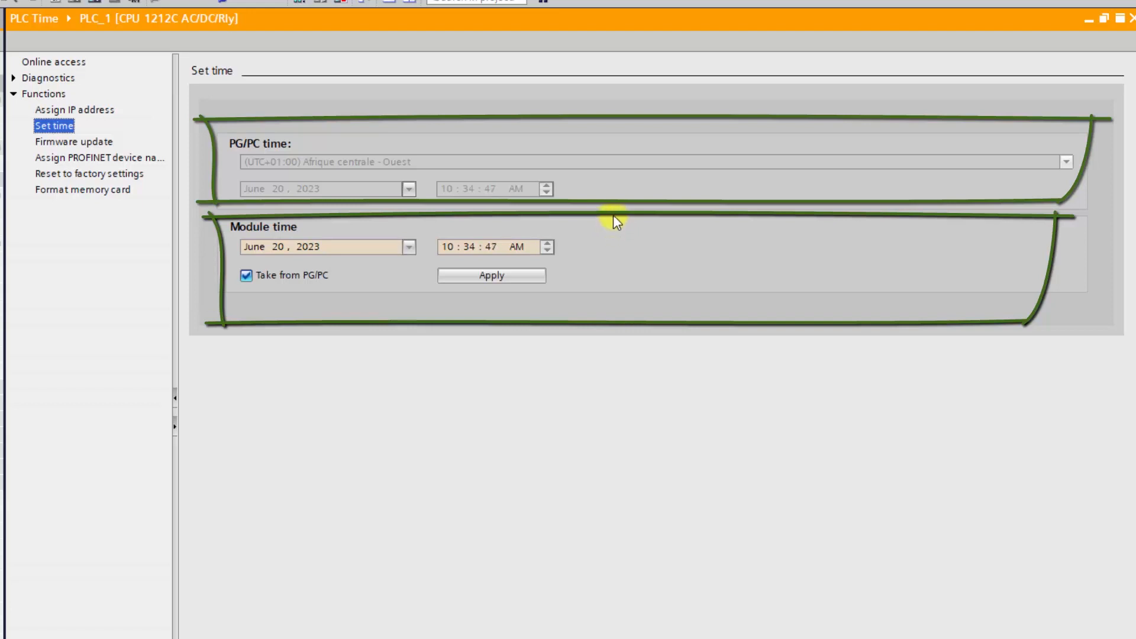
{"action": "mouse_move", "coordinate": [464, 211]}
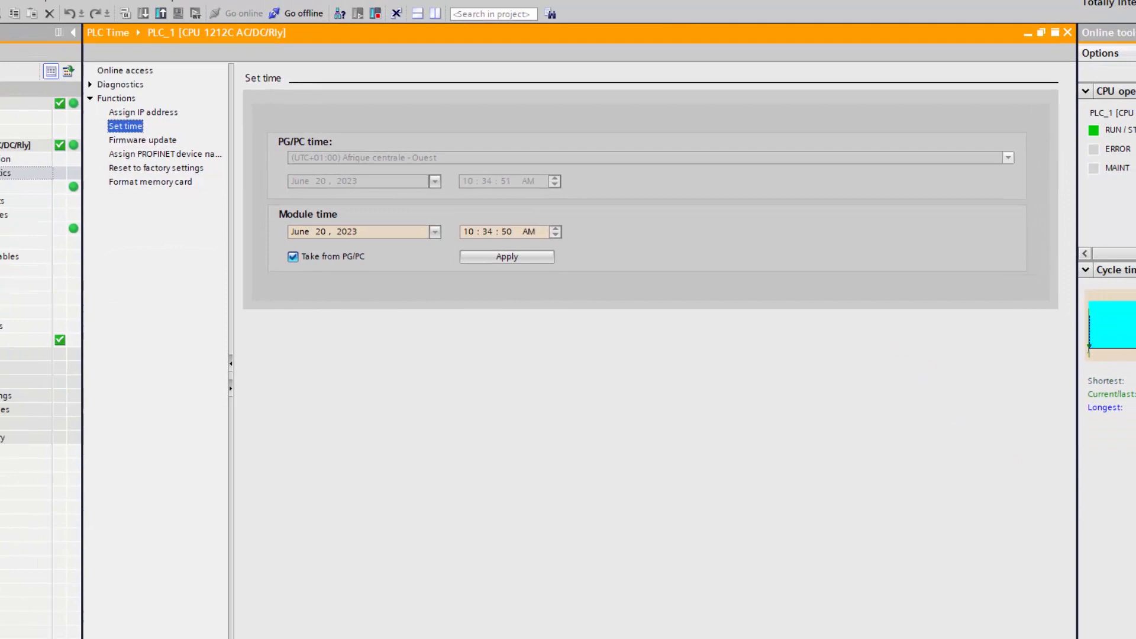
{"action": "left_click", "coordinate": [1085, 627]}
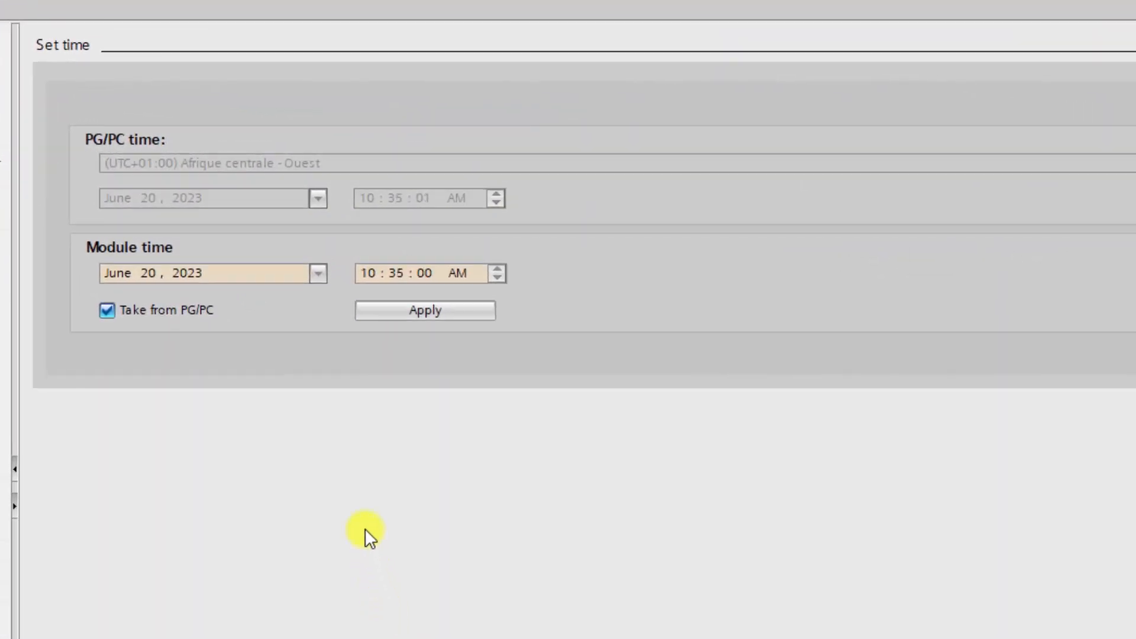
{"action": "mouse_move", "coordinate": [323, 300]}
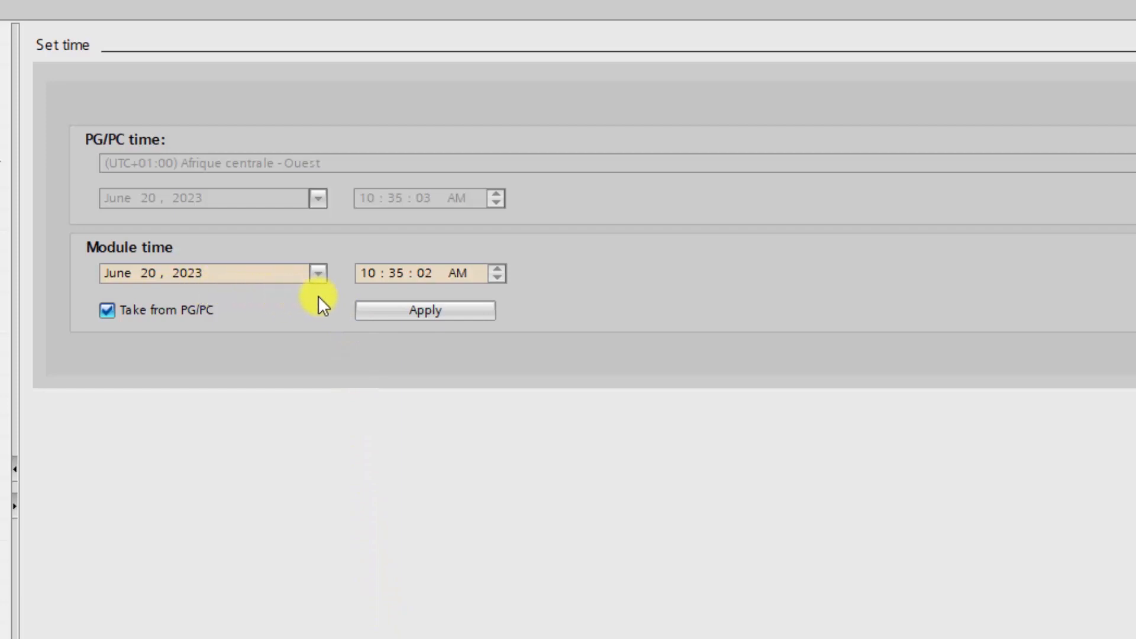
{"action": "left_click", "coordinate": [369, 273]}
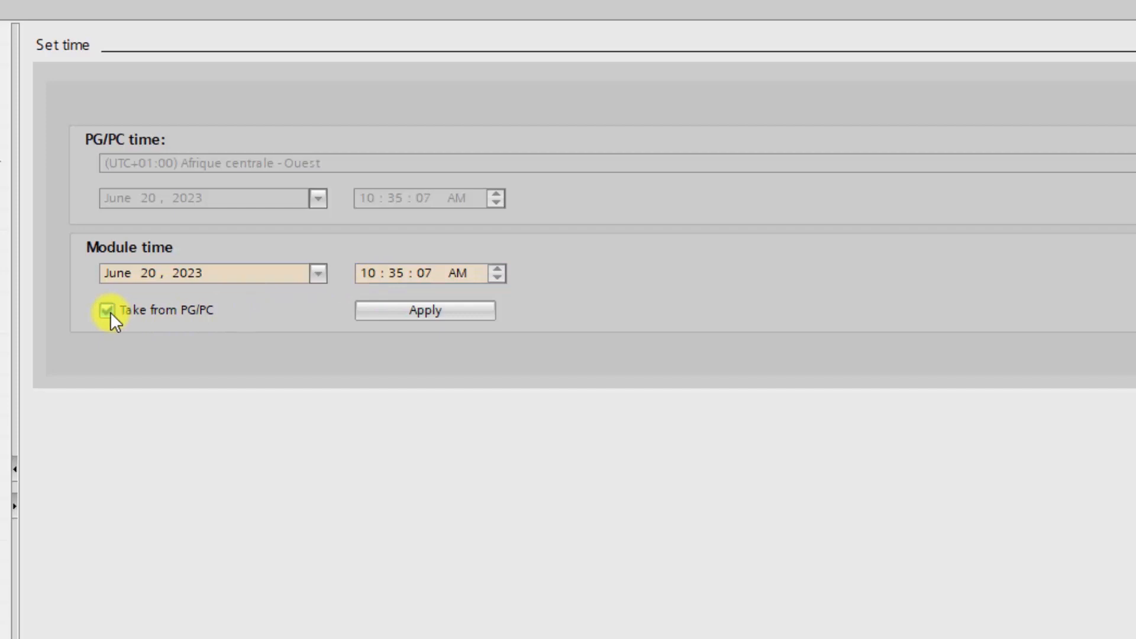
Step: Set PLC_1's module date to June 19 and apply, then resync with PC time
{"action": "left_click", "coordinate": [107, 310]}
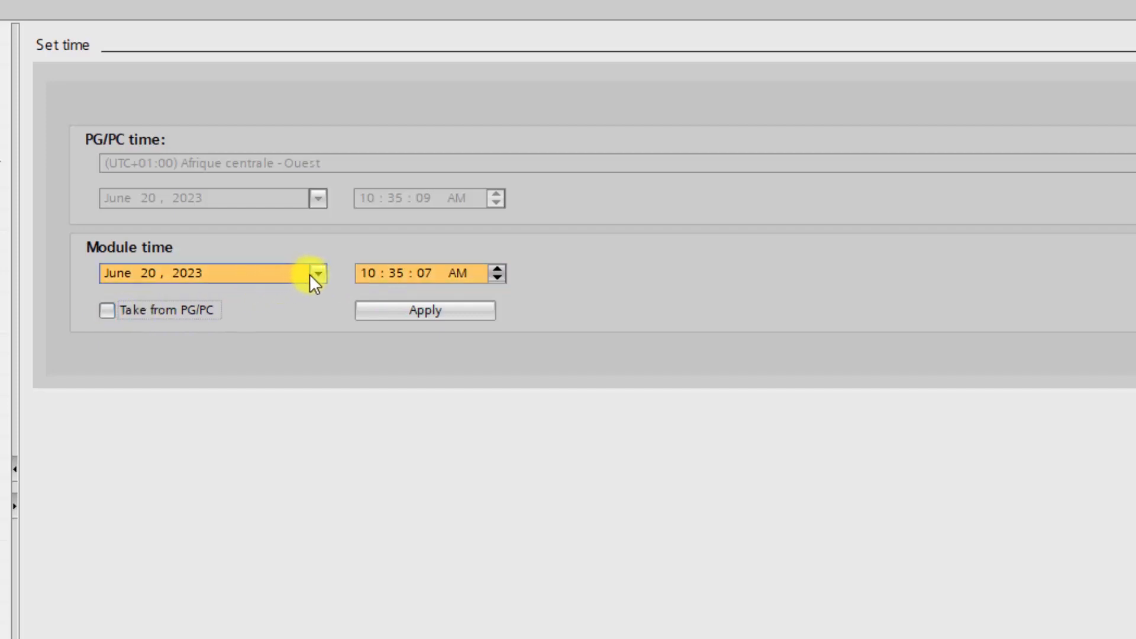
{"action": "left_click", "coordinate": [318, 274]}
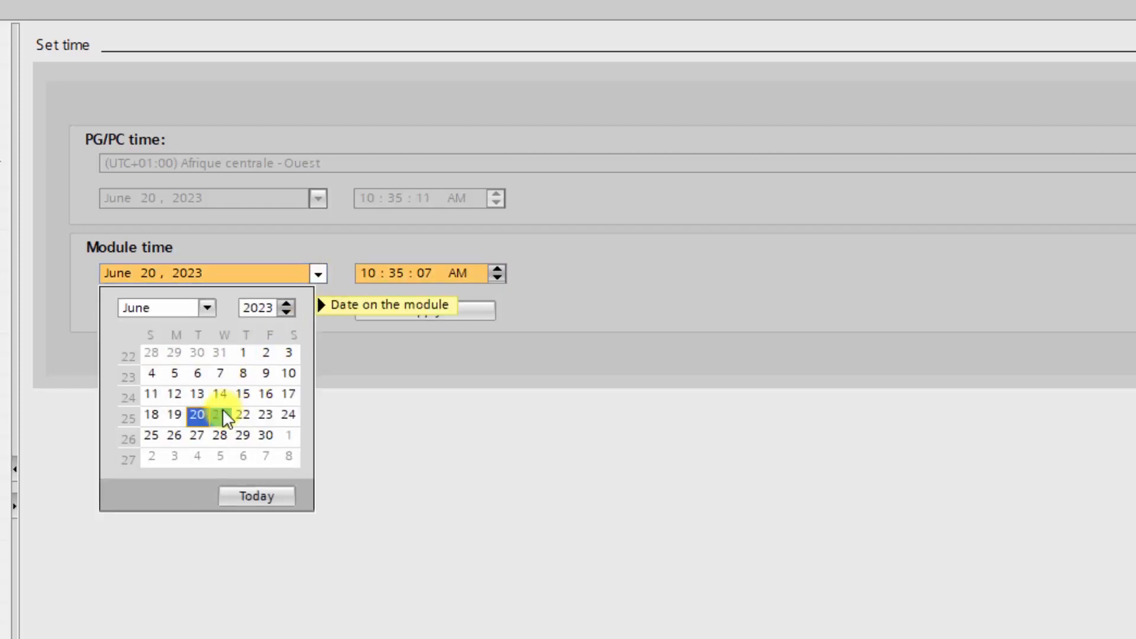
{"action": "left_click", "coordinate": [174, 414]}
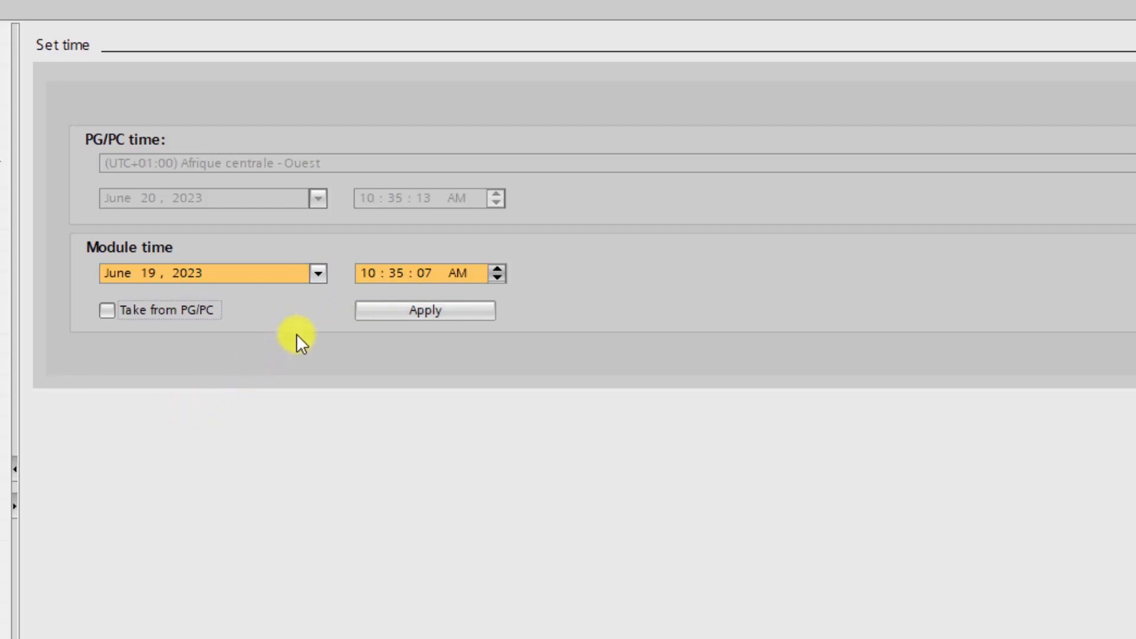
{"action": "left_click", "coordinate": [498, 274]}
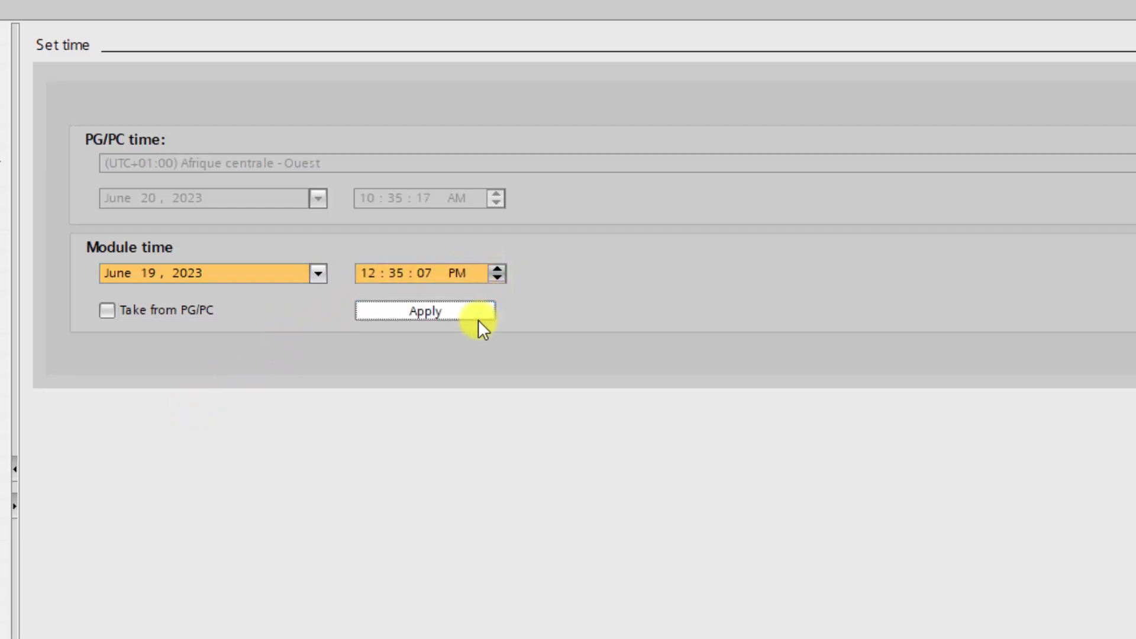
{"action": "left_click", "coordinate": [106, 310]}
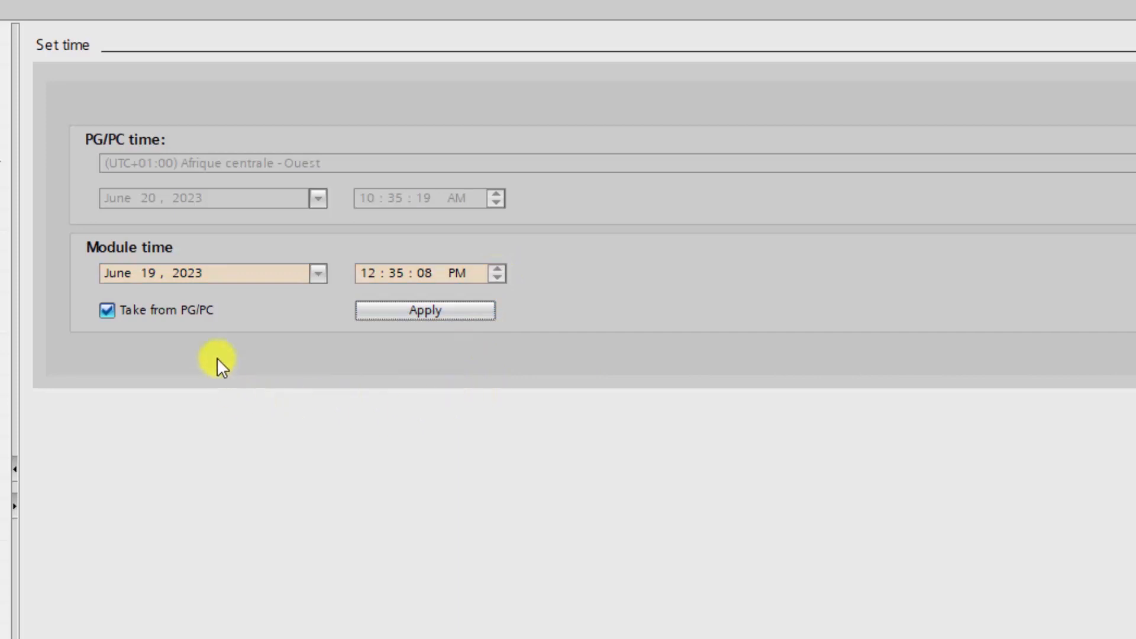
{"action": "mouse_move", "coordinate": [229, 407]}
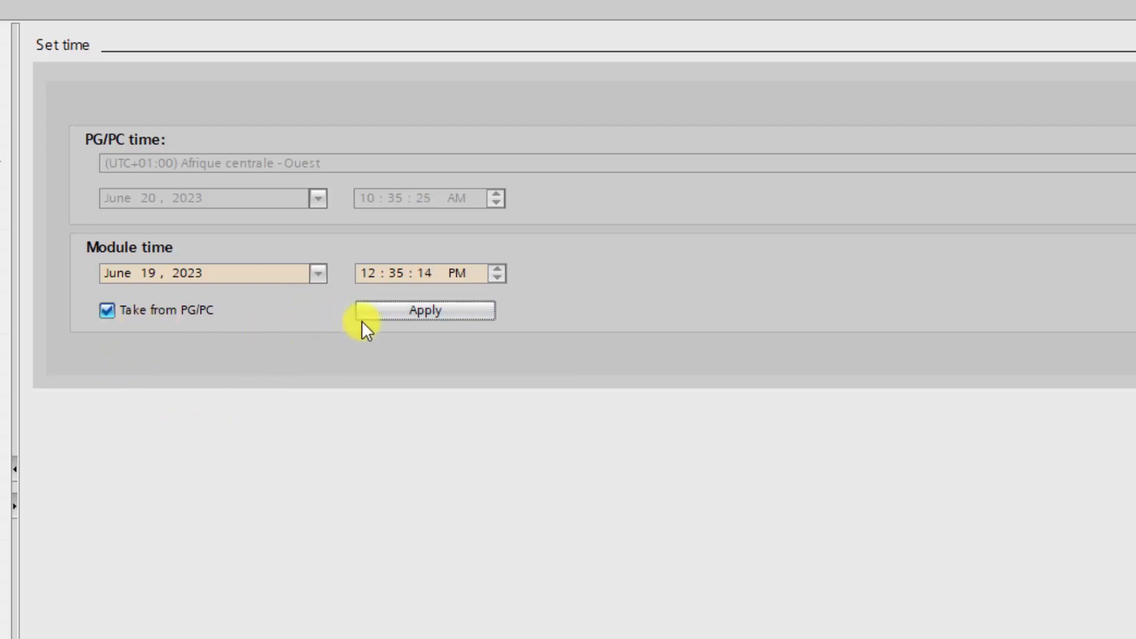
{"action": "left_click", "coordinate": [425, 310]}
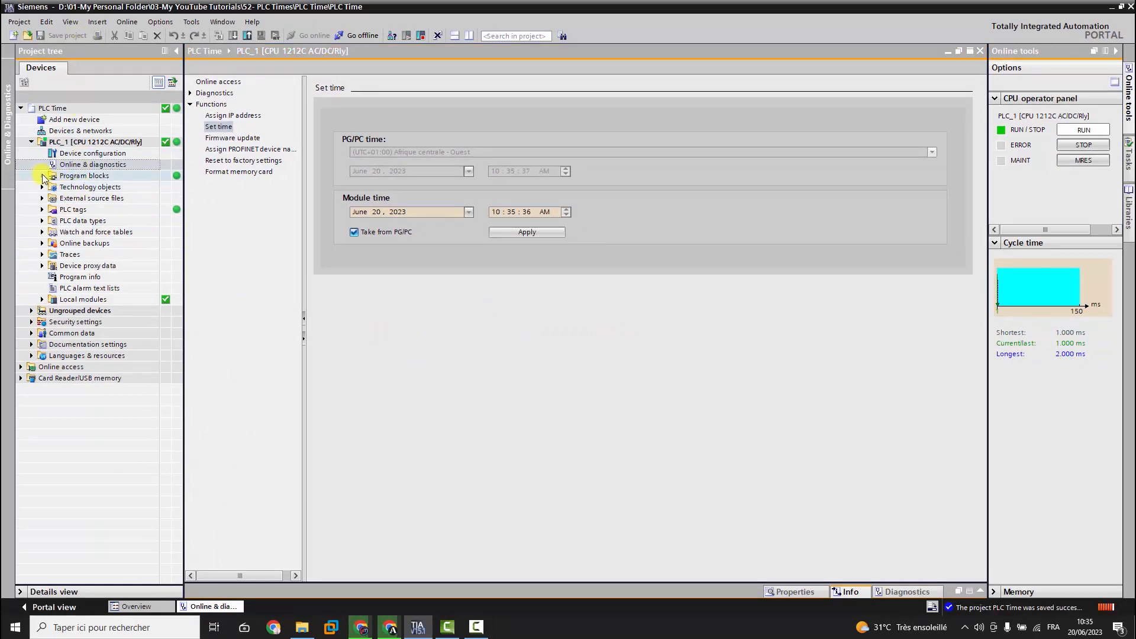
Step: Expand PLC_1's program blocks, open Main [OB1], and collapse Basic instructions
{"action": "left_click", "coordinate": [41, 175]}
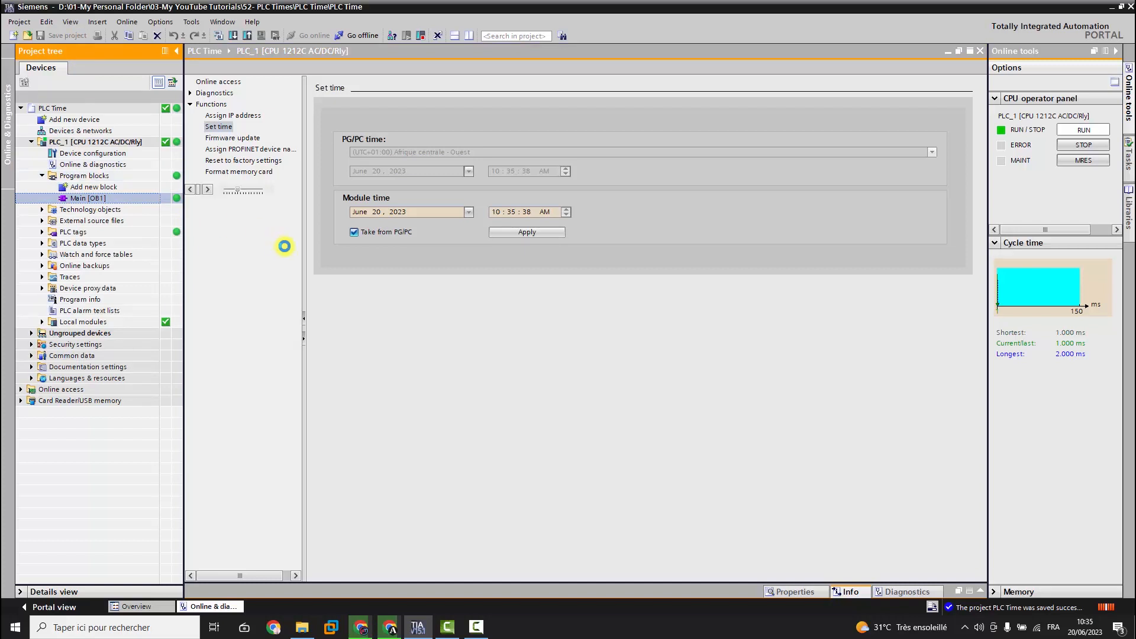
{"action": "double_click", "coordinate": [88, 197]}
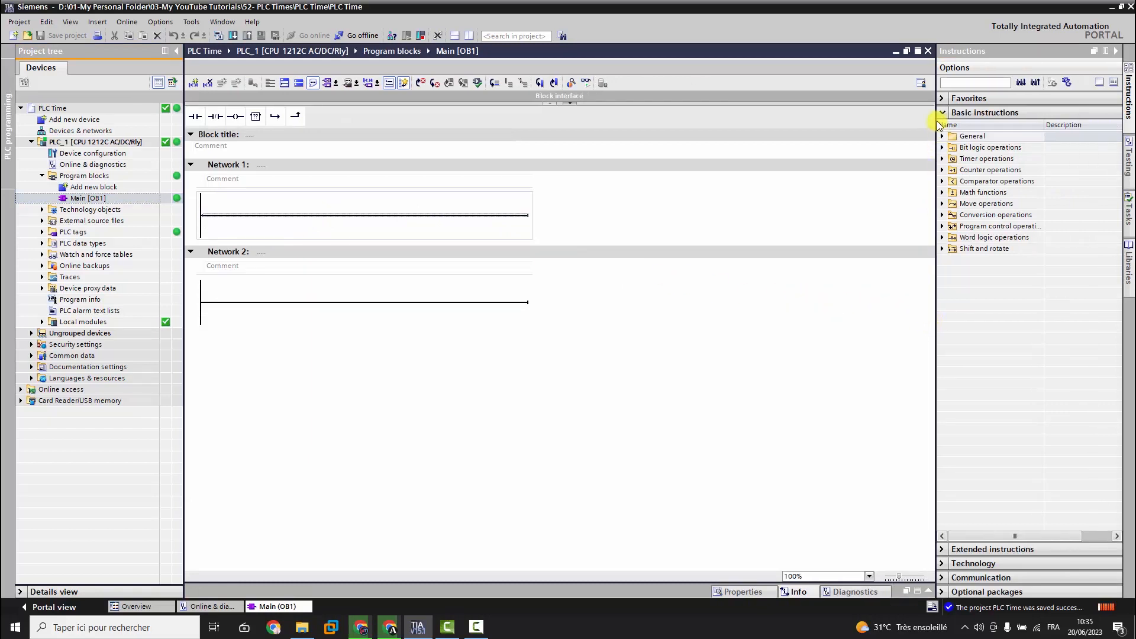
{"action": "left_click", "coordinate": [942, 112]}
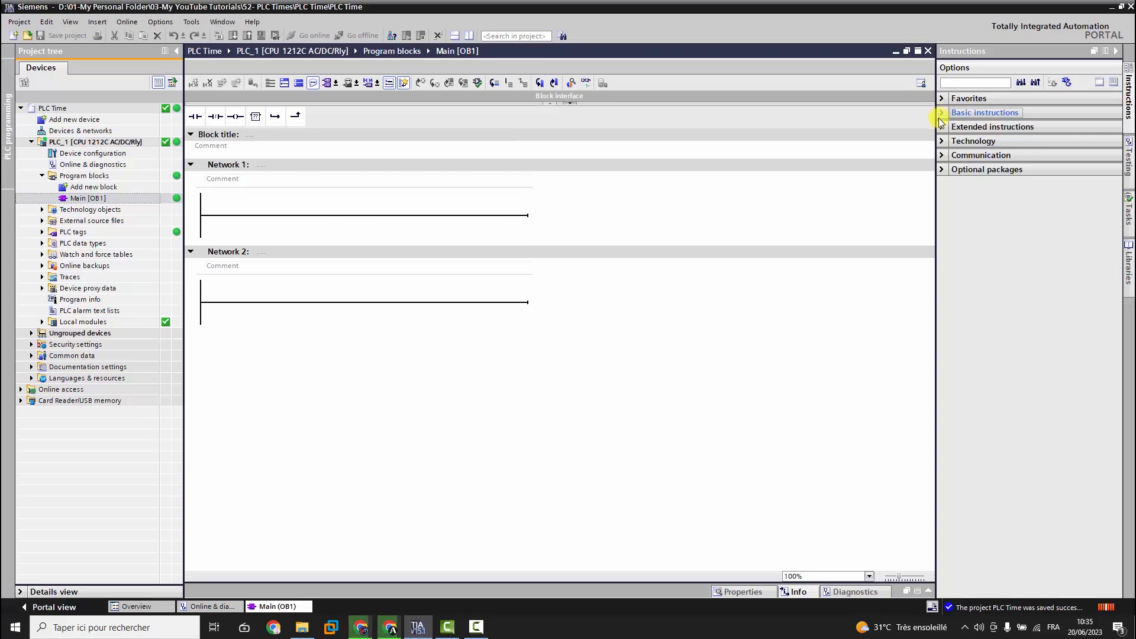
Step: Expand Extended instructions to list the Date and time-of-day functions
{"action": "left_click", "coordinate": [943, 127]}
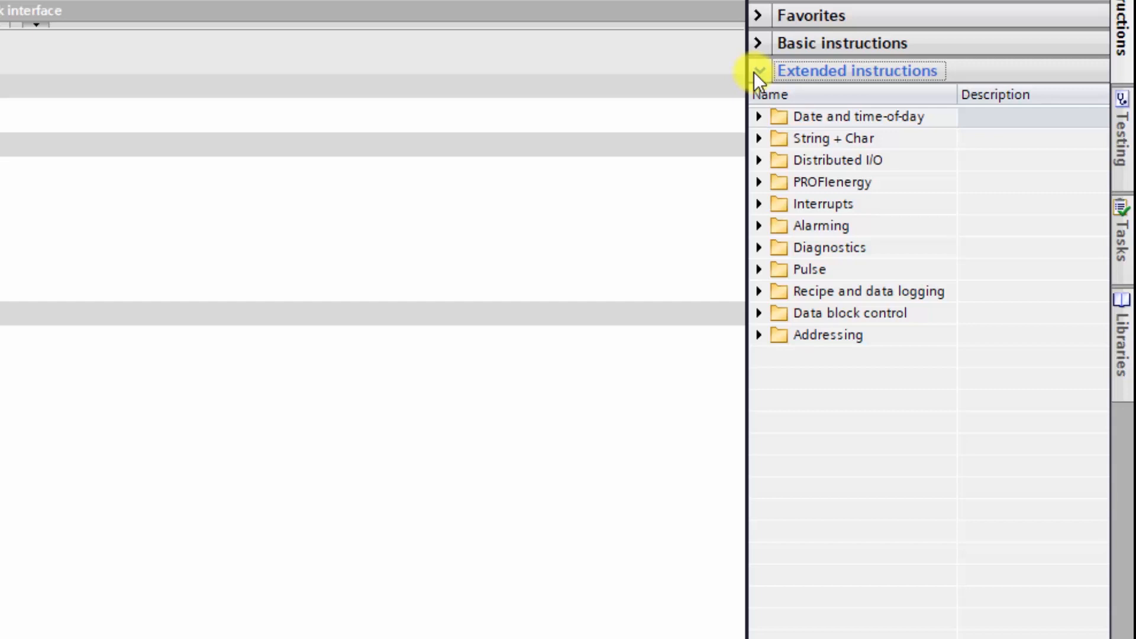
{"action": "left_click", "coordinate": [760, 117]}
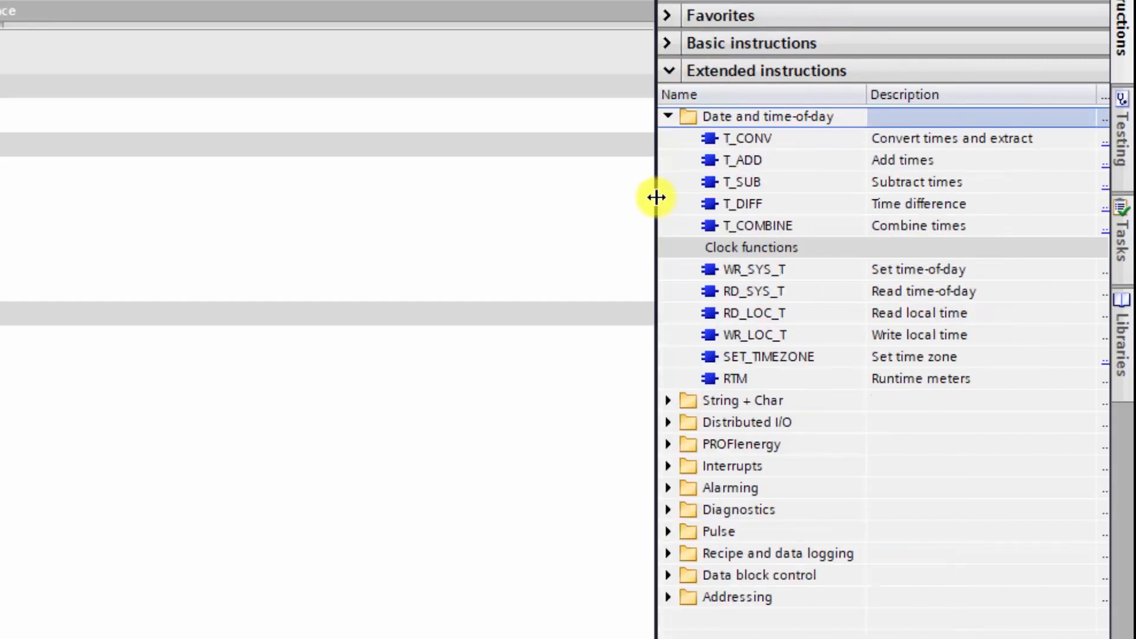
{"action": "mouse_move", "coordinate": [994, 278]}
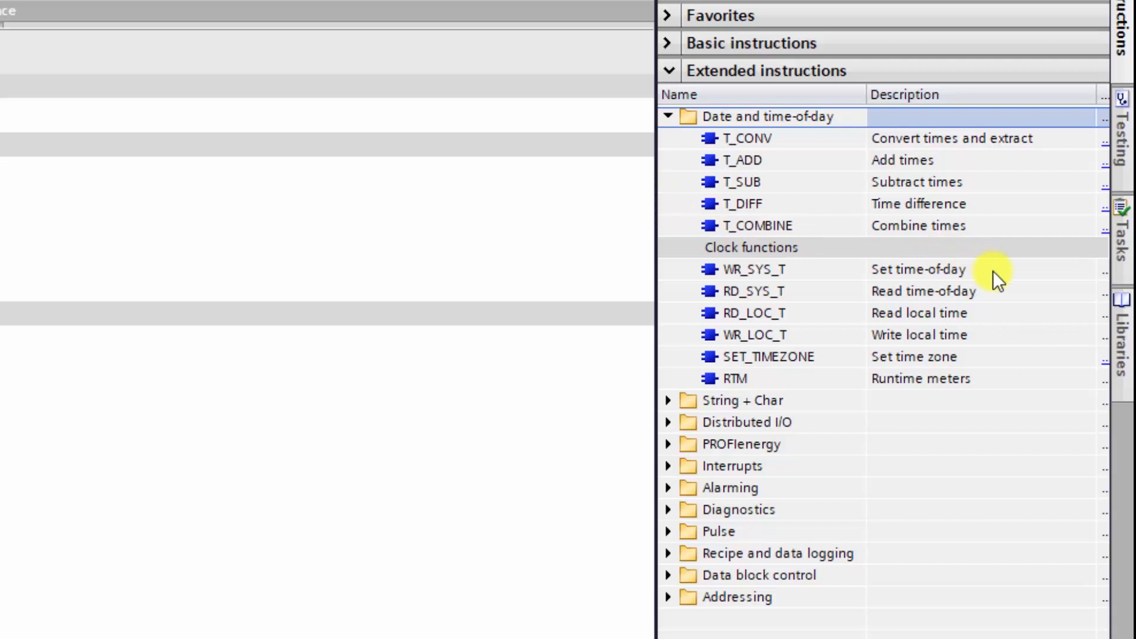
{"action": "mouse_move", "coordinate": [806, 299]}
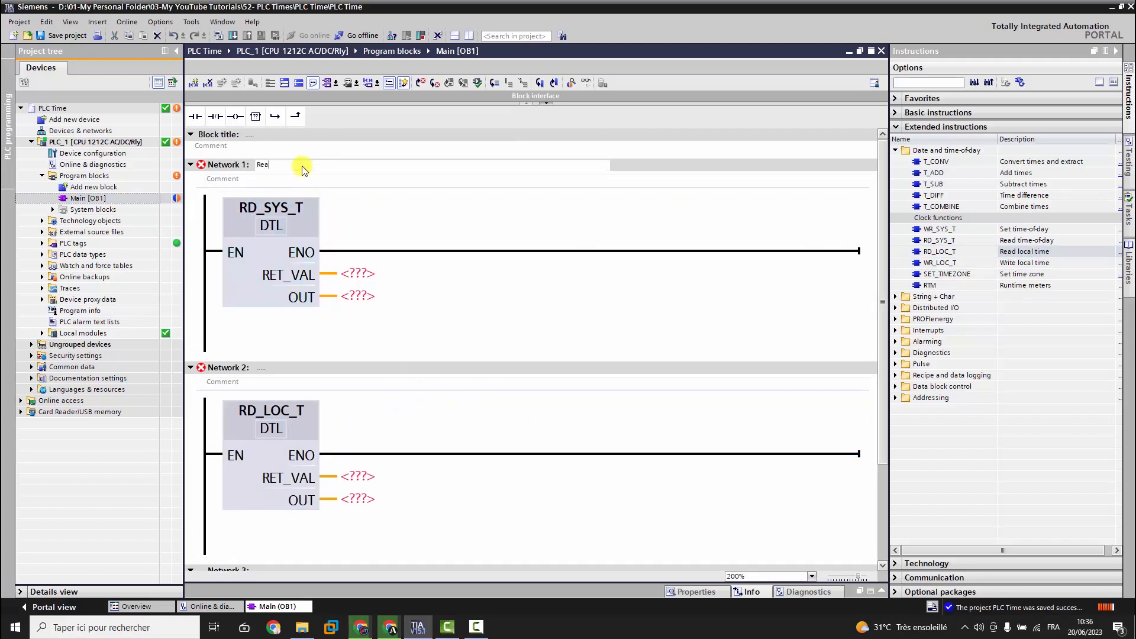
Step: Title Network 1 'Read System Time'
{"action": "type", "text": "Read System Time"}
{"action": "left_click", "coordinate": [432, 367]}
{"action": "type", "text": "Read Local Time"}
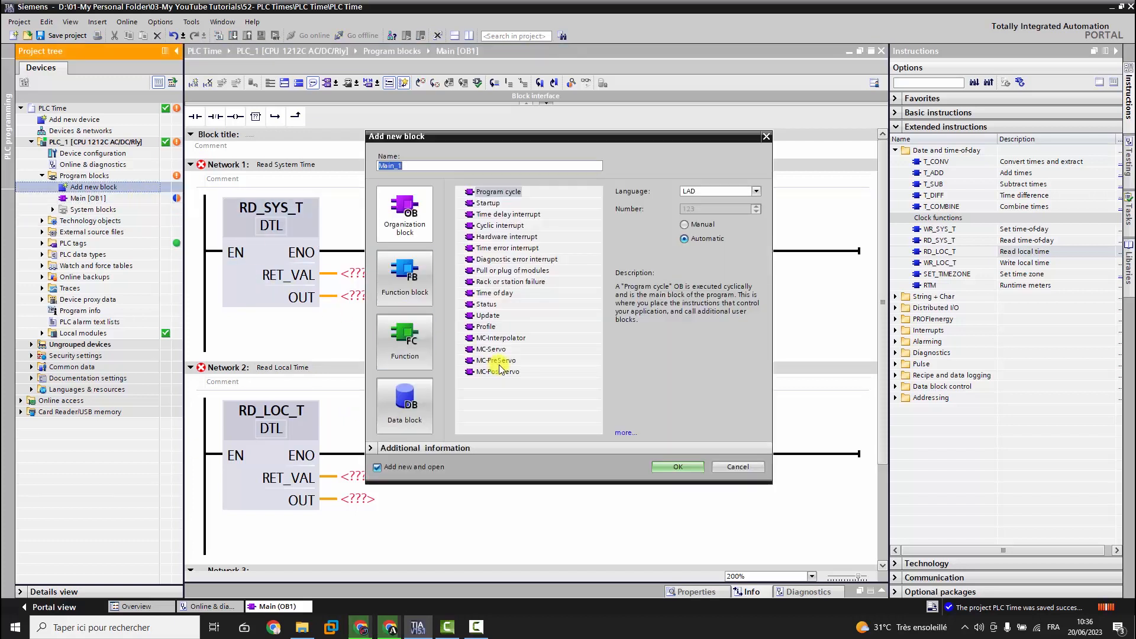
Step: Add a new data block named DATA
{"action": "left_click", "coordinate": [404, 397]}
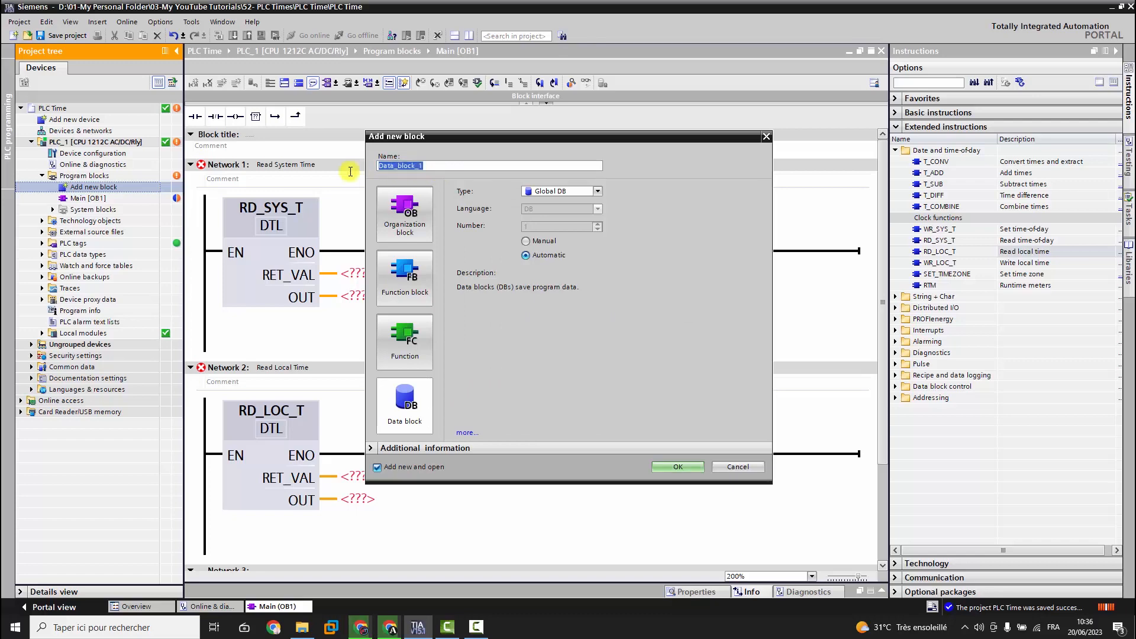
{"action": "type", "text": "DATA"}
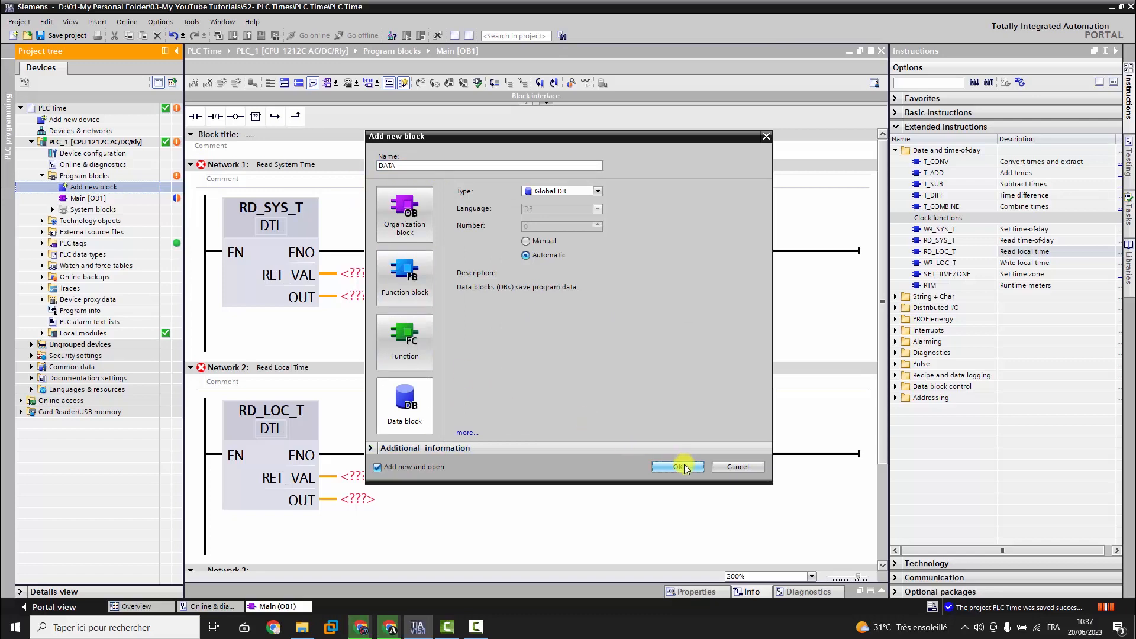
{"action": "left_click", "coordinate": [677, 467]}
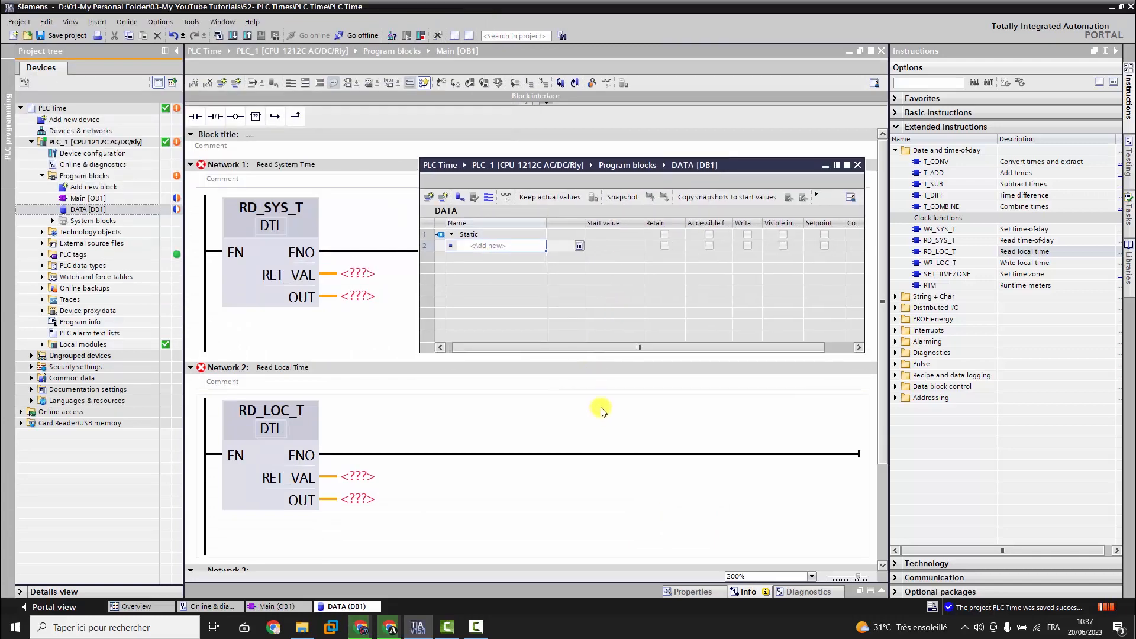
Step: Add the first RetValue variable row to the DATA block
{"action": "left_click", "coordinate": [497, 246]}
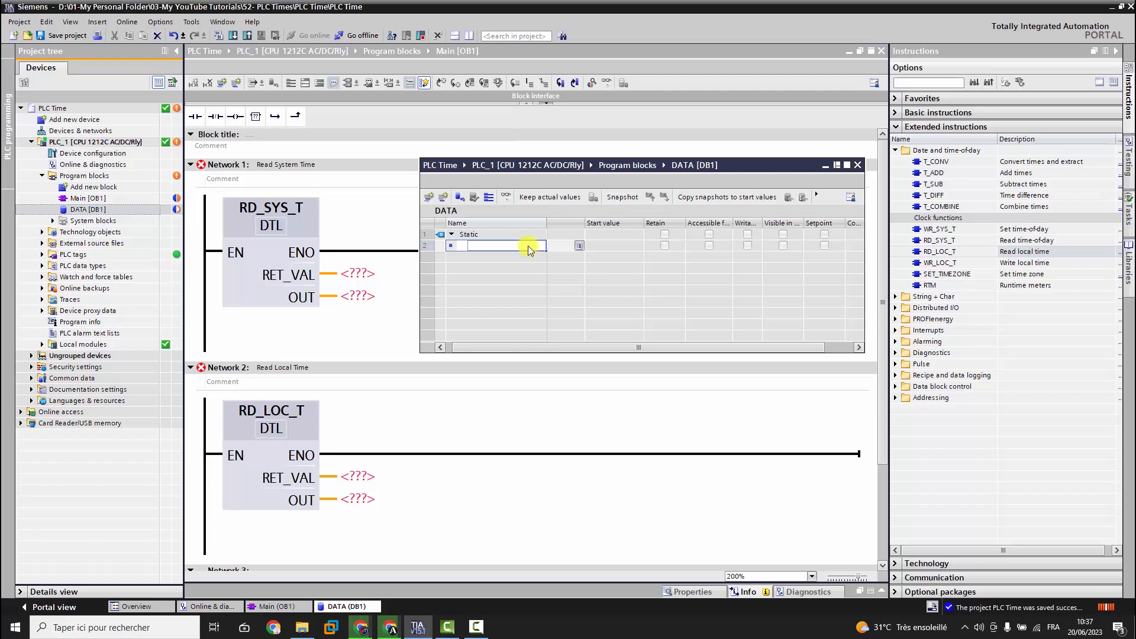
{"action": "type", "text": "Local"}
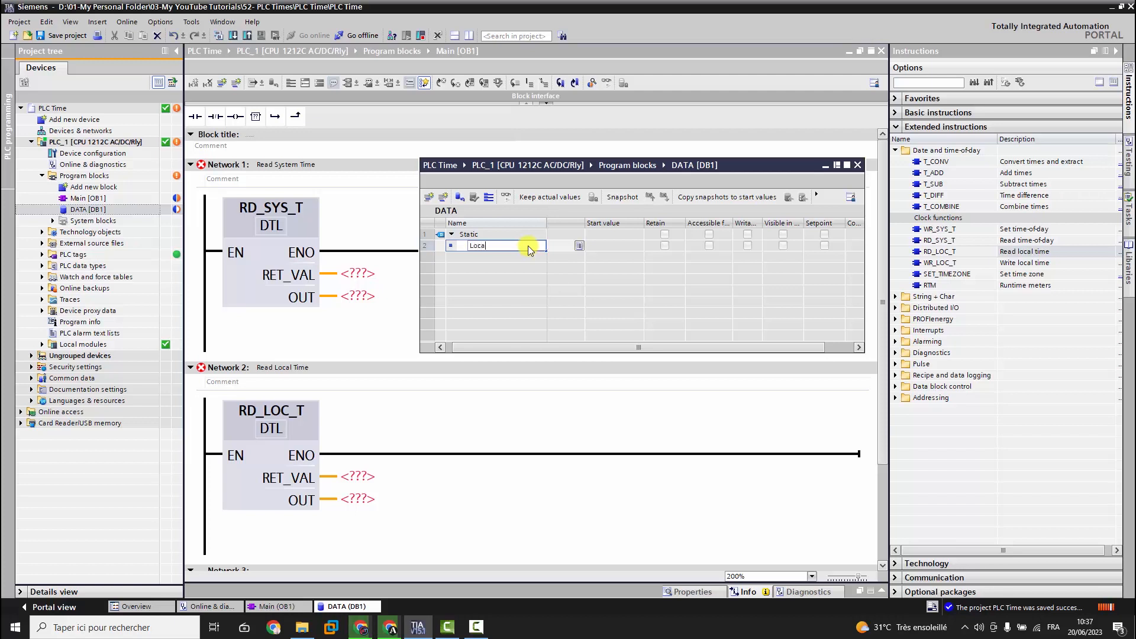
{"action": "key", "text": "BackSpace"}
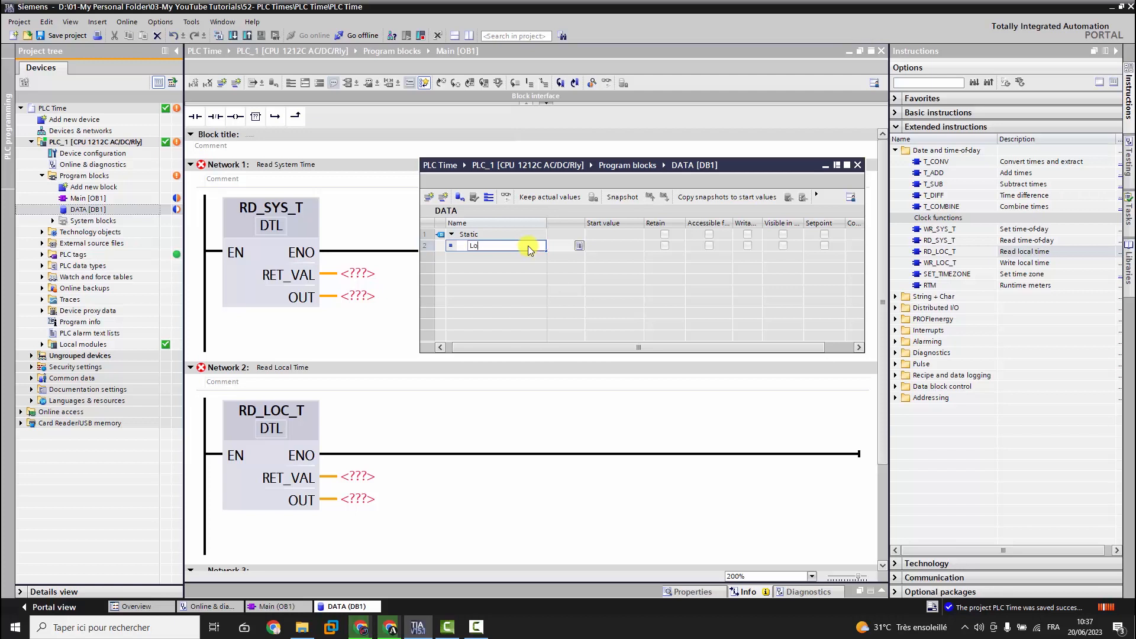
{"action": "type", "text": "RetValue"}
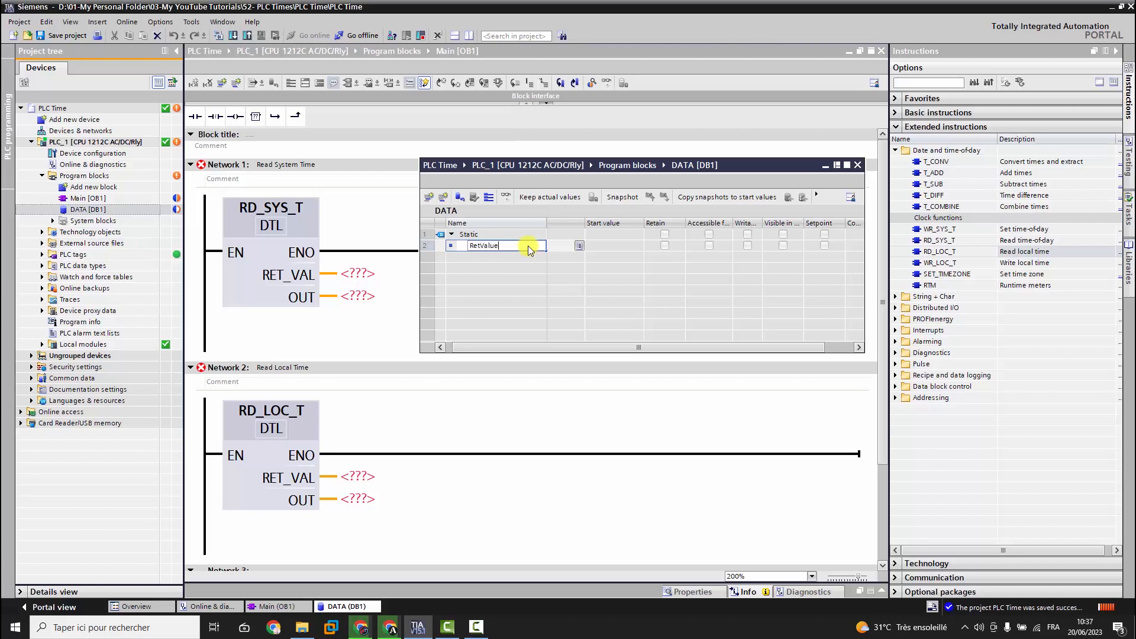
{"action": "key", "text": "Return"}
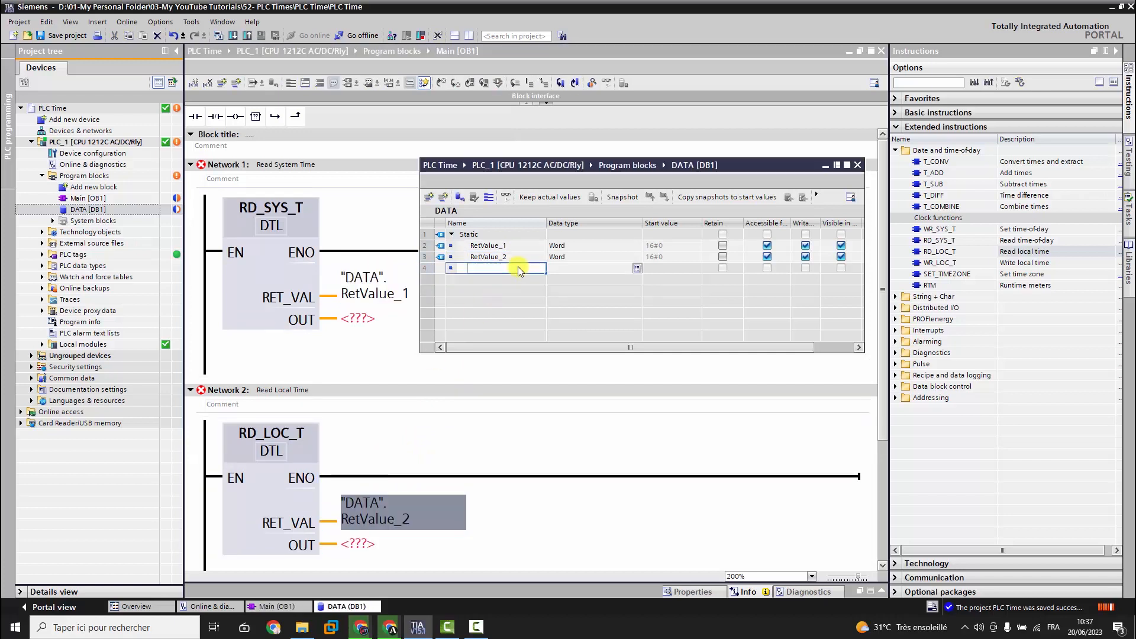
Step: Add the System_Time and Local_Time variables to DATA
{"action": "type", "text": "System_Time"}
{"action": "left_click", "coordinate": [595, 268]}
{"action": "type", "text": "DTL"}
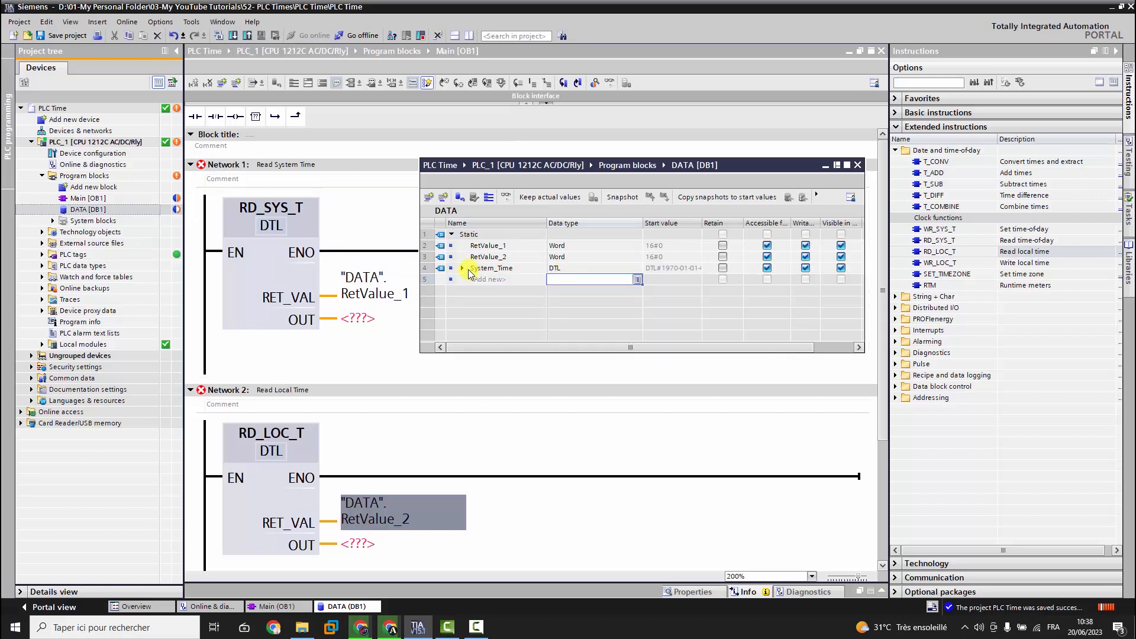
{"action": "left_click", "coordinate": [497, 280]}
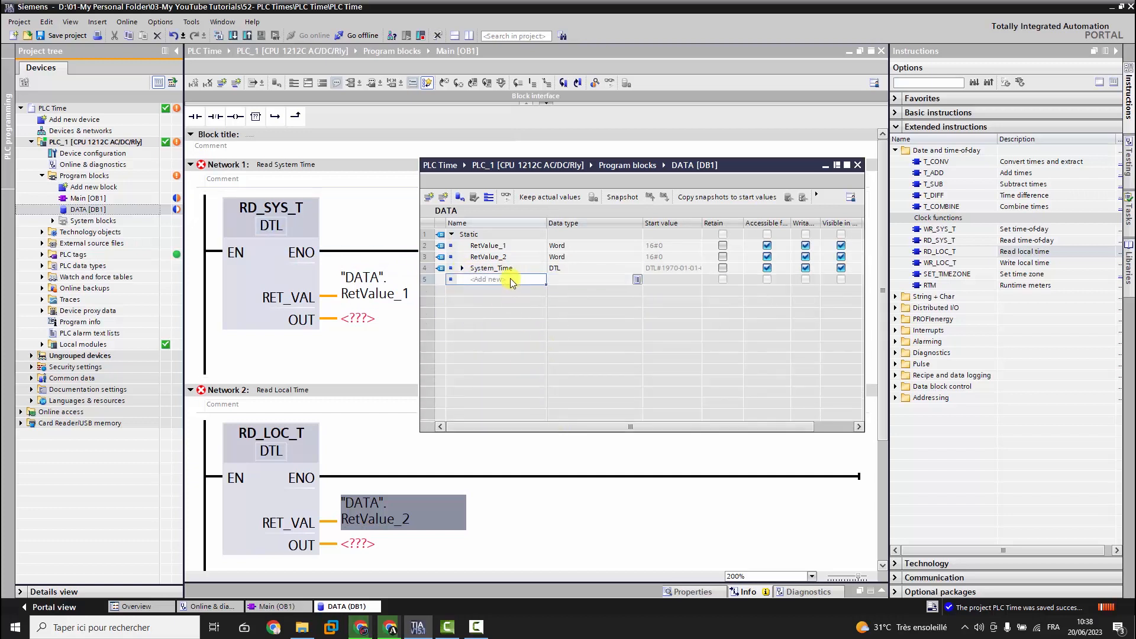
{"action": "type", "text": "Local_Time"}
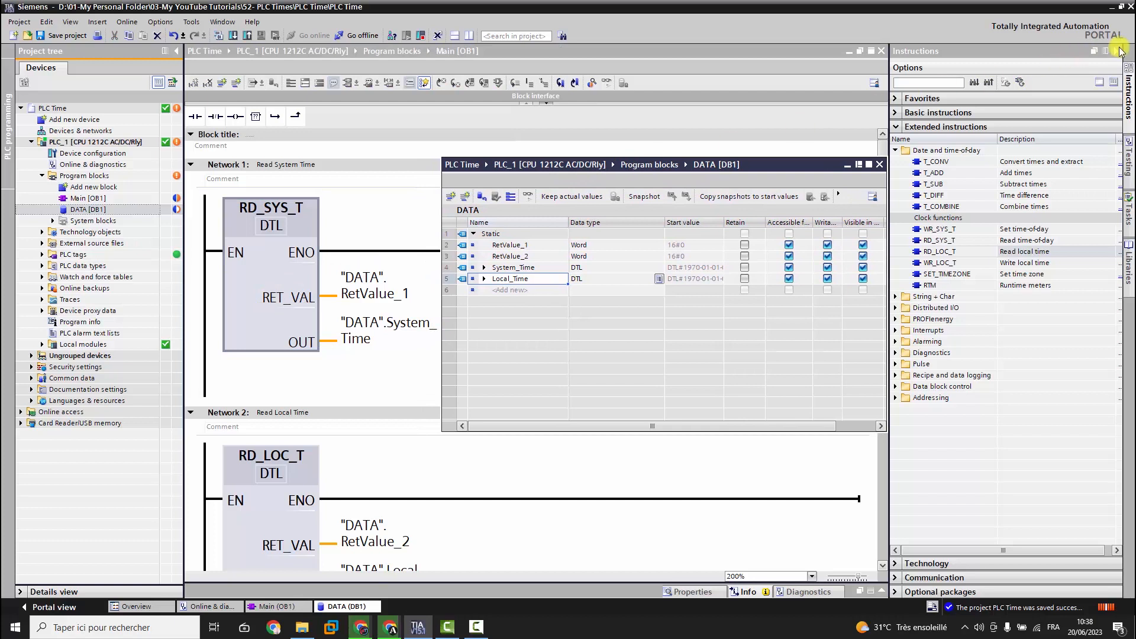
Step: Hide the Instructions card and expand System_Time and Local_Time date fields in DATA
{"action": "left_click", "coordinate": [1120, 51]}
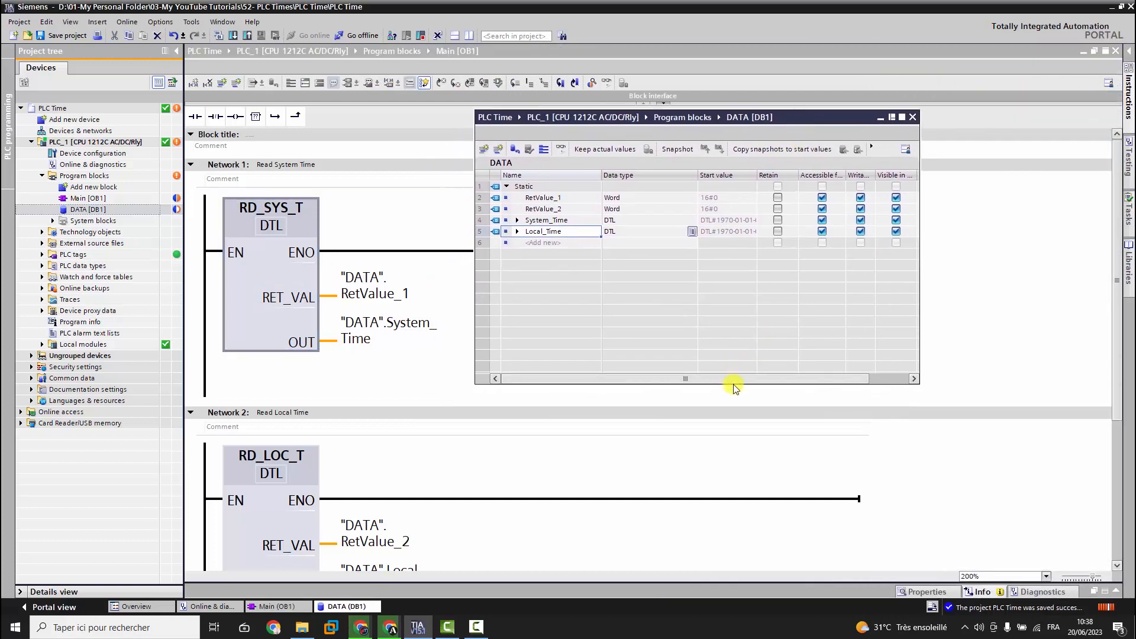
{"action": "left_click", "coordinate": [517, 220]}
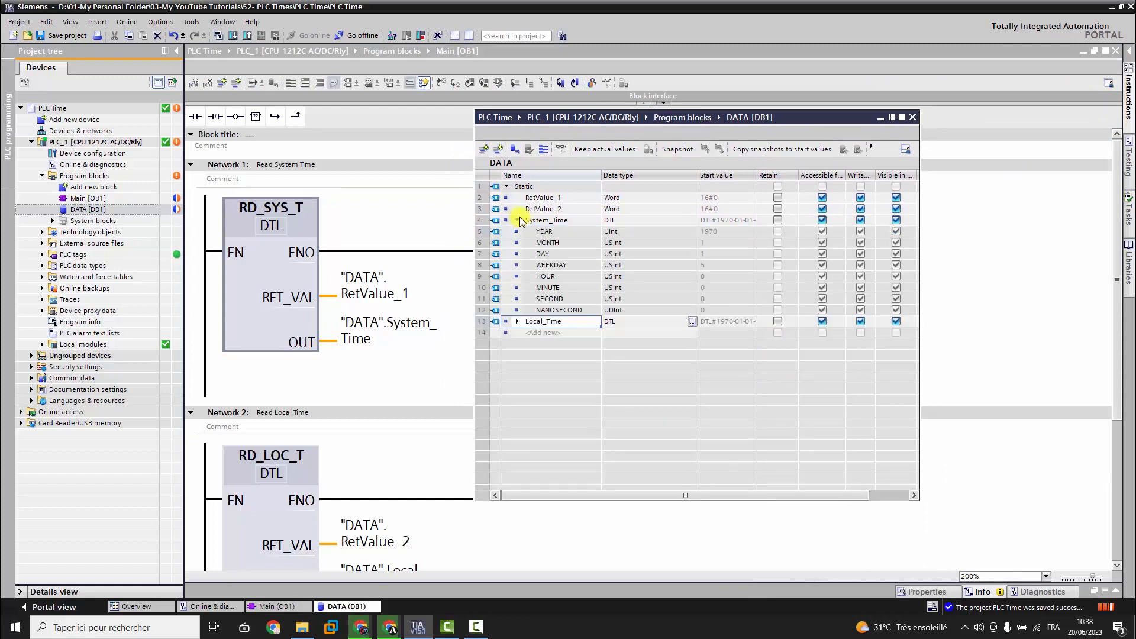
{"action": "left_click", "coordinate": [517, 321]}
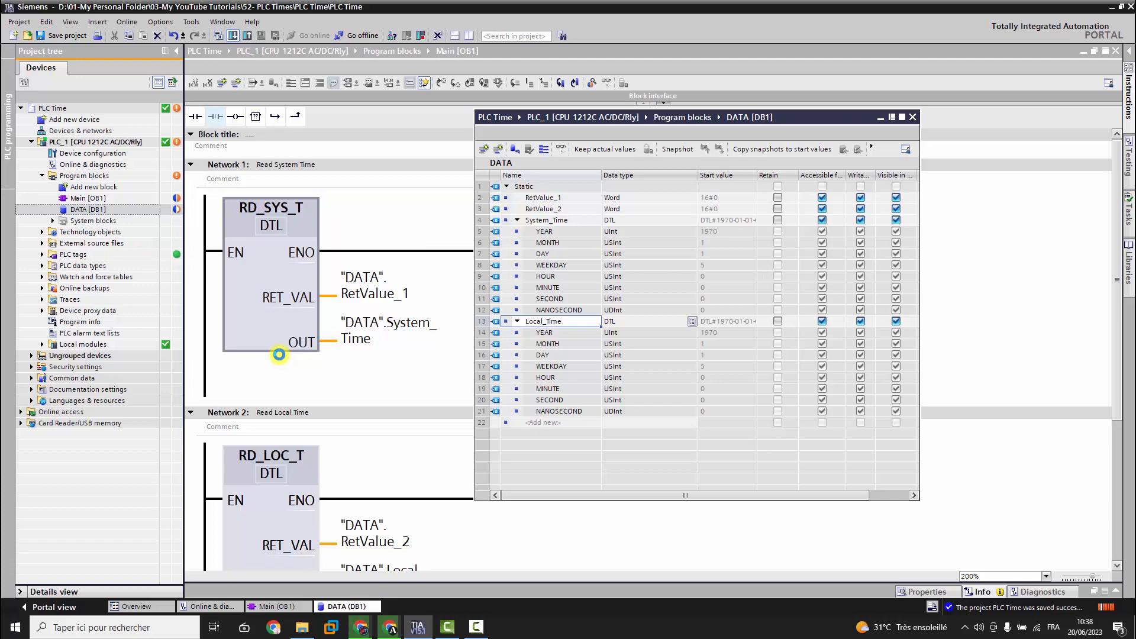
{"action": "left_click", "coordinate": [710, 429]}
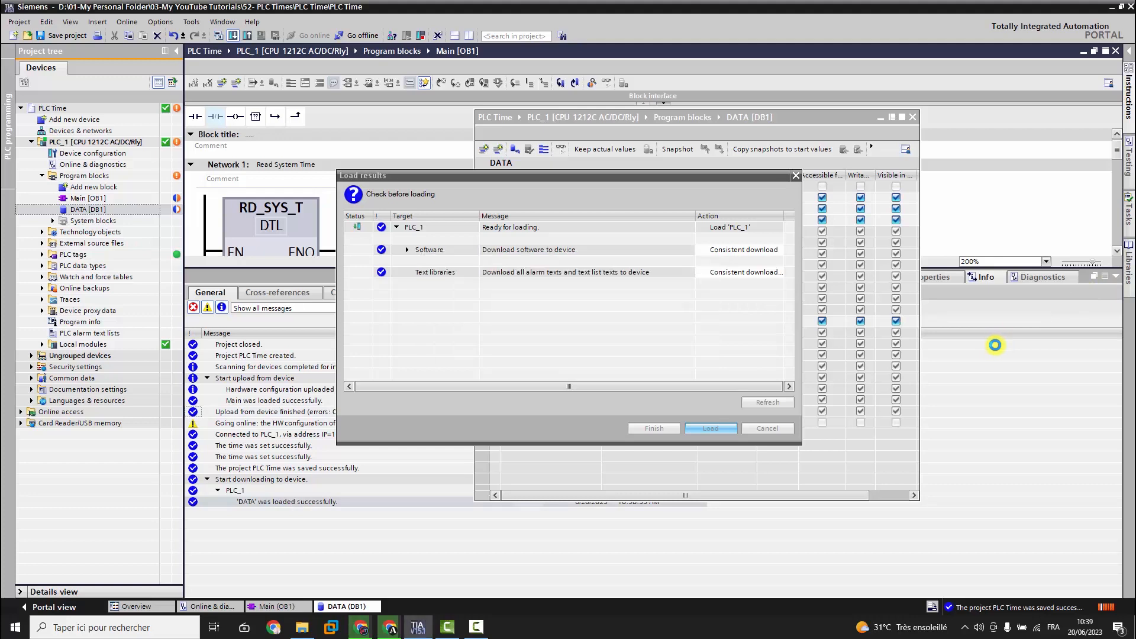
Step: Load the program onto PLC_1 and monitor DATA live, showing System_Time and Local_Time
{"action": "left_click", "coordinate": [710, 429]}
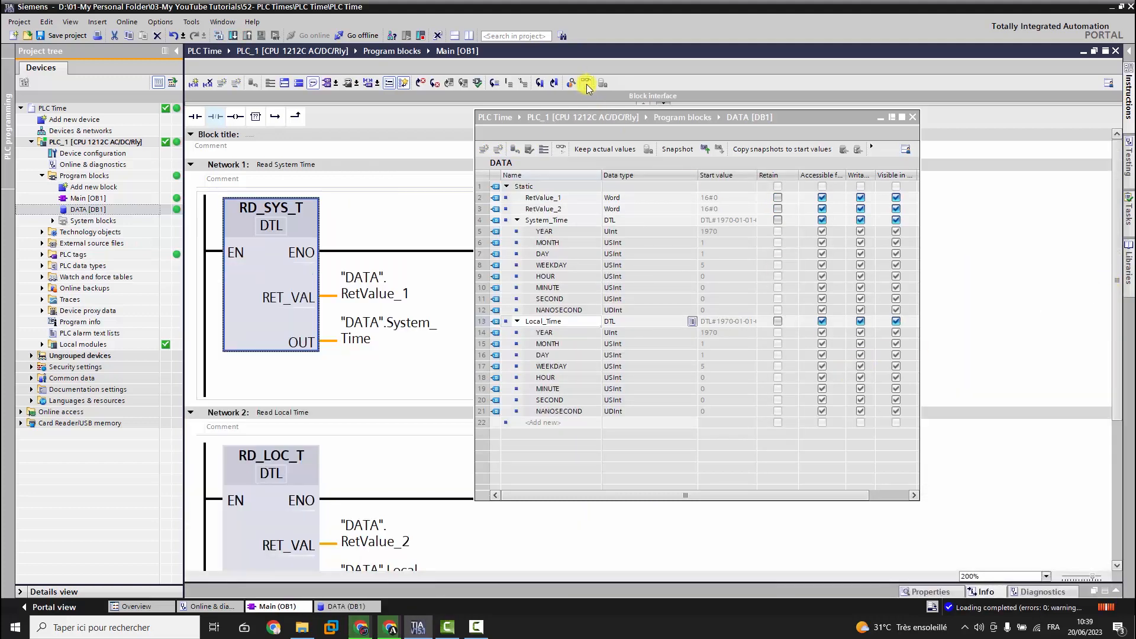
{"action": "left_click", "coordinate": [586, 81]}
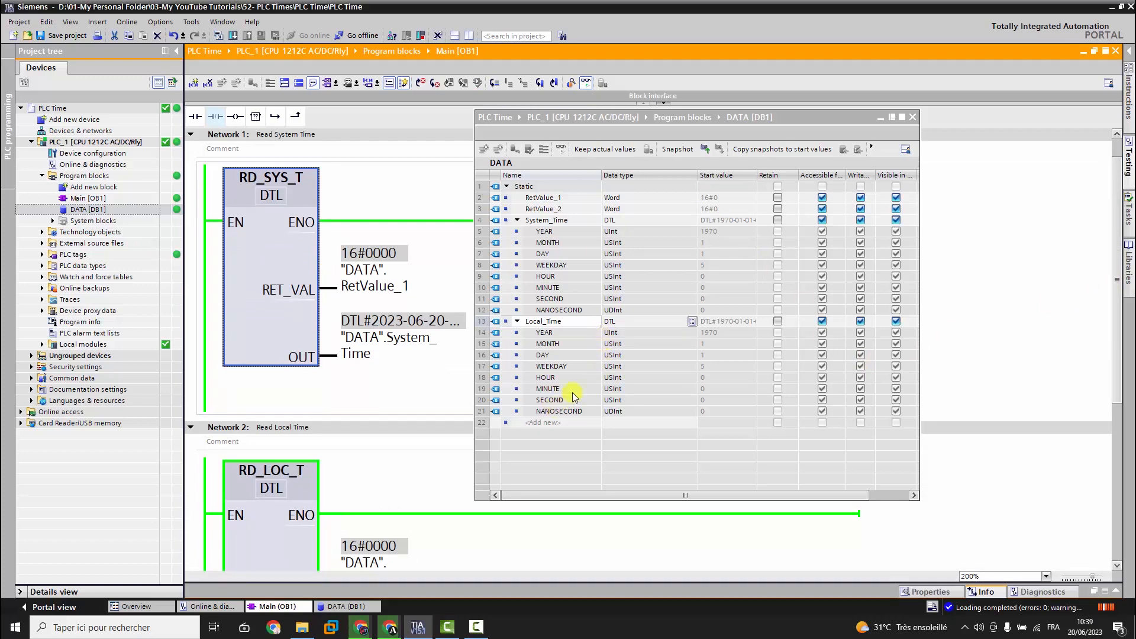
{"action": "scroll", "scroll_direction": "down", "scroll_amount": 3}
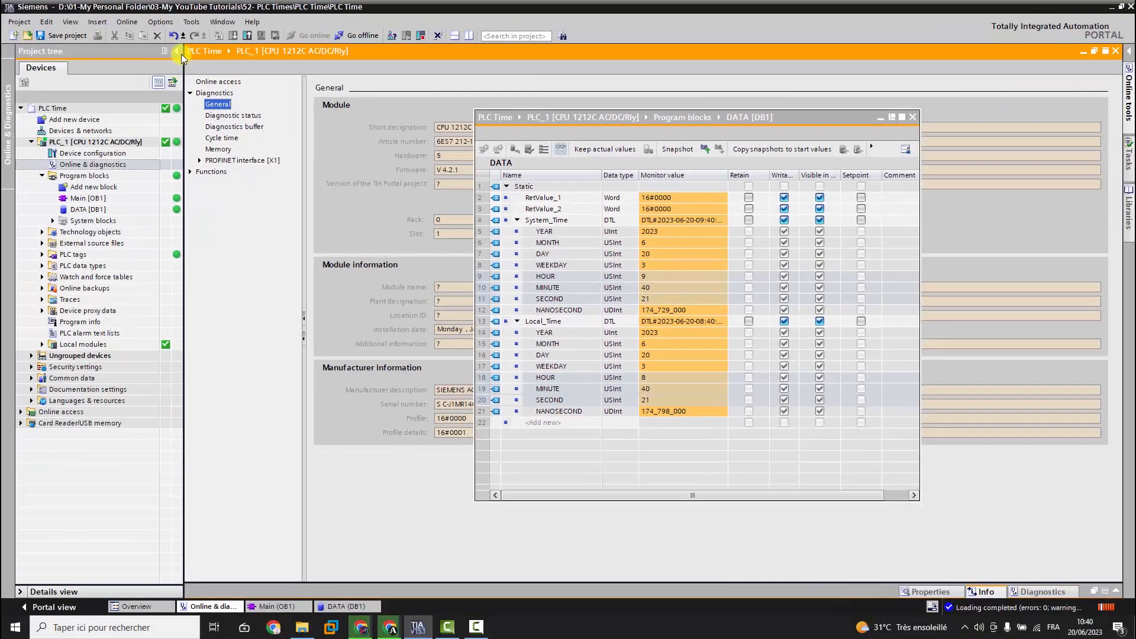
Step: Show PLC_1's Set time page (module time 10:41), then close the DATA monitor window
{"action": "left_click", "coordinate": [172, 50]}
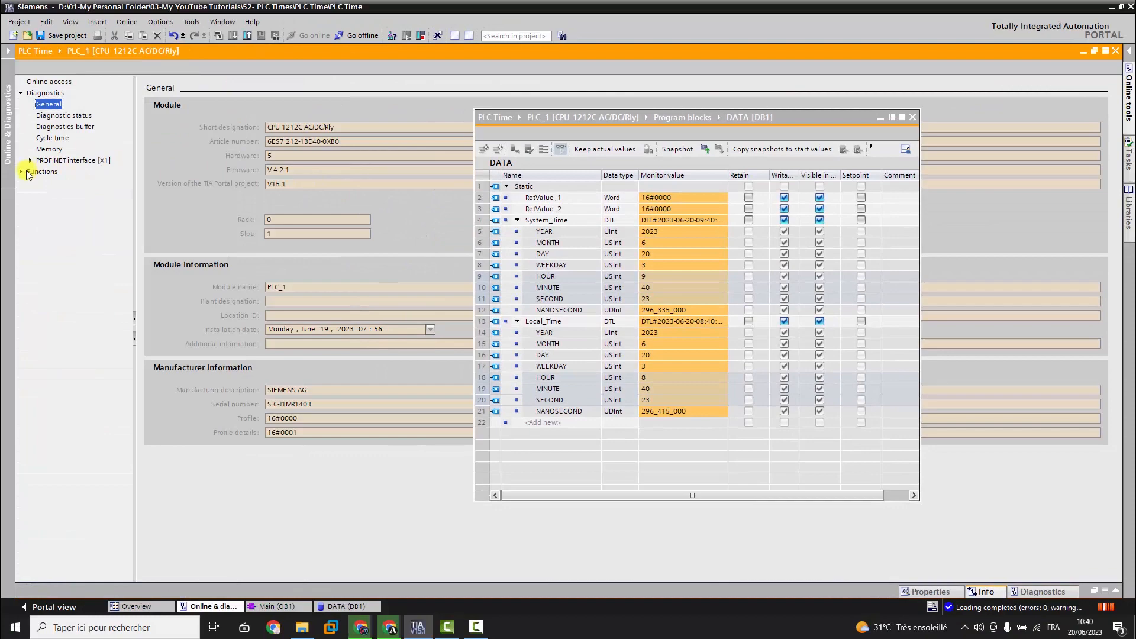
{"action": "left_click", "coordinate": [44, 171]}
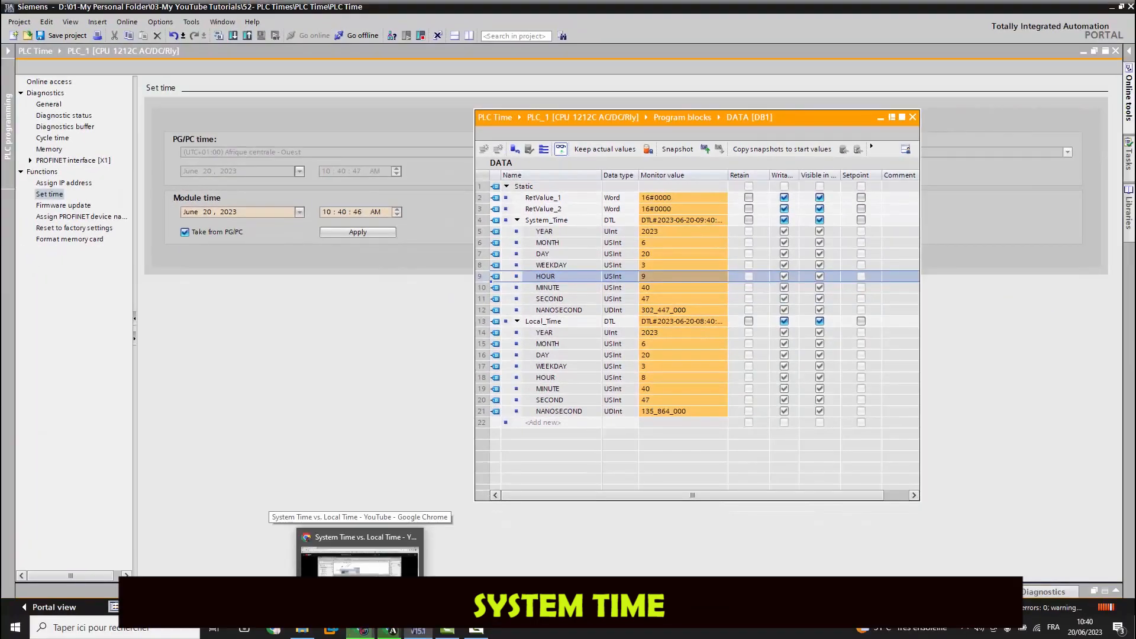
{"action": "mouse_move", "coordinate": [569, 525]}
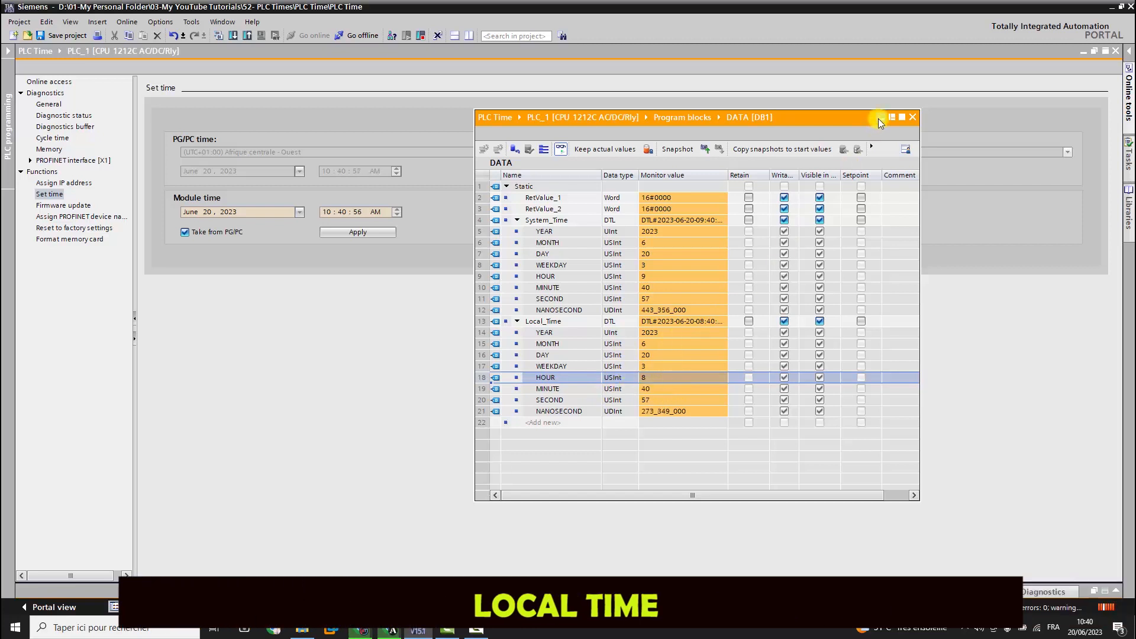
{"action": "left_click", "coordinate": [912, 117]}
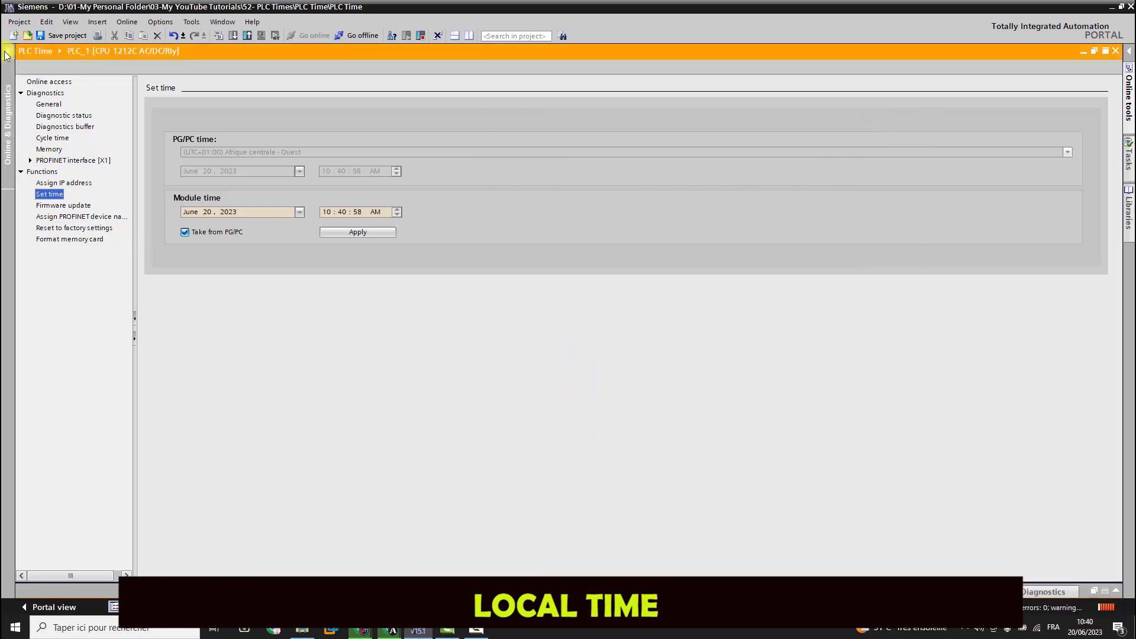
{"action": "left_click", "coordinate": [6, 56]}
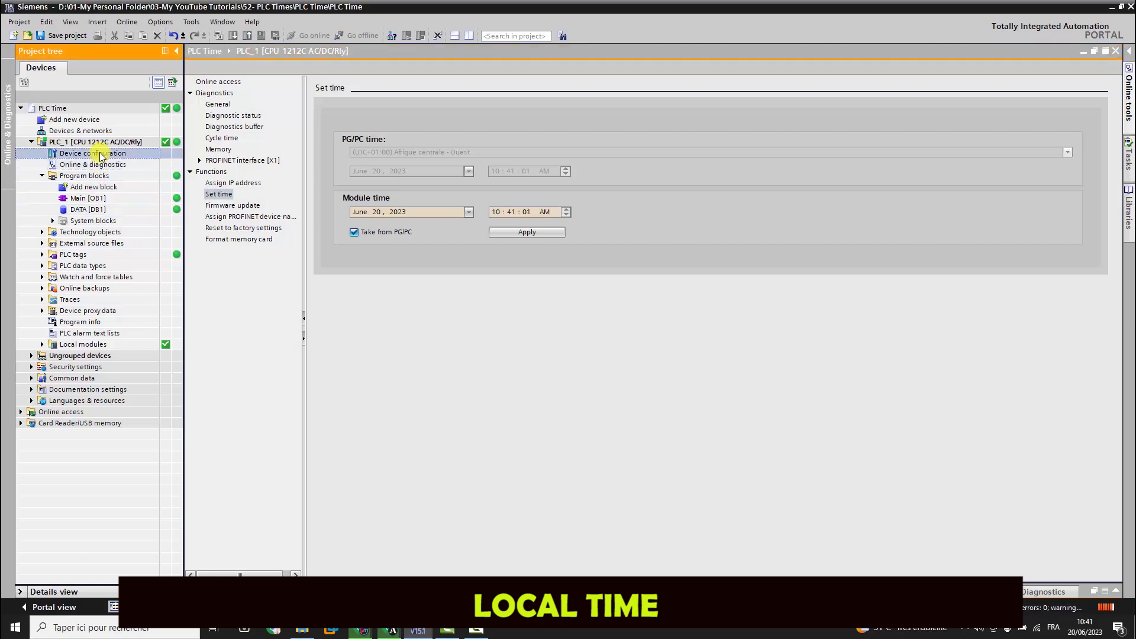
Step: Open PLC_1's device configuration Time of day properties and mark PLC_1 to go offline
{"action": "left_click", "coordinate": [93, 152]}
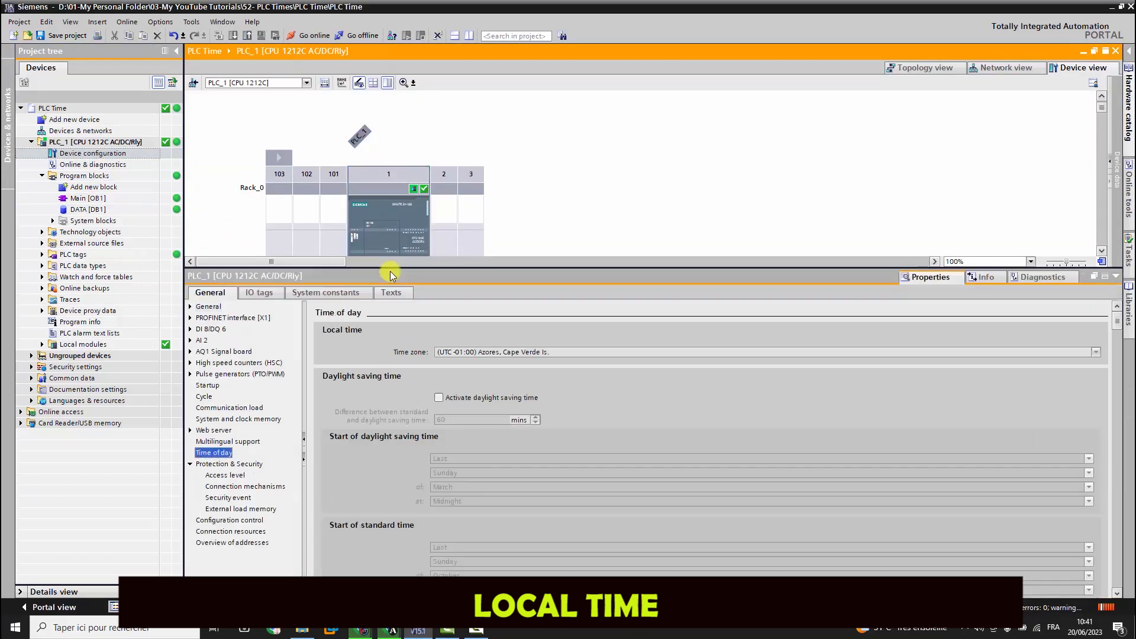
{"action": "left_click", "coordinate": [355, 35]}
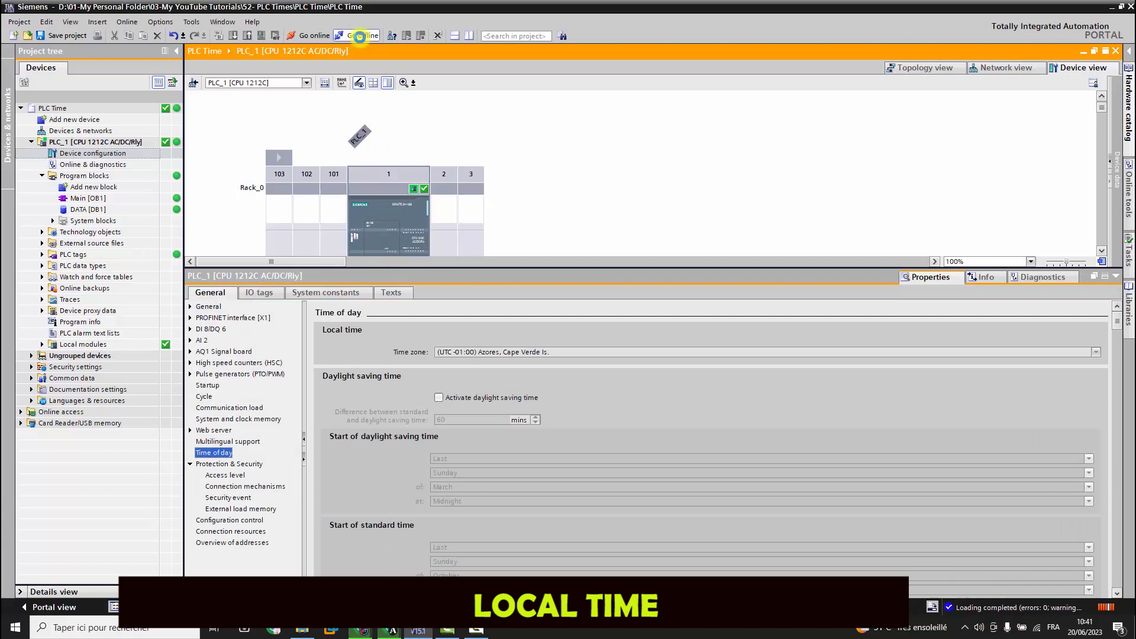
{"action": "left_click", "coordinate": [355, 35]}
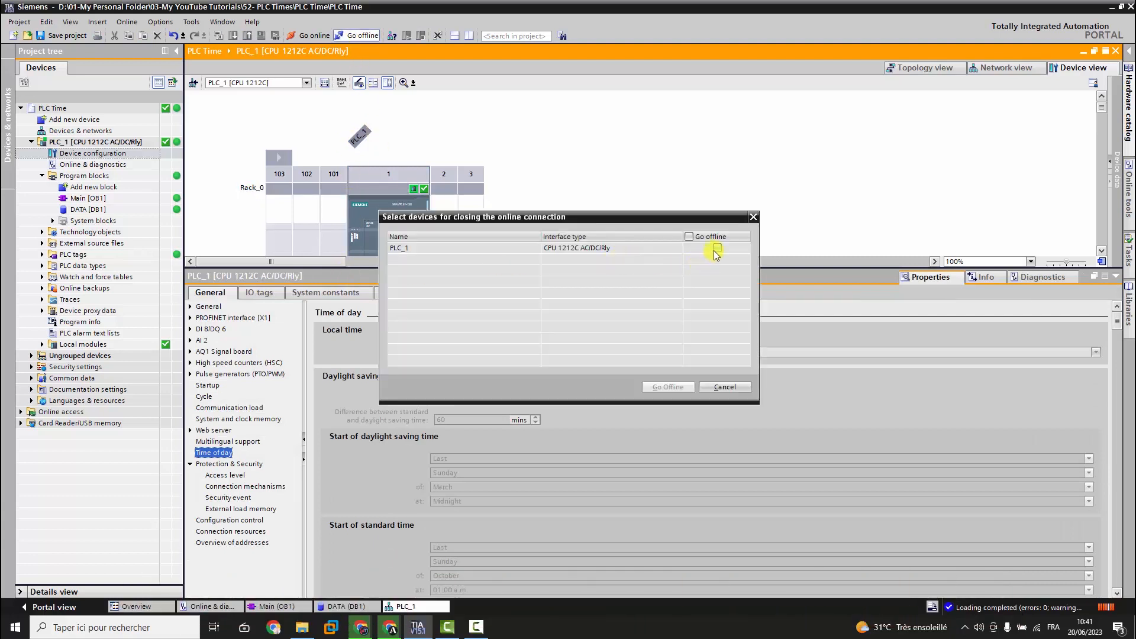
{"action": "left_click", "coordinate": [667, 386]}
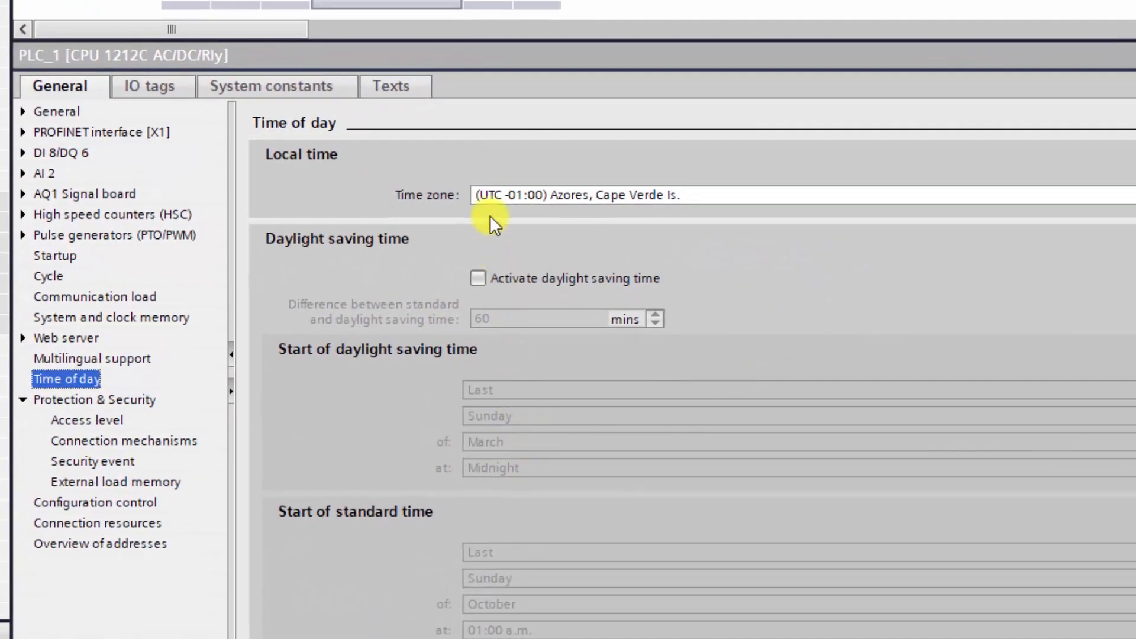
Step: Set PLC_1's time zone to UTC+01:00 Berlin with daylight saving turned off
{"action": "left_click", "coordinate": [515, 195]}
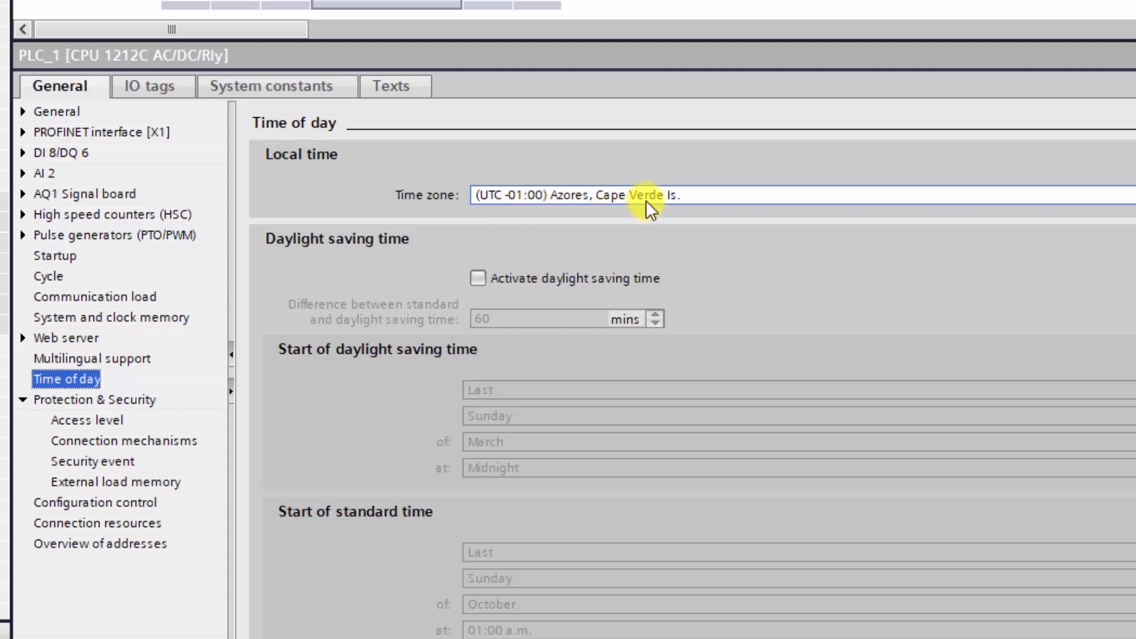
{"action": "left_click", "coordinate": [653, 194]}
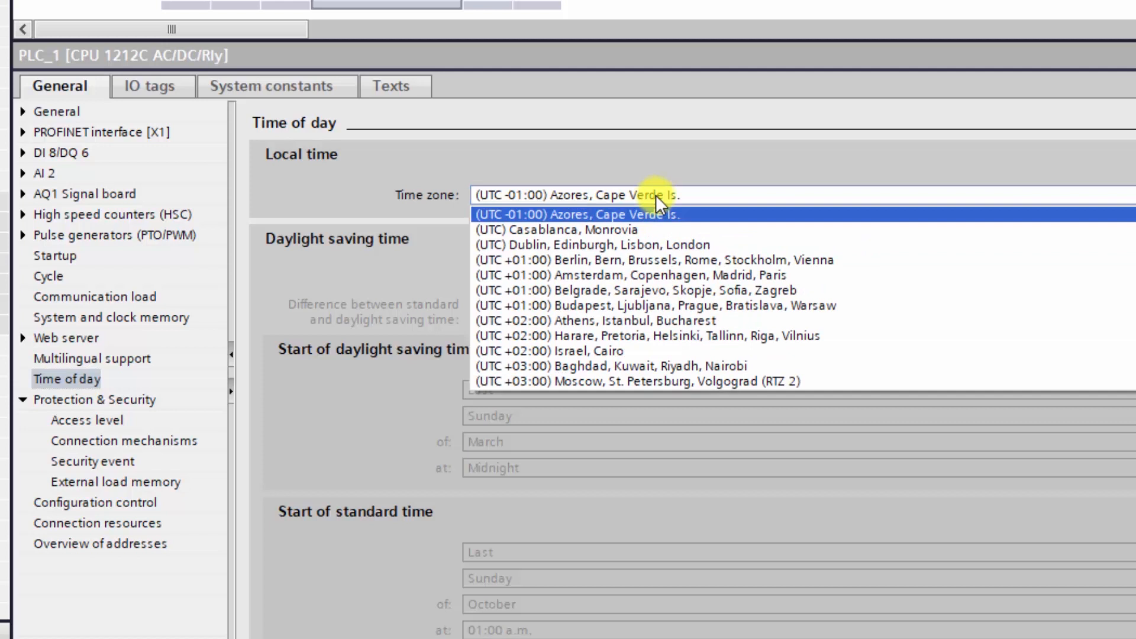
{"action": "mouse_move", "coordinate": [671, 259]}
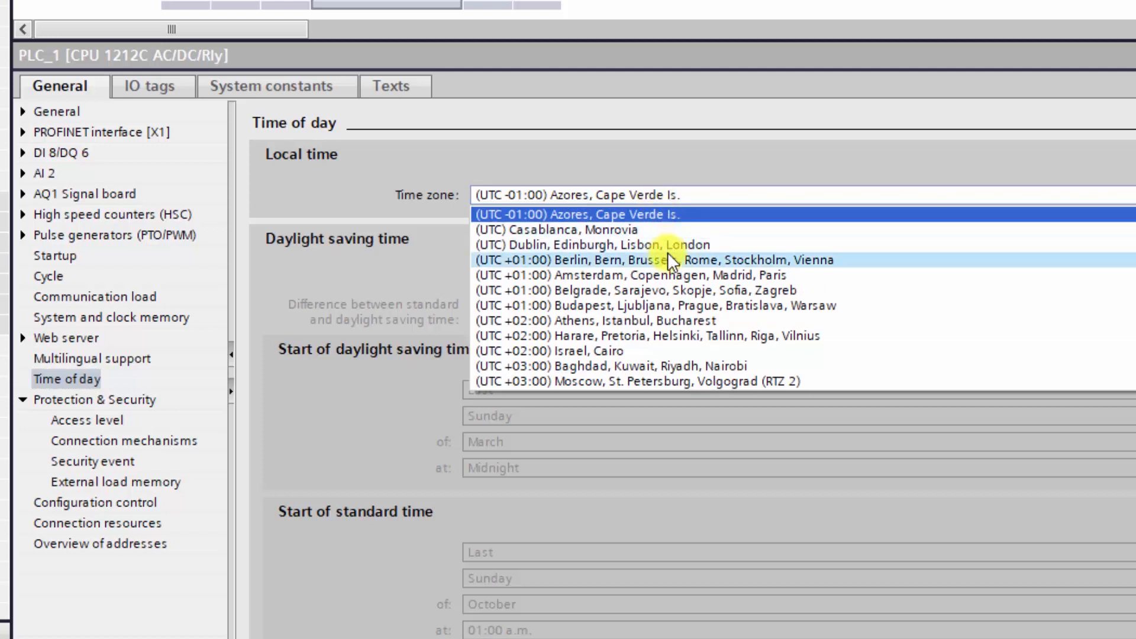
{"action": "left_click", "coordinate": [652, 259]}
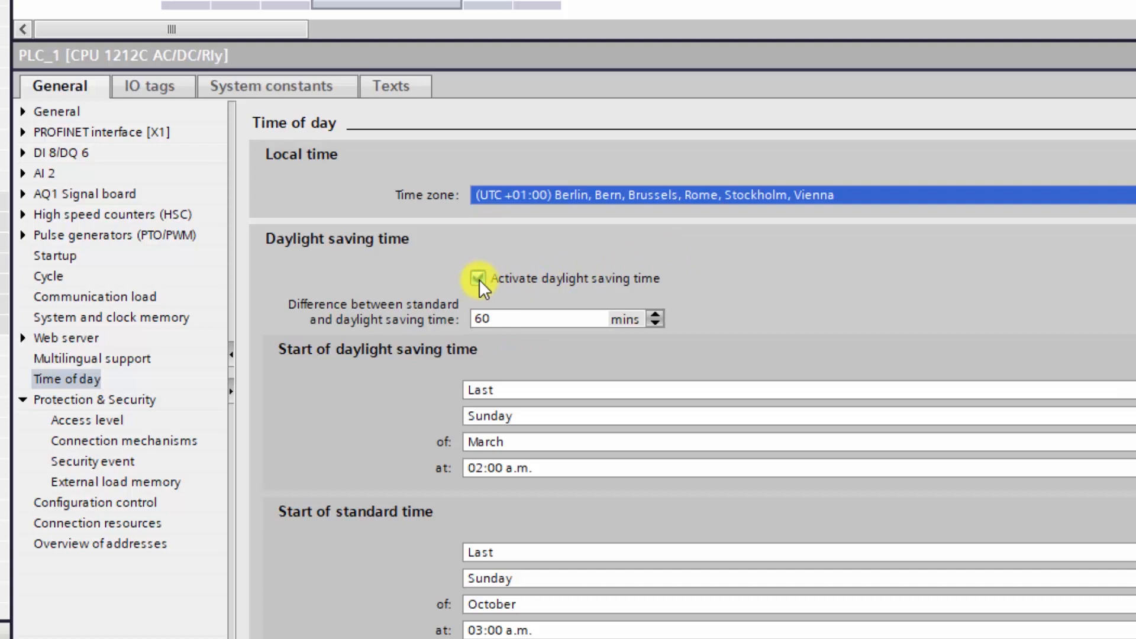
{"action": "left_click", "coordinate": [480, 279]}
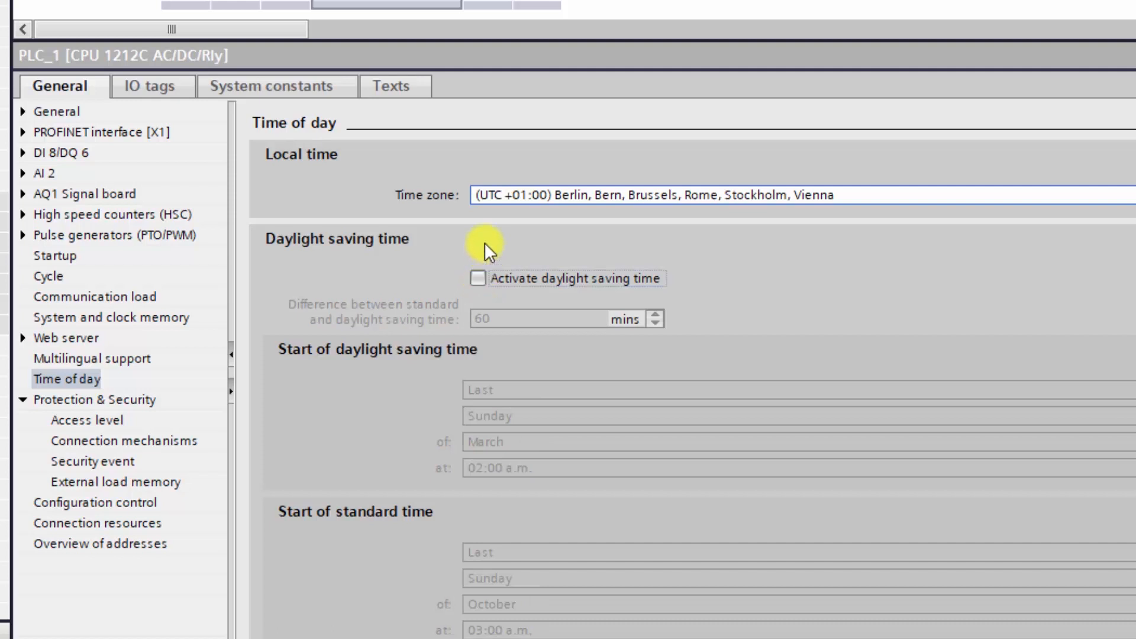
{"action": "mouse_move", "coordinate": [497, 225]}
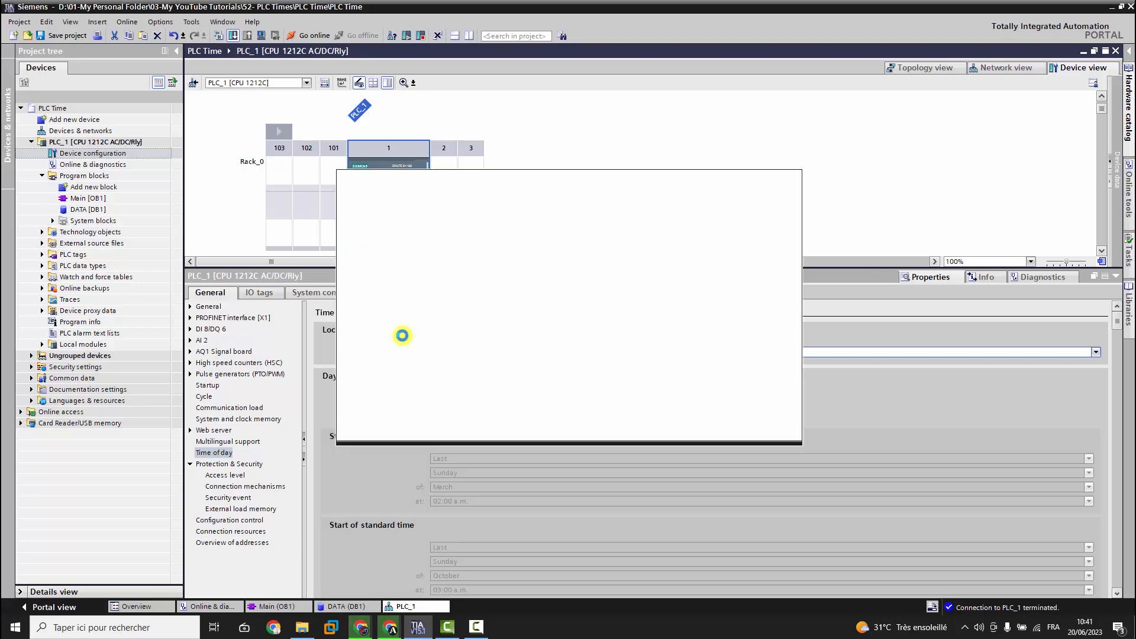
Step: Download the time-zone configuration to PLC_1 and reopen the DATA [DB1] tab
{"action": "left_click", "coordinate": [711, 428]}
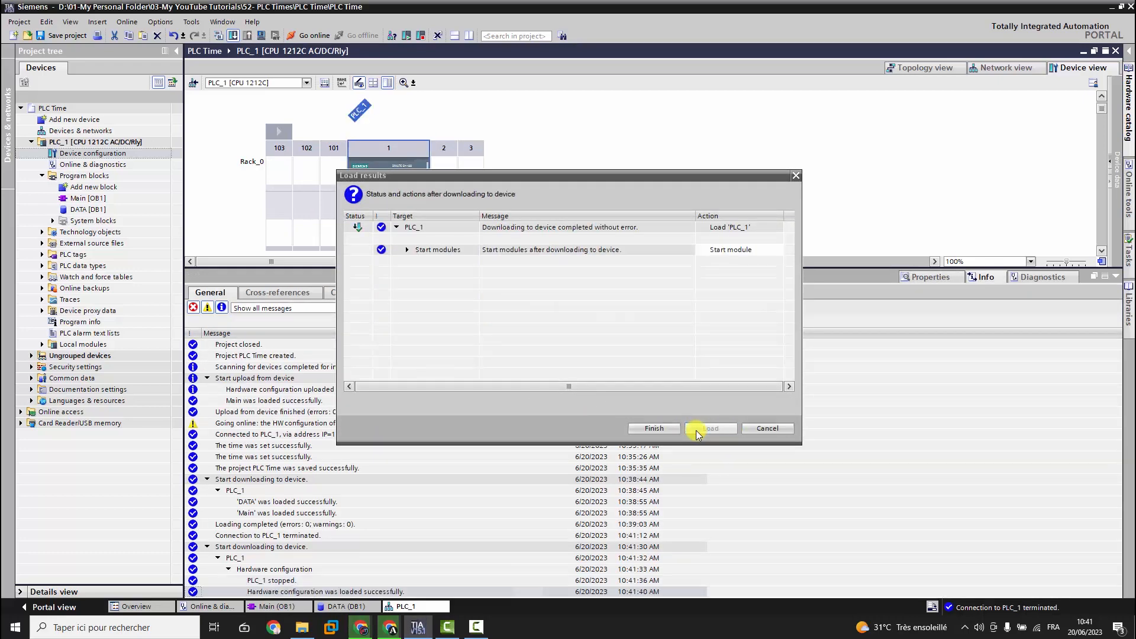
{"action": "left_click", "coordinate": [653, 428]}
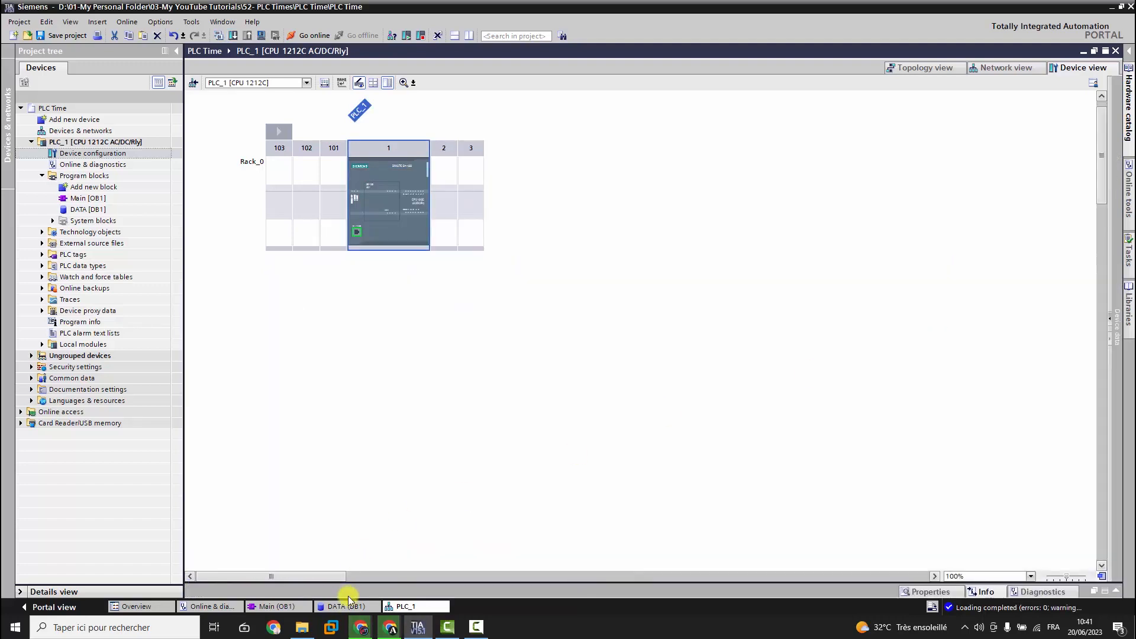
{"action": "left_click", "coordinate": [346, 606]}
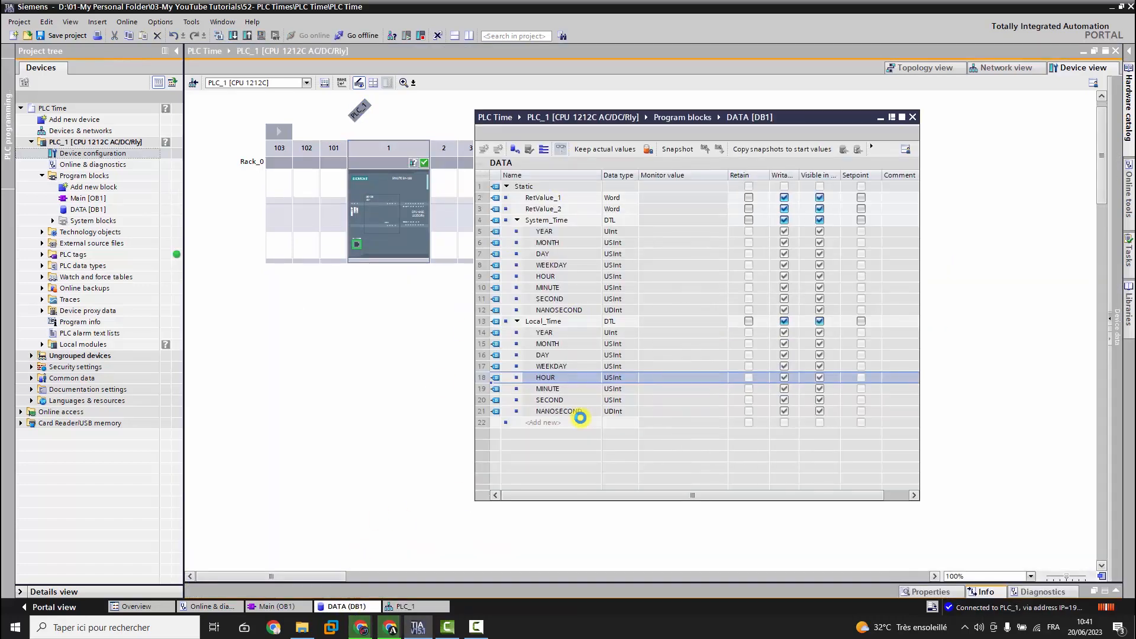
Step: Monitor DATA live, compare Local_Time 10:42 with the PC clock, then return to PLC_1
{"action": "left_click", "coordinate": [901, 117]}
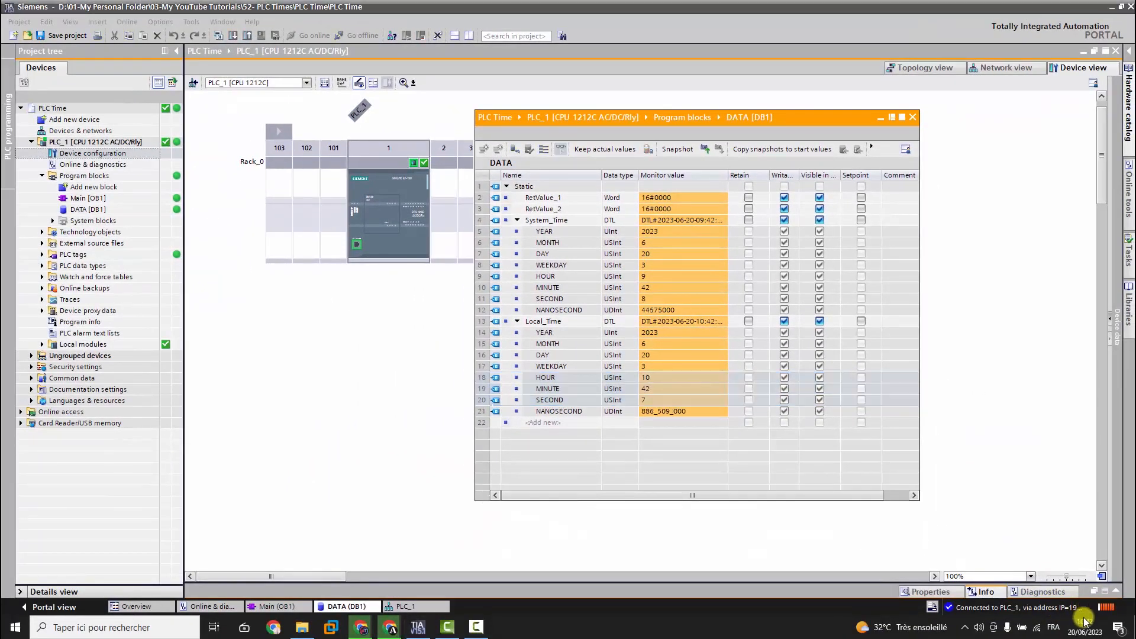
{"action": "left_click", "coordinate": [1081, 627]}
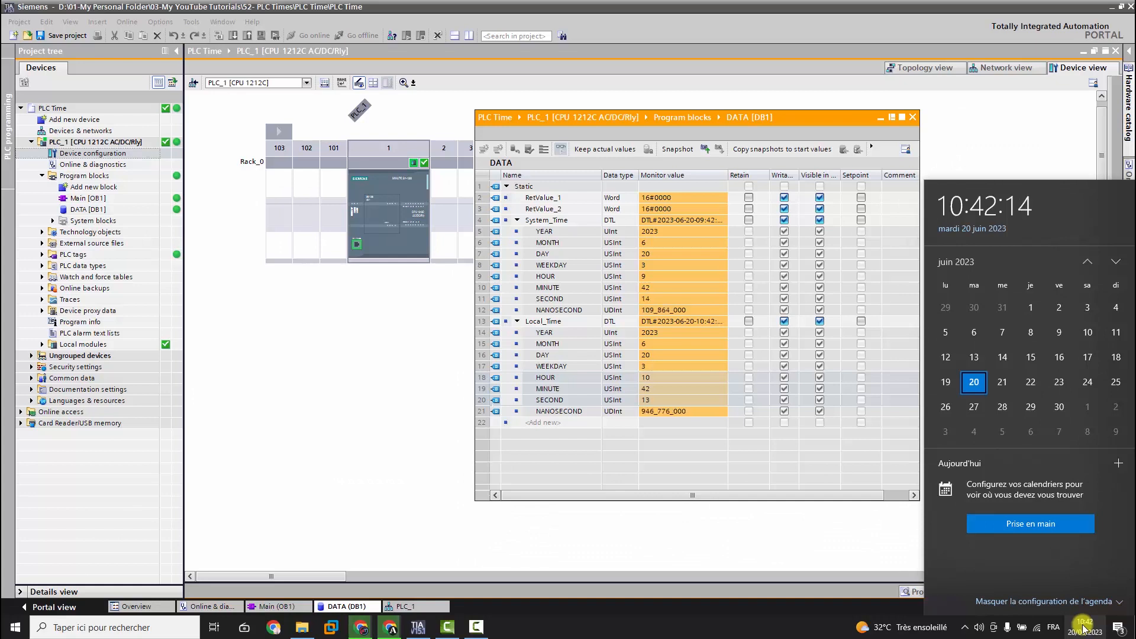
{"action": "left_click", "coordinate": [635, 422]}
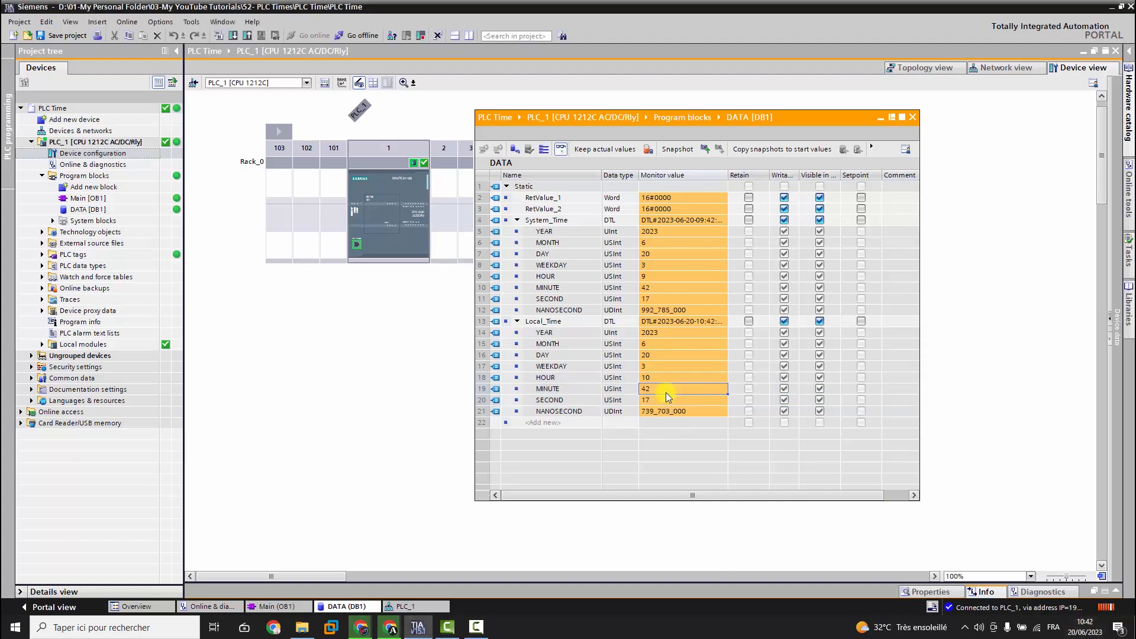
{"action": "left_click", "coordinate": [911, 116]}
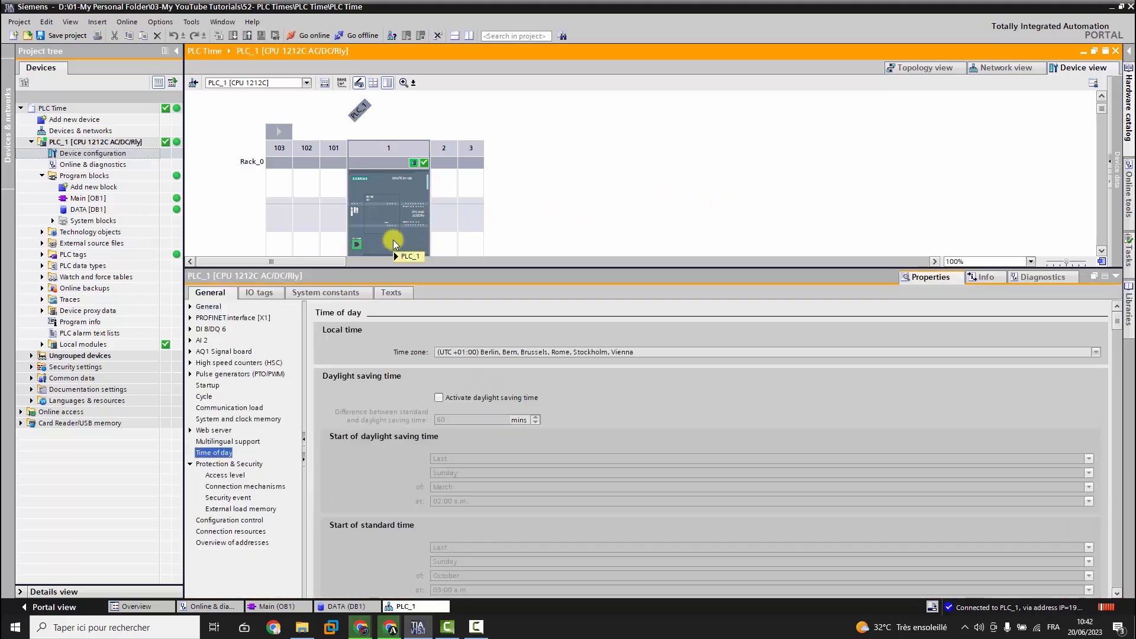
Step: Disconnect TIA Portal from PLC_1
{"action": "left_click", "coordinate": [354, 35]}
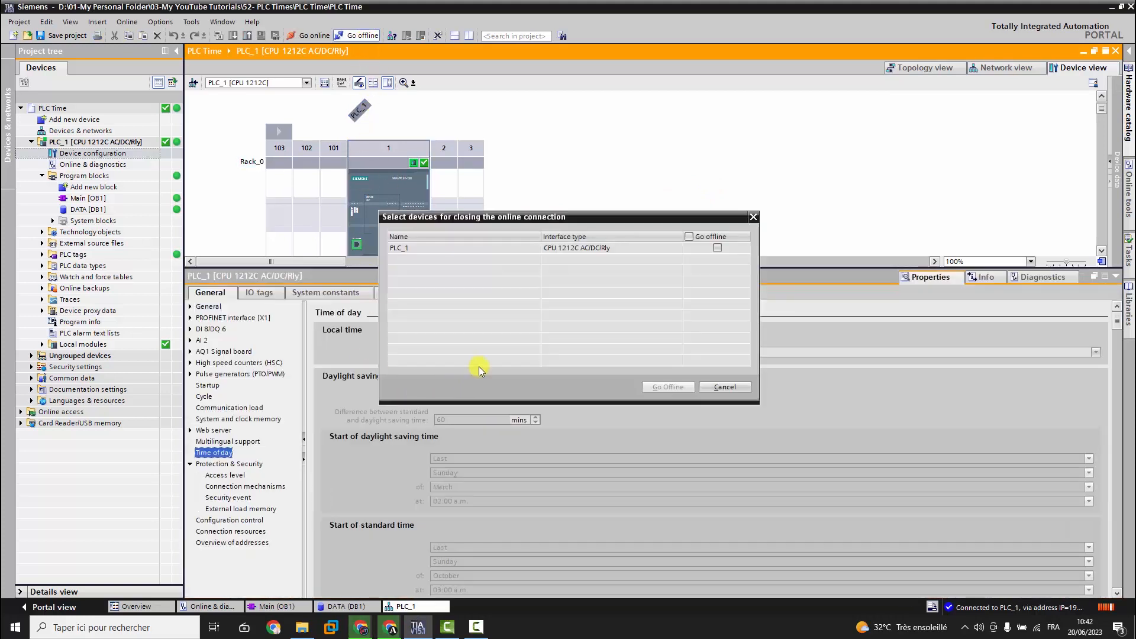
{"action": "left_click", "coordinate": [717, 248]}
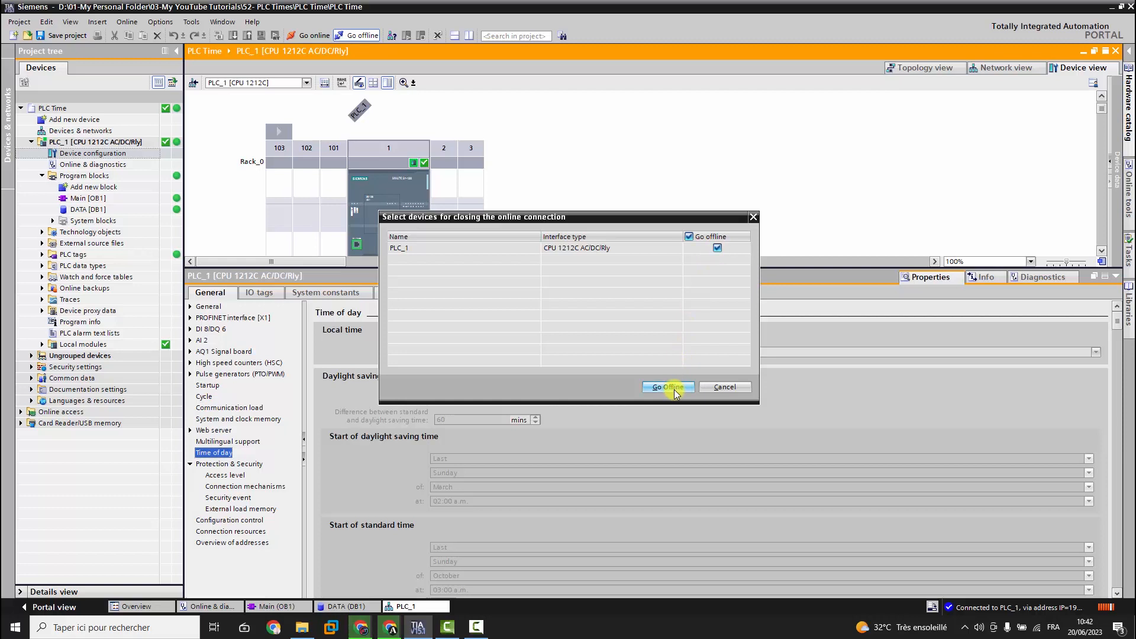
{"action": "left_click", "coordinate": [667, 387]}
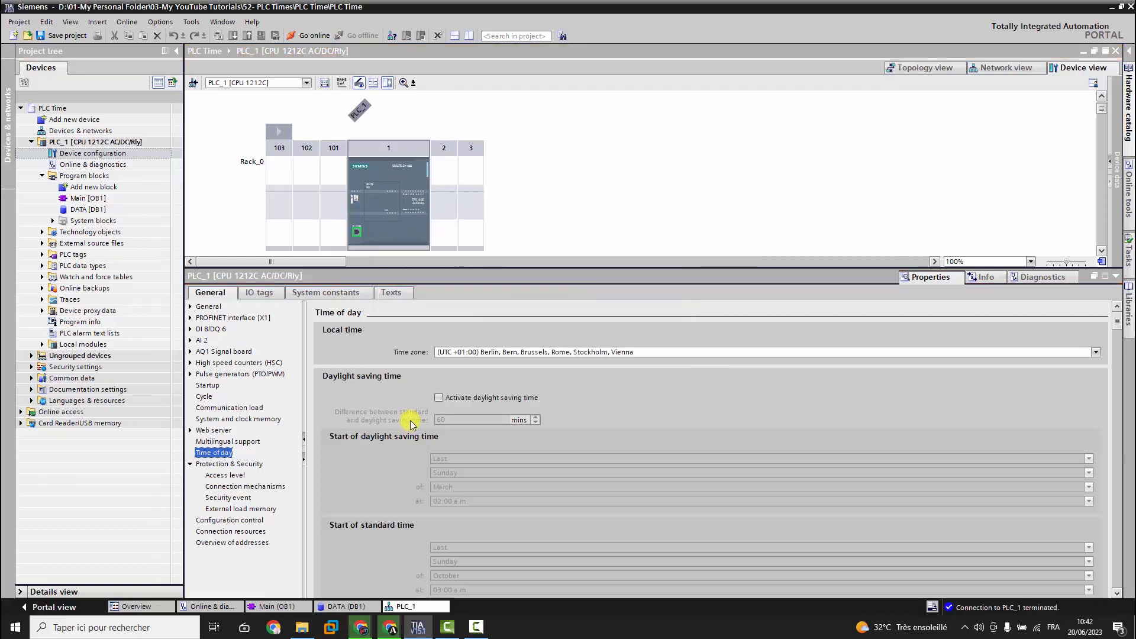
Step: Activate daylight saving time with 60-minute shift and check its March start month
{"action": "left_click", "coordinate": [439, 397]}
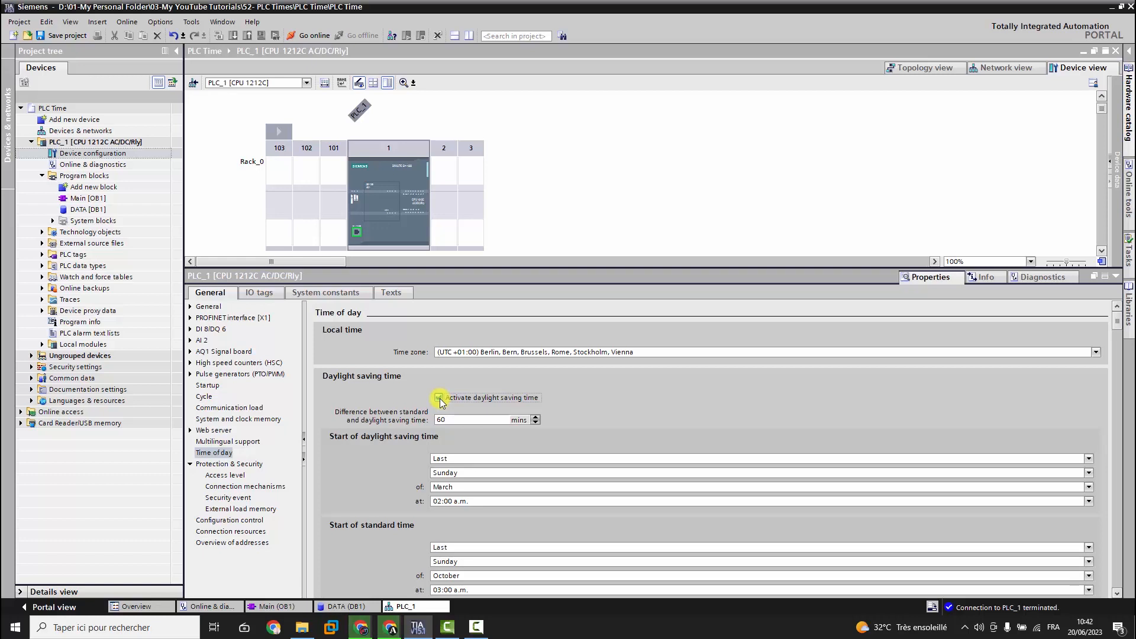
{"action": "left_click", "coordinate": [438, 397]}
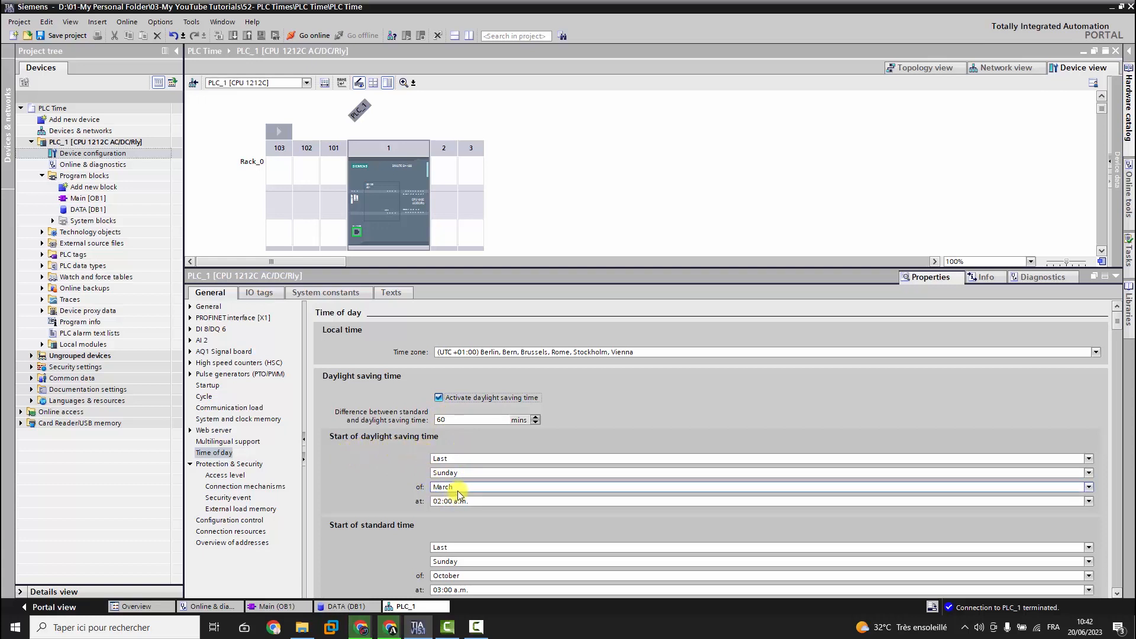
{"action": "left_click", "coordinate": [724, 486]}
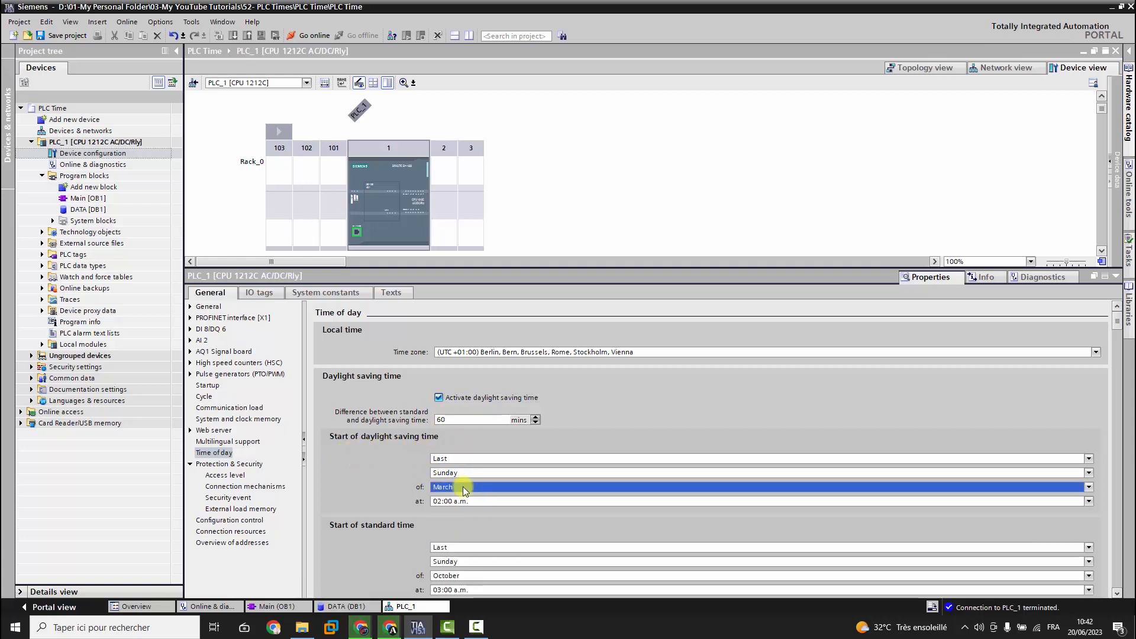
{"action": "mouse_move", "coordinate": [366, 243]}
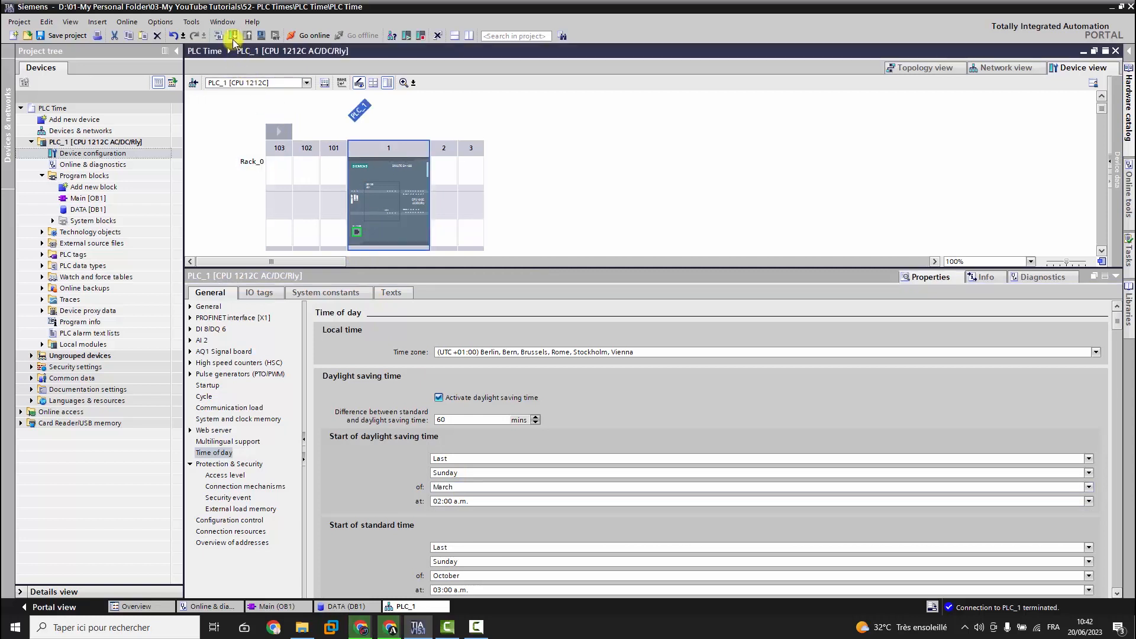
Step: Download the daylight-saving configuration to PLC_1, stopping modules, then open DATA [DB1]
{"action": "left_click", "coordinate": [233, 36]}
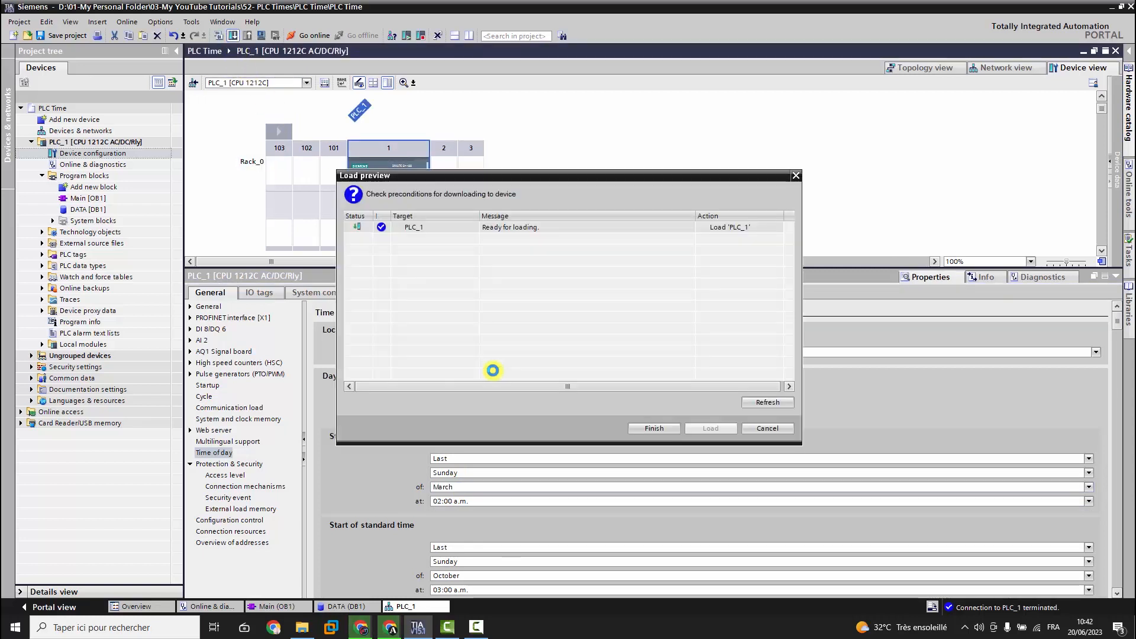
{"action": "left_click", "coordinate": [709, 429]}
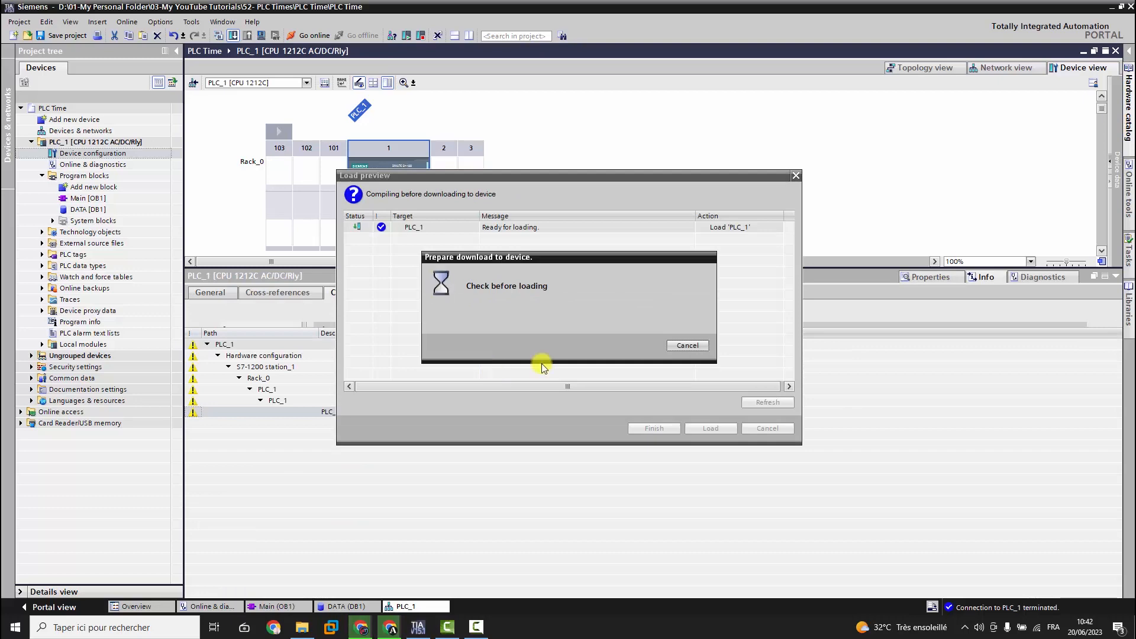
{"action": "left_click", "coordinate": [709, 427]}
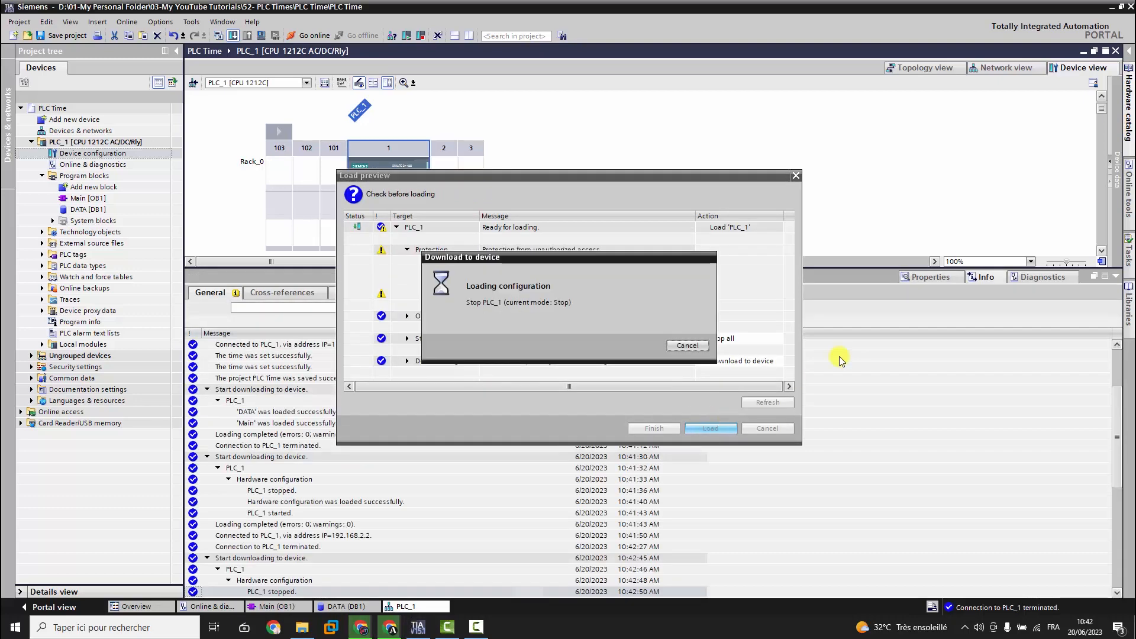
{"action": "mouse_move", "coordinate": [1111, 285]}
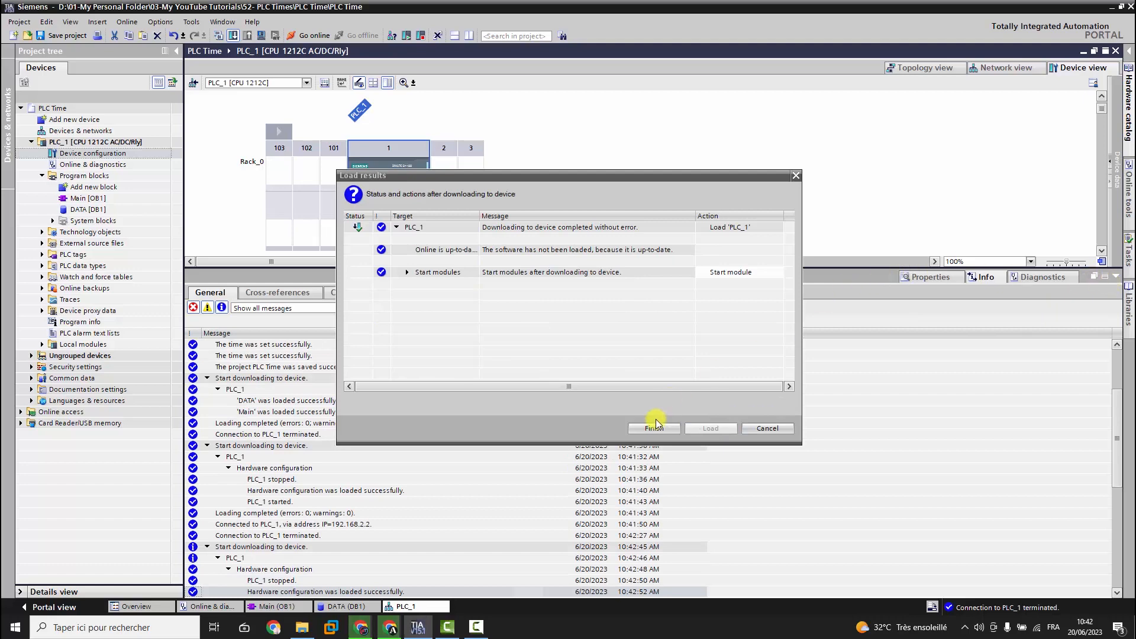
{"action": "mouse_move", "coordinate": [1036, 304]}
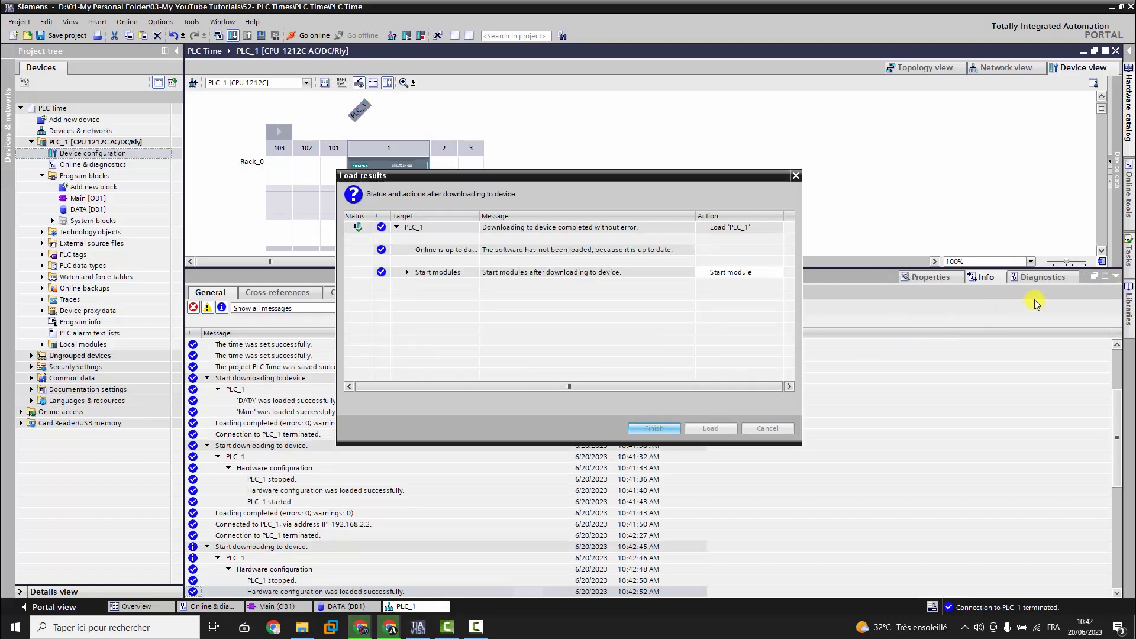
{"action": "left_click", "coordinate": [653, 429]}
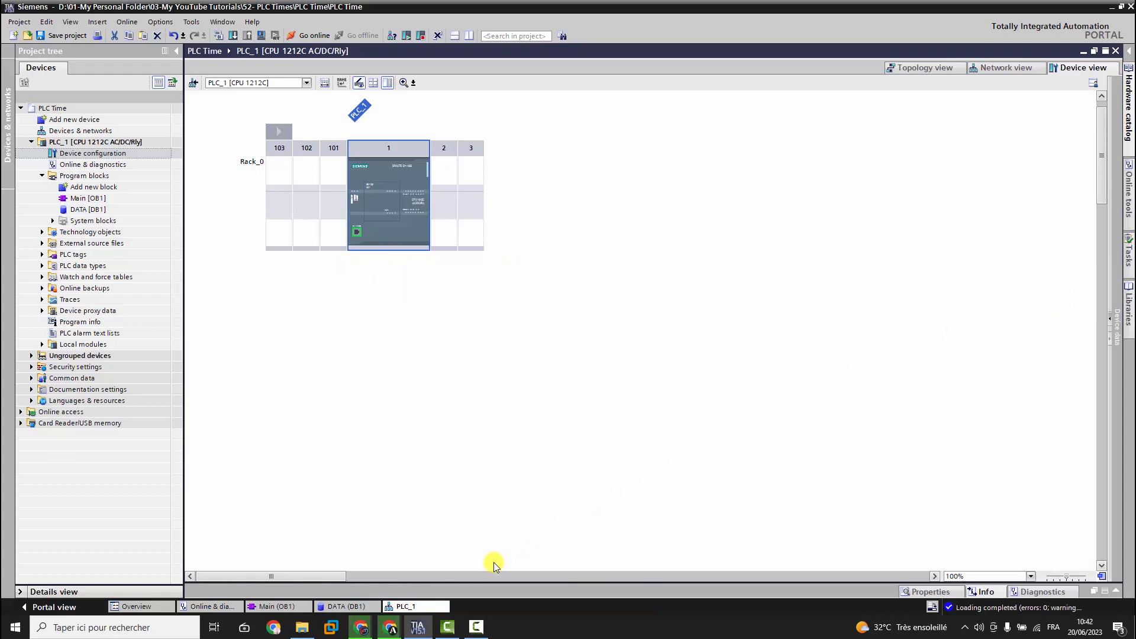
{"action": "left_click", "coordinate": [346, 607]}
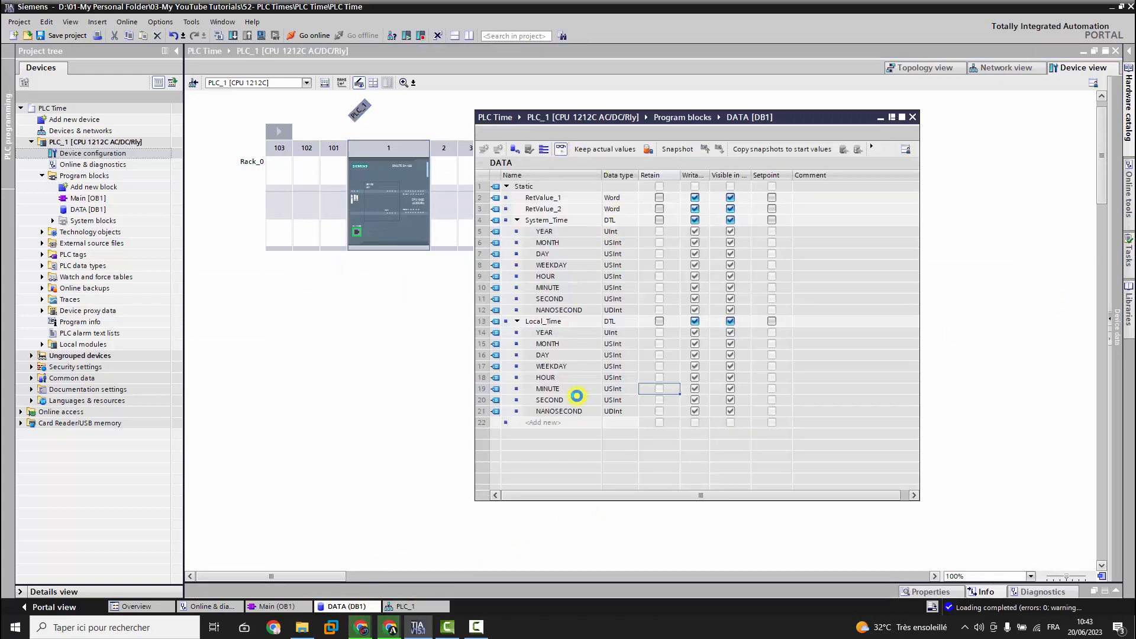
Step: Go online, monitor DATA showing Local_Time 11:43 versus System_Time 9, and check the PC clock
{"action": "left_click", "coordinate": [312, 35]}
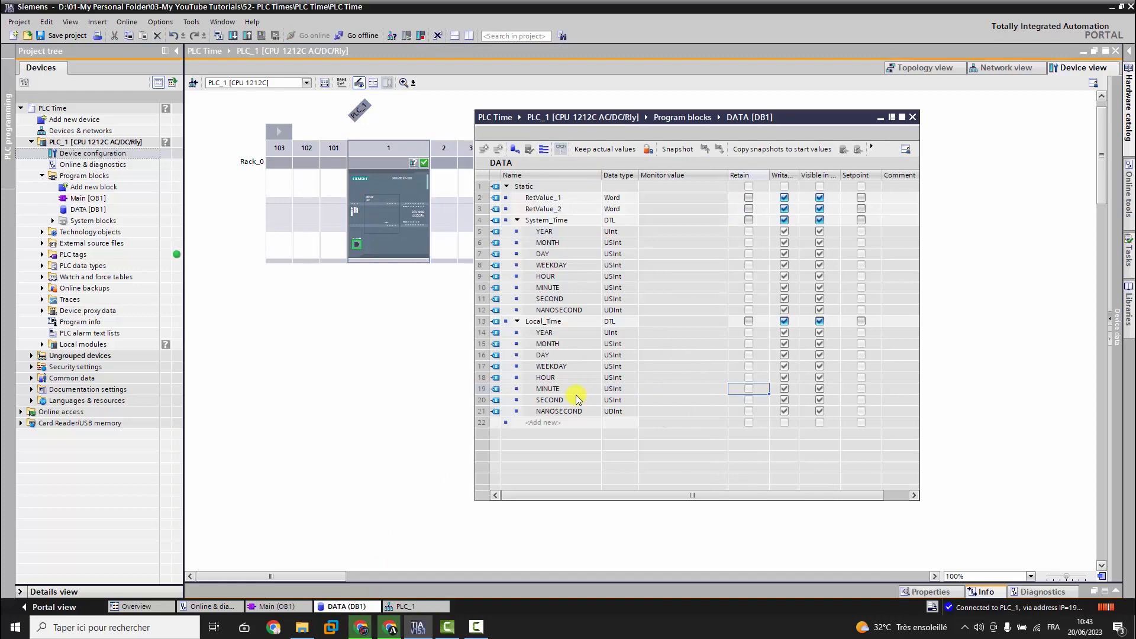
{"action": "left_click", "coordinate": [892, 117]}
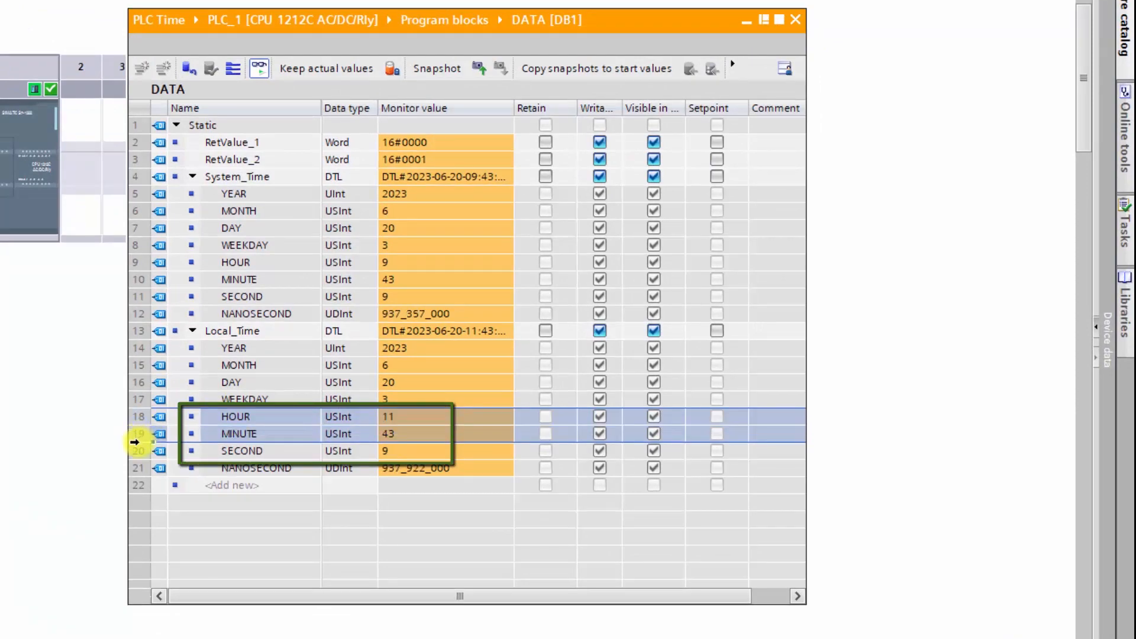
{"action": "left_click", "coordinate": [763, 20]}
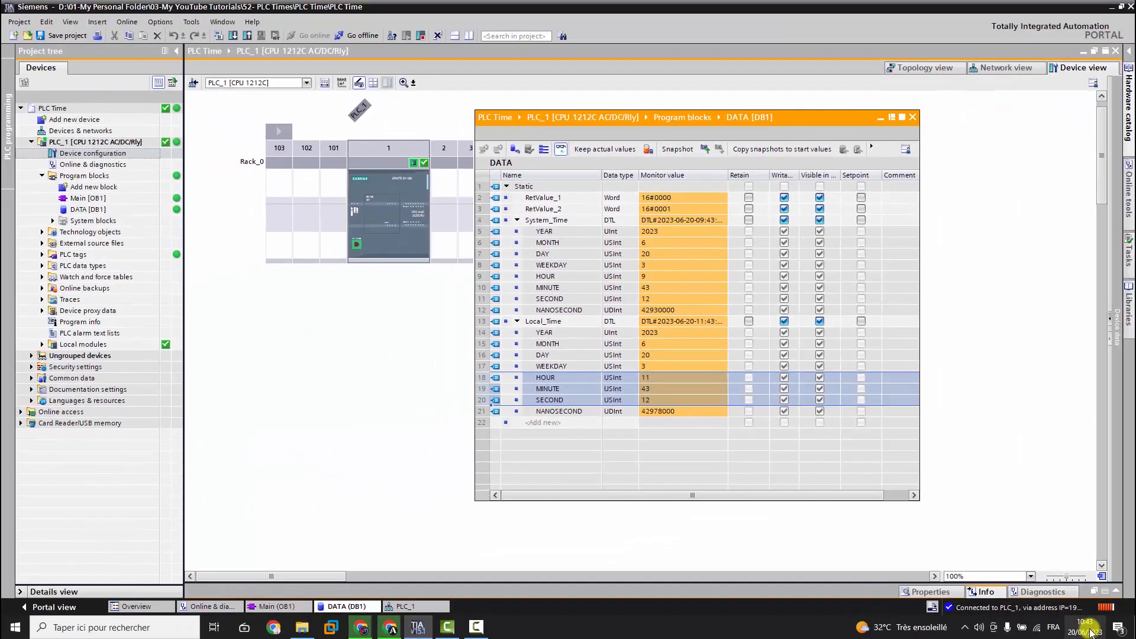
{"action": "left_click", "coordinate": [1085, 627]}
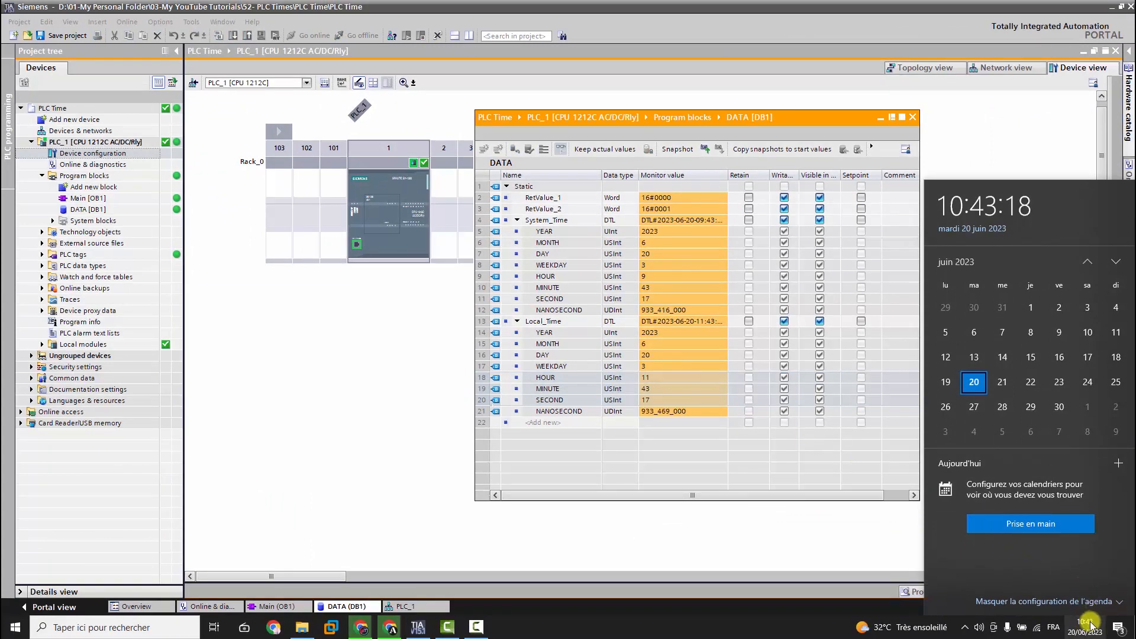
{"action": "left_click", "coordinate": [675, 397]}
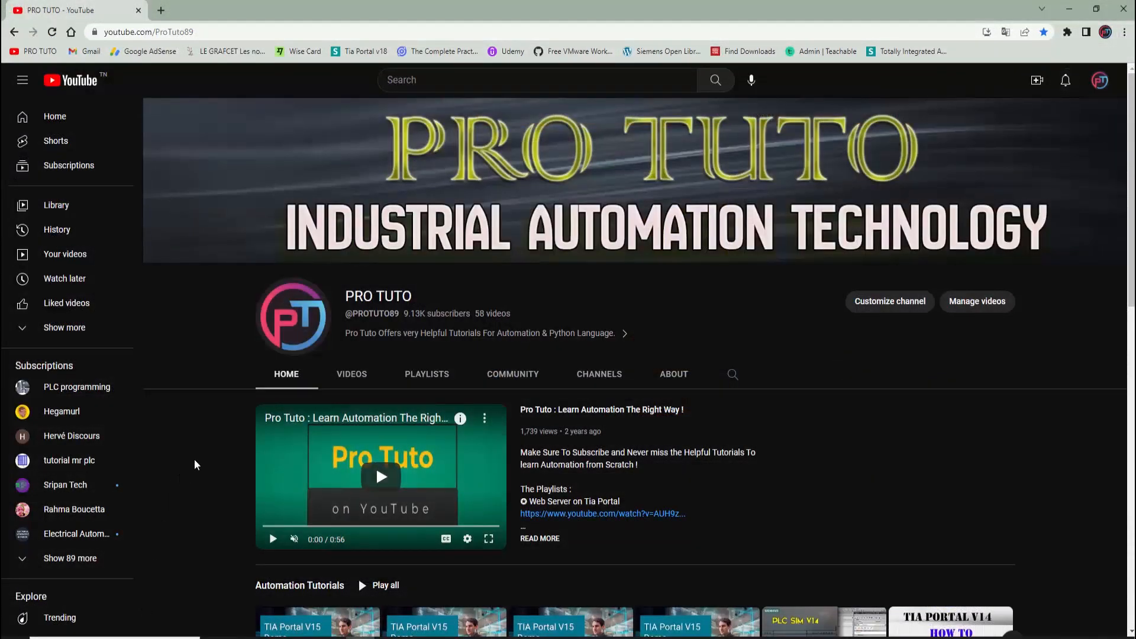
{"action": "scroll", "scroll_direction": "down", "scroll_amount": 3}
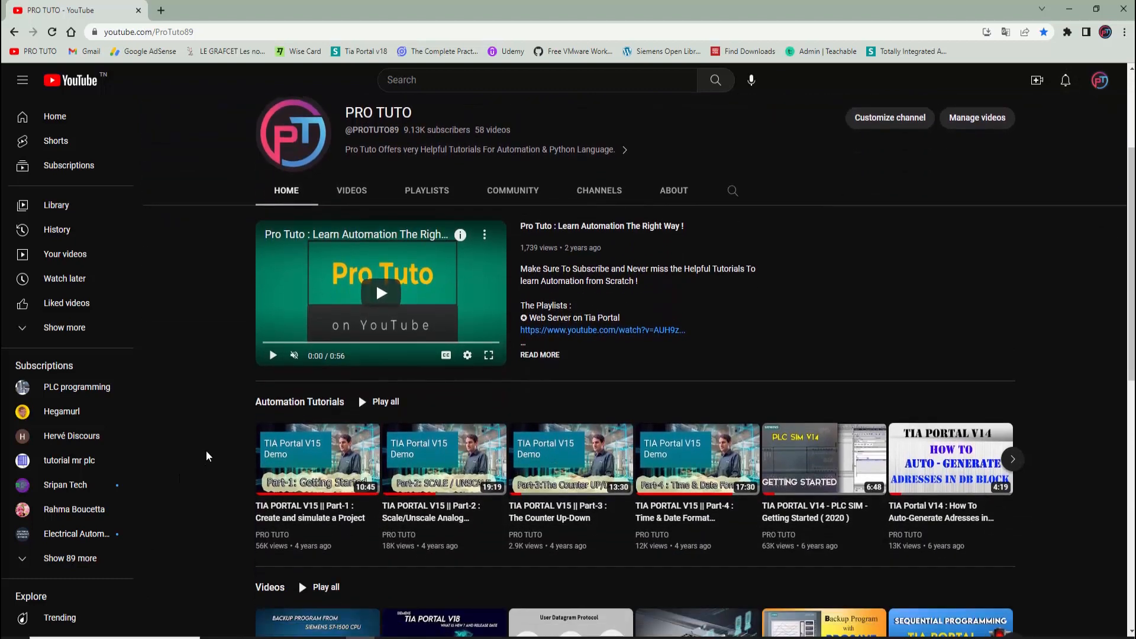
{"action": "scroll", "scroll_direction": "down", "scroll_amount": 3}
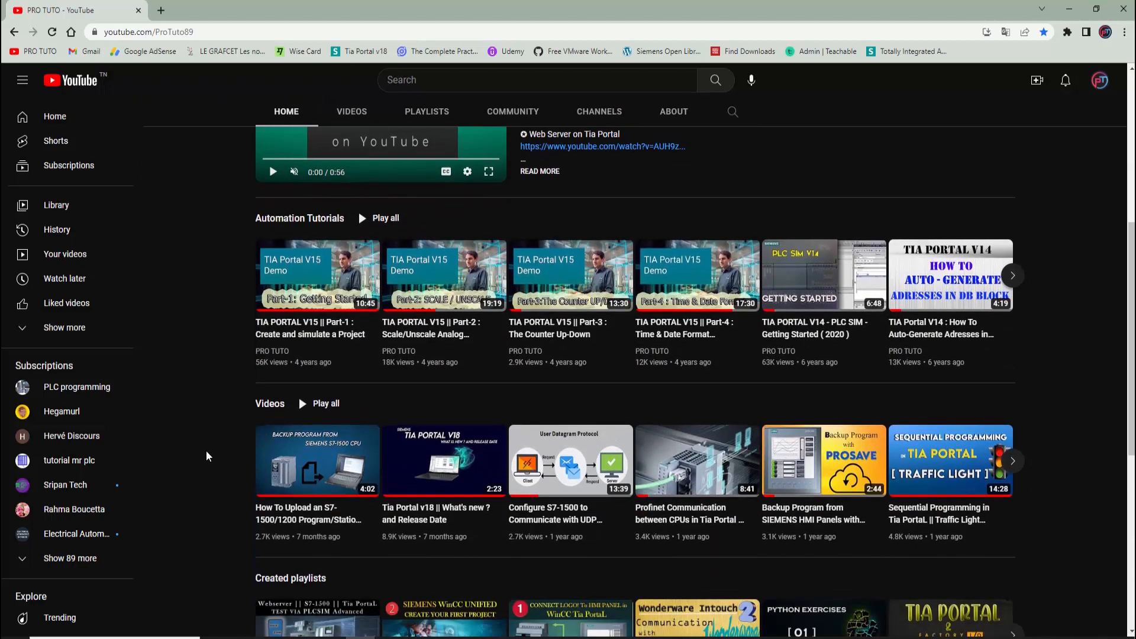
{"action": "scroll", "scroll_direction": "down", "scroll_amount": 3}
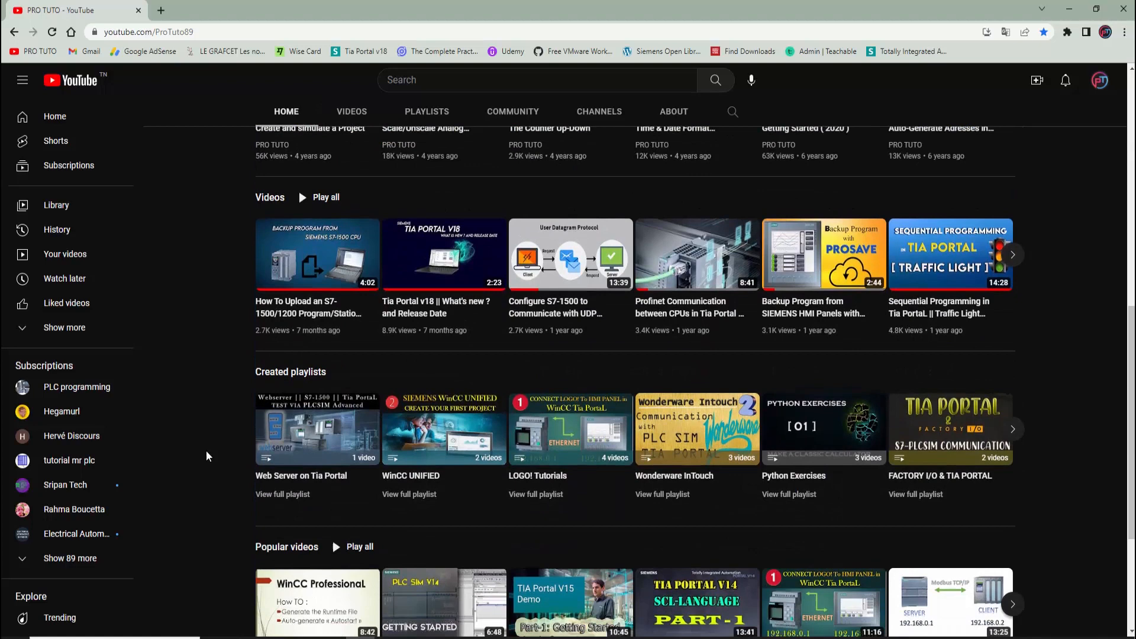
{"action": "scroll", "scroll_direction": "up", "scroll_amount": 3}
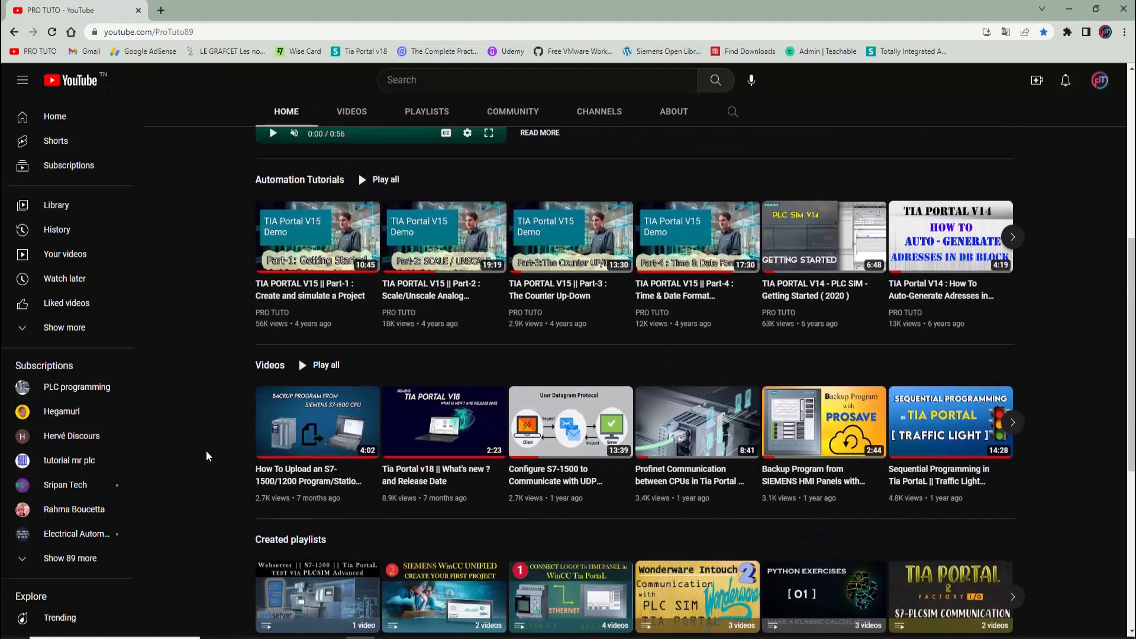
{"action": "scroll", "scroll_direction": "up", "scroll_amount": 3}
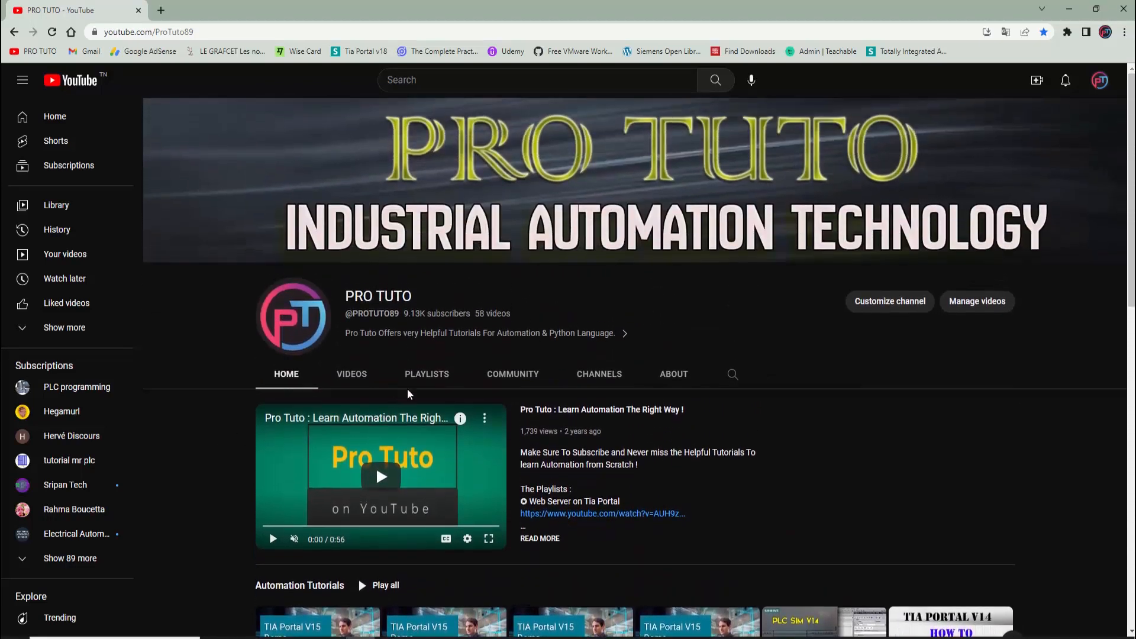